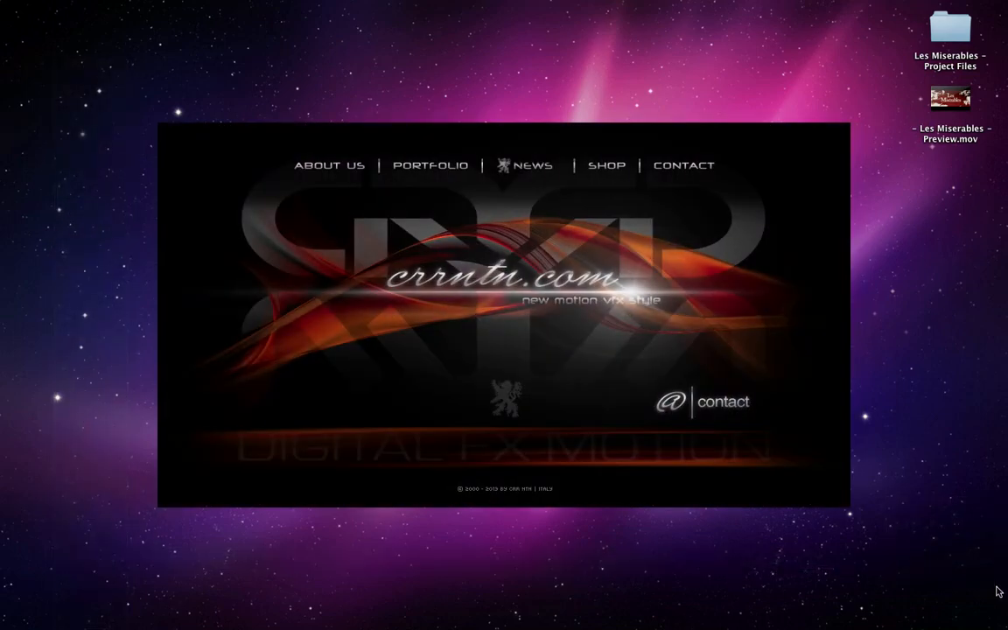
mouse_move(879, 570)
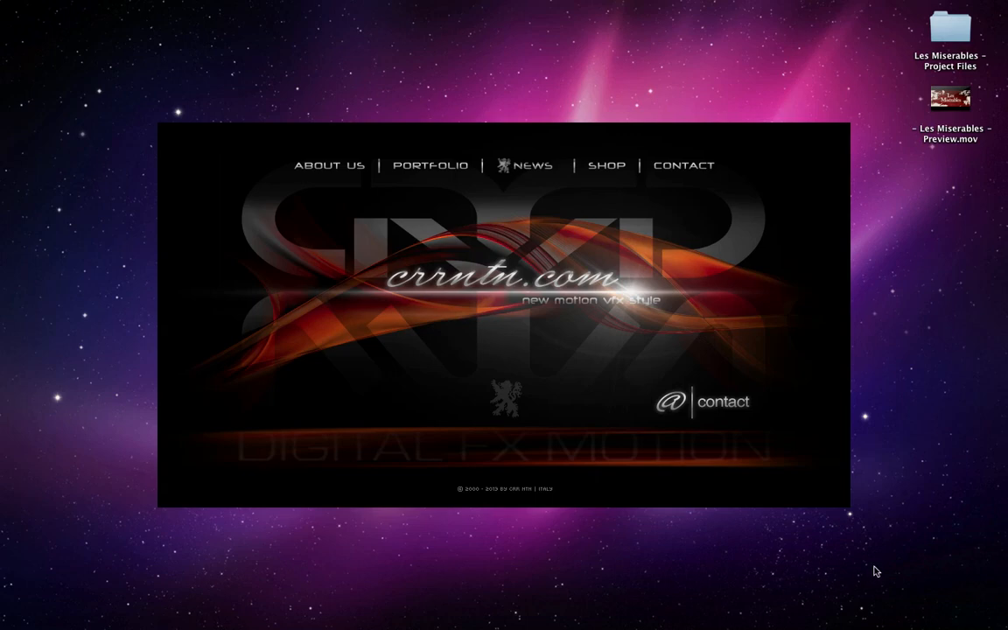
mouse_move(695, 602)
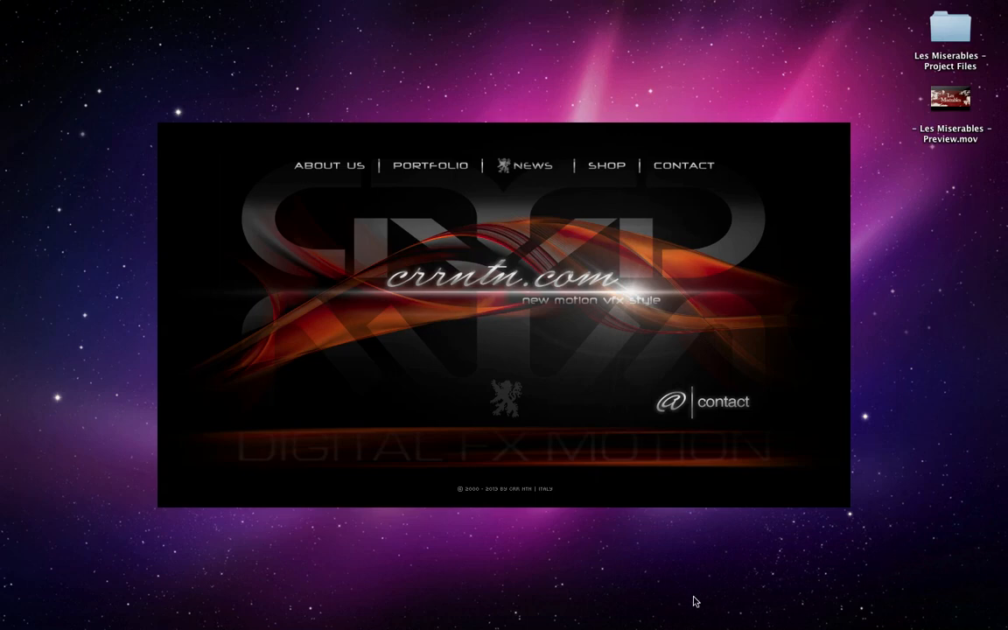
mouse_move(884, 126)
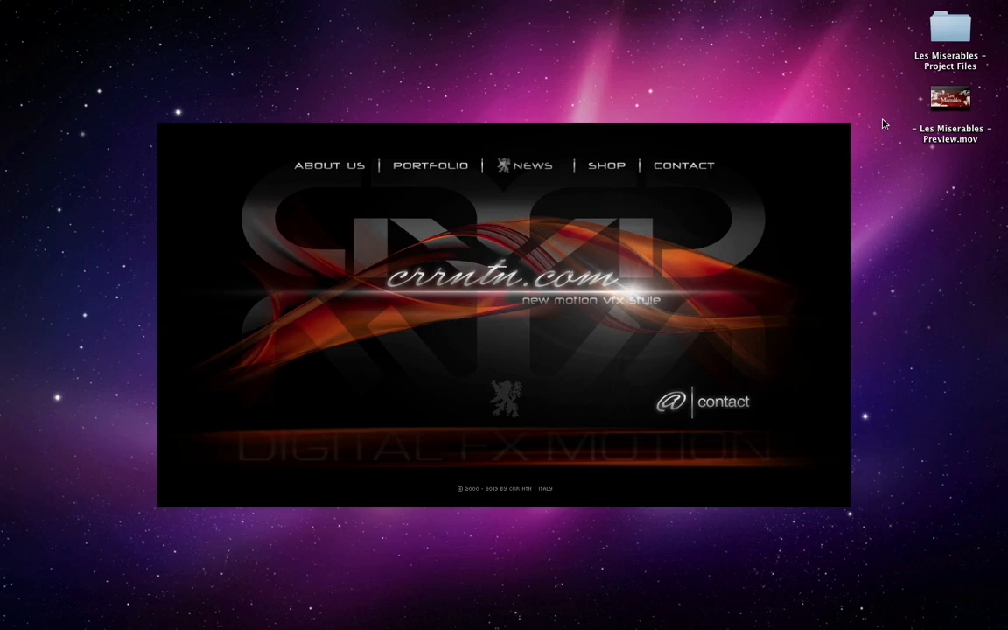
Step: Play 'Les Miserables - Preview.mov' from the desktop and pause on the title frame
double_click(949, 98)
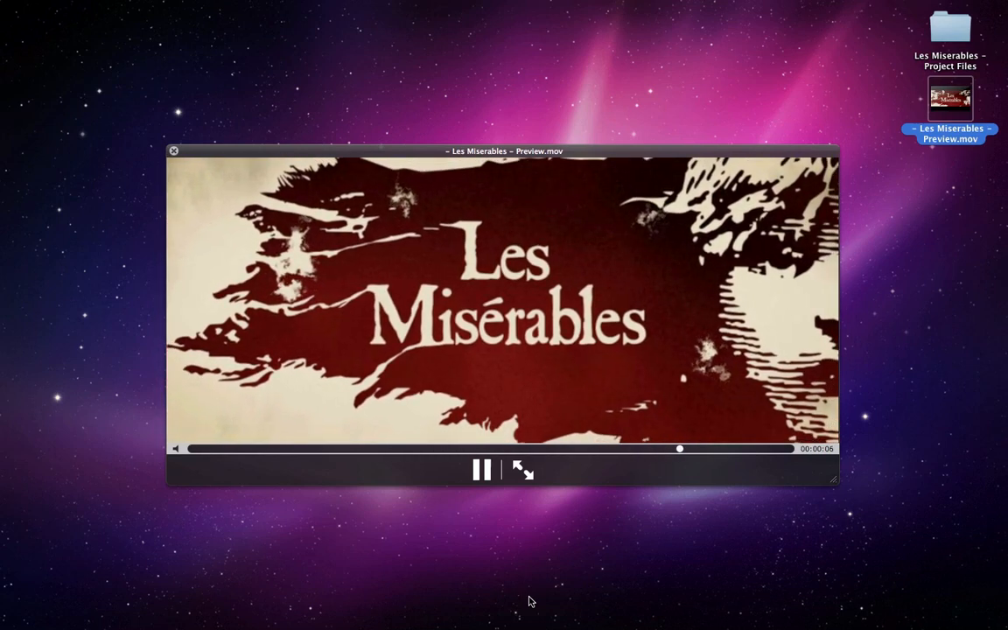
left_click(482, 469)
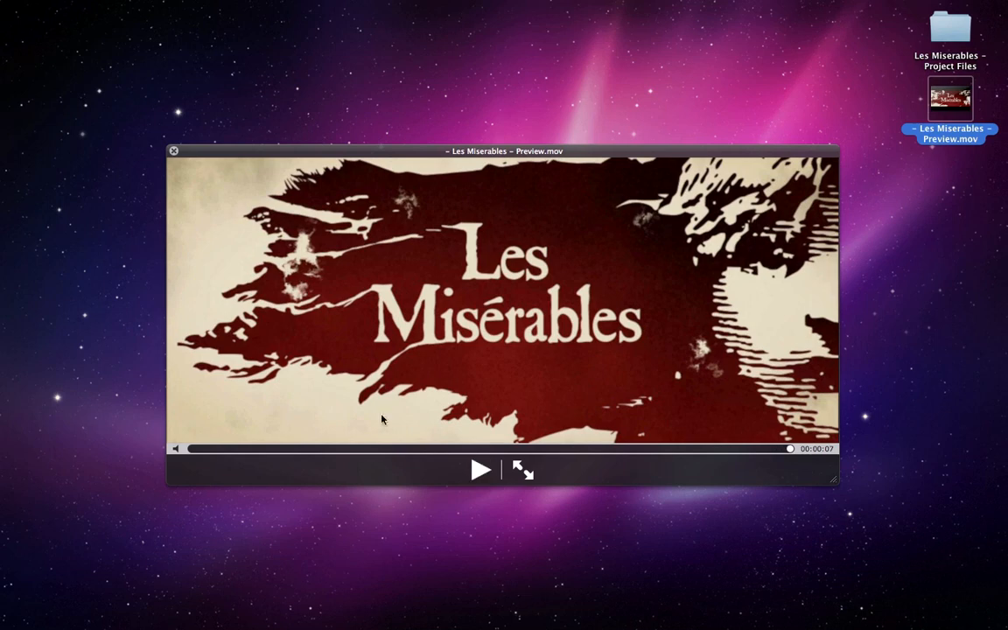
mouse_move(775, 248)
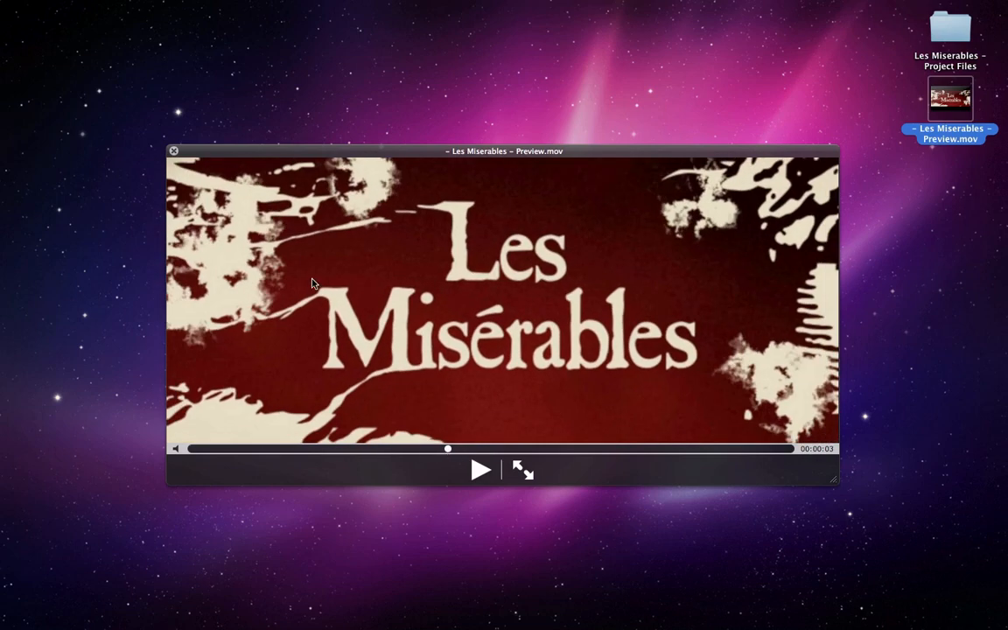
mouse_move(579, 355)
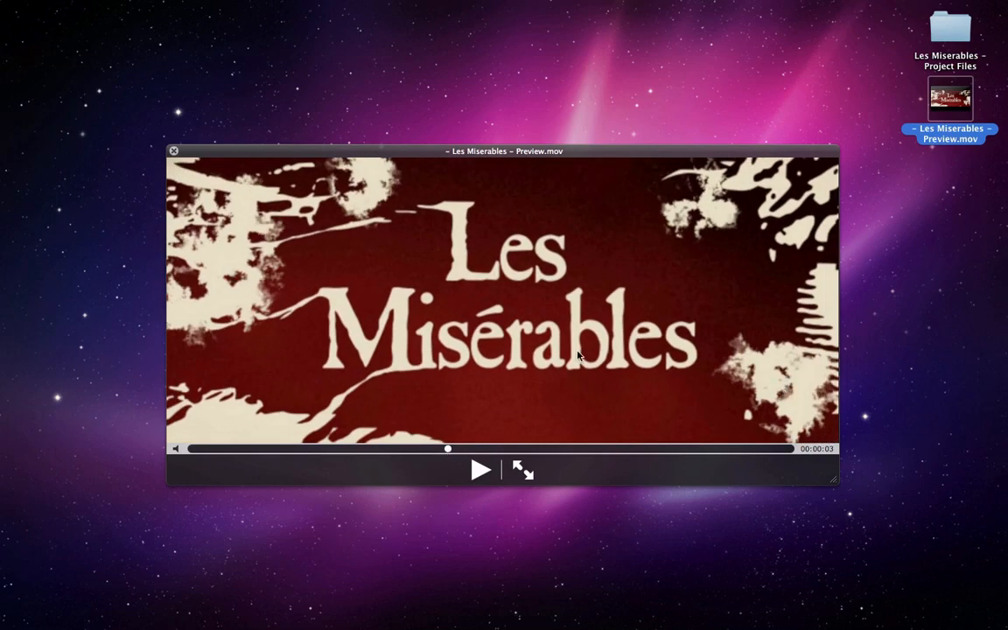
mouse_move(501, 378)
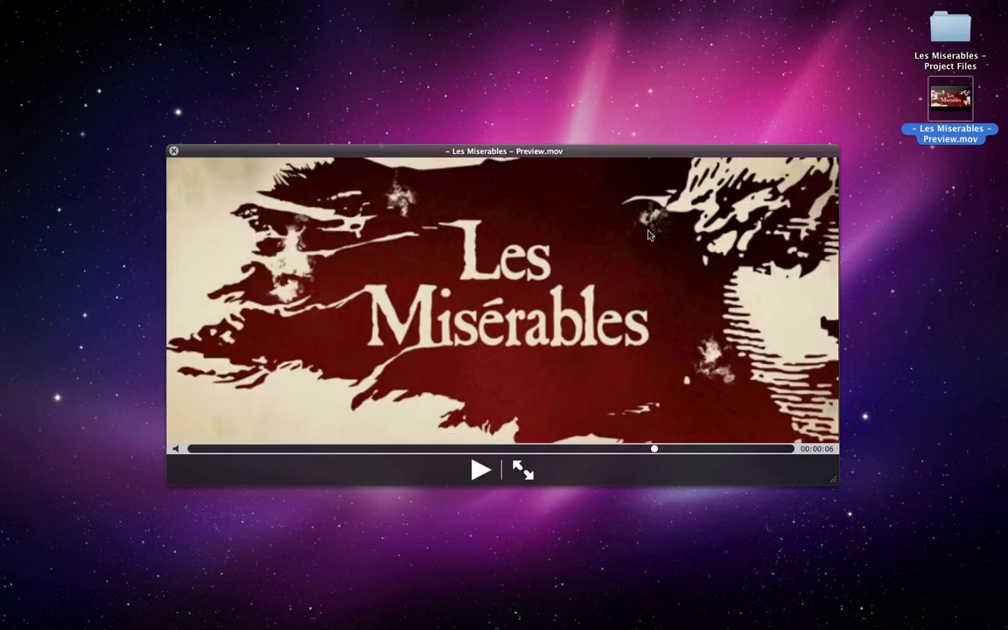
mouse_move(808, 231)
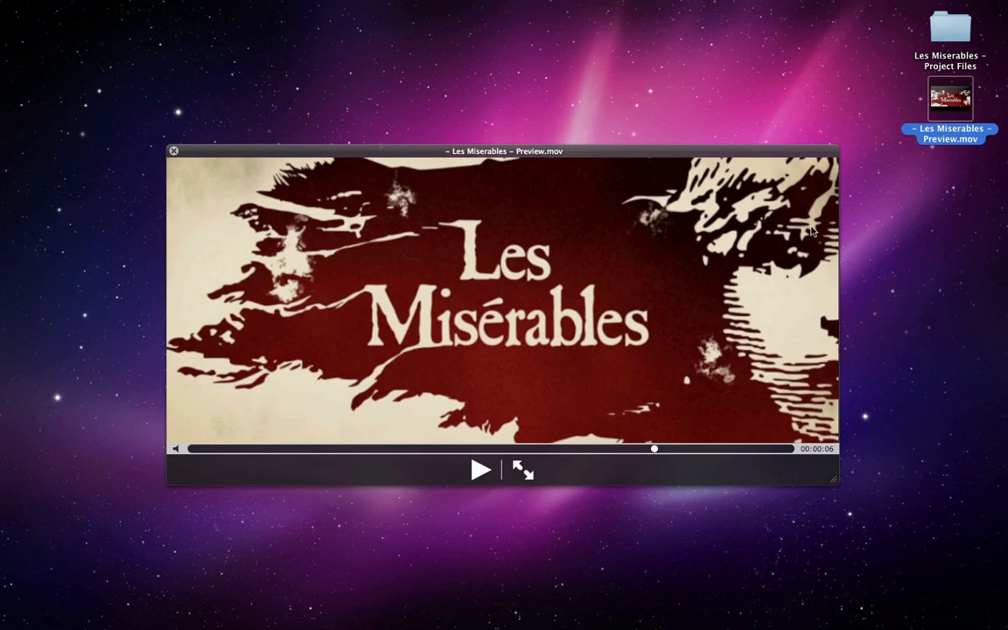
mouse_move(235, 196)
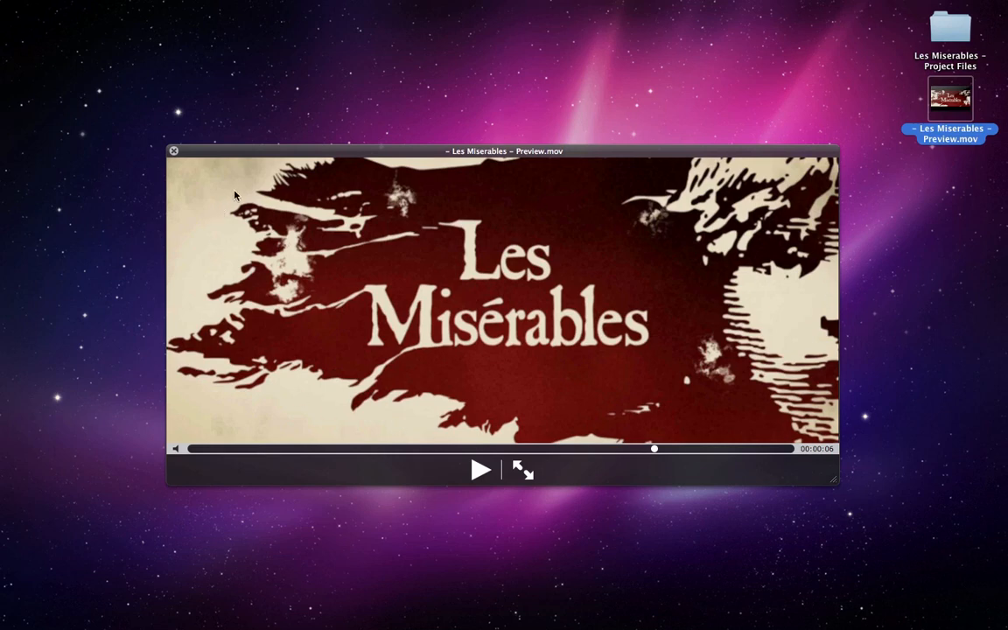
mouse_move(214, 490)
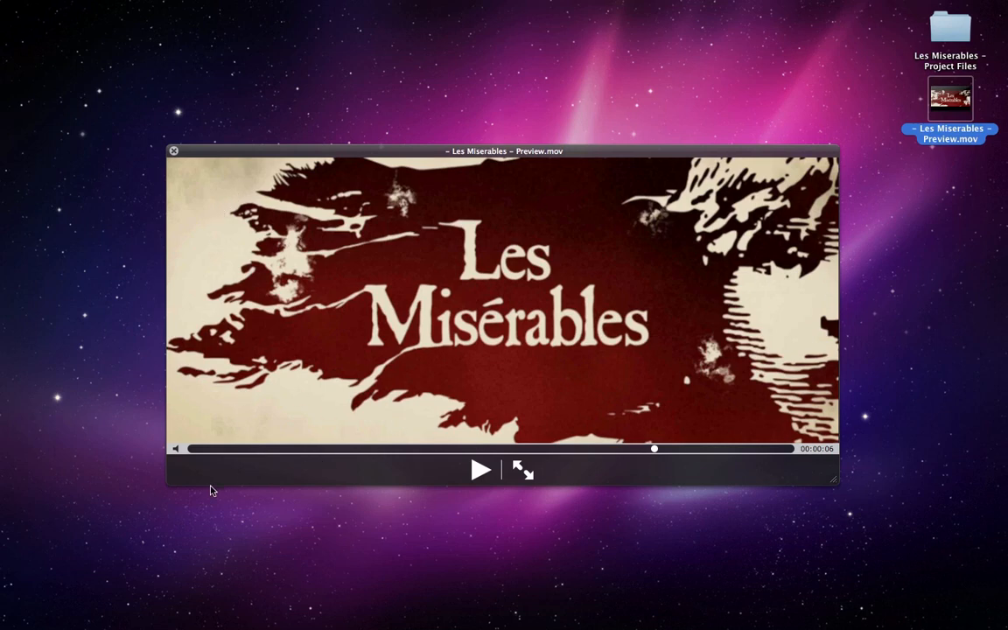
mouse_move(746, 502)
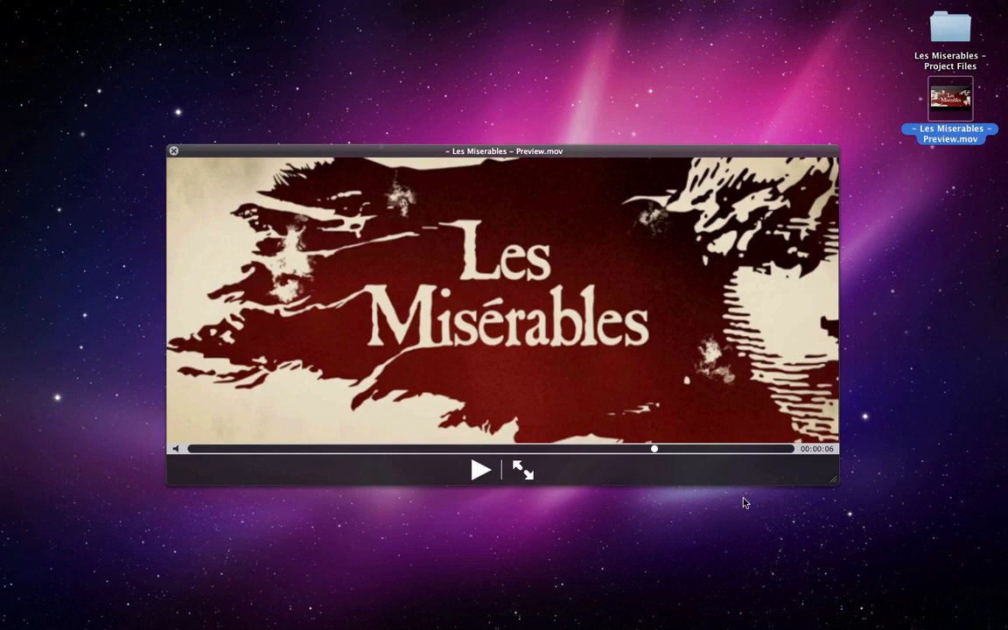
mouse_move(77, 395)
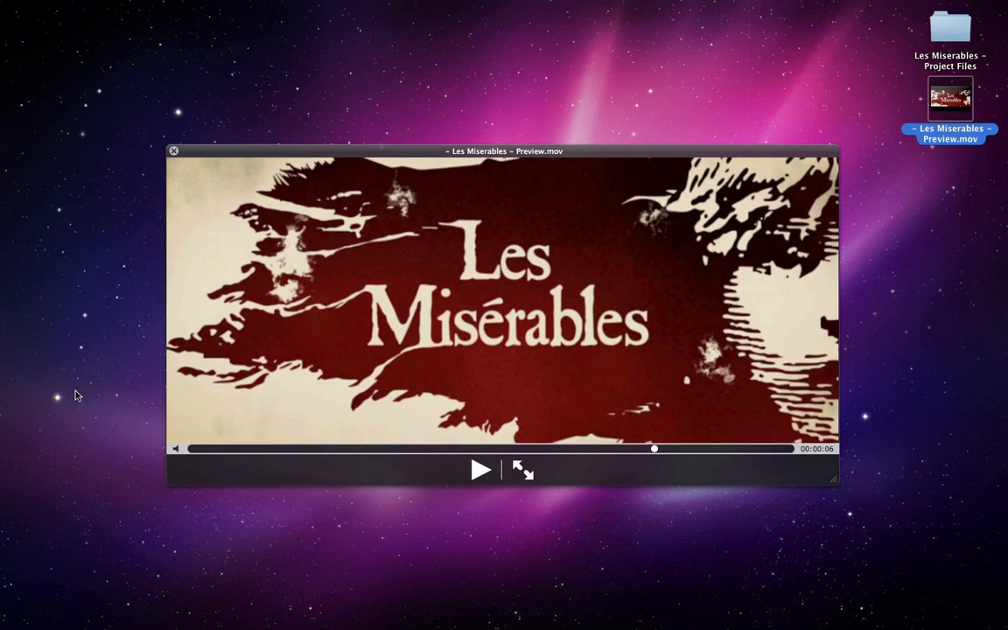
mouse_move(749, 493)
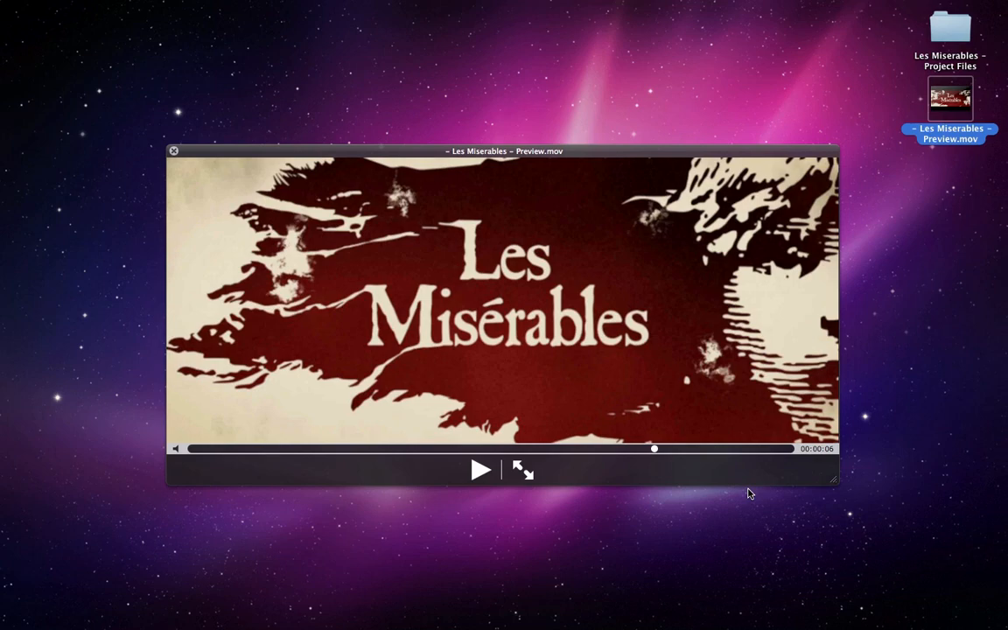
Step: In the Main Project composition, select the BASIC DRAWING + LOGO pre-comp layer
left_click(173, 150)
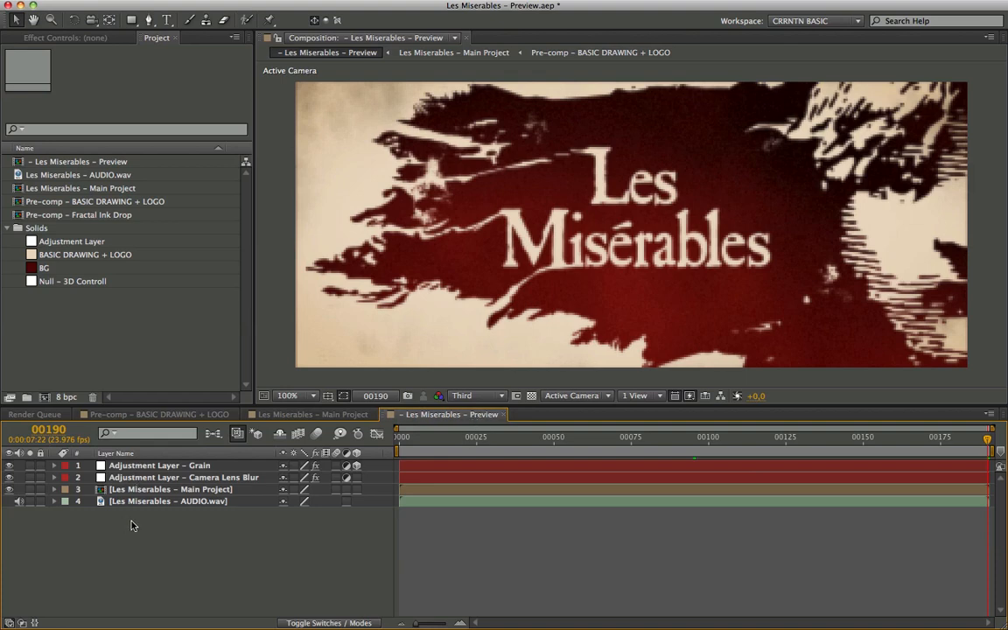
mouse_move(614, 341)
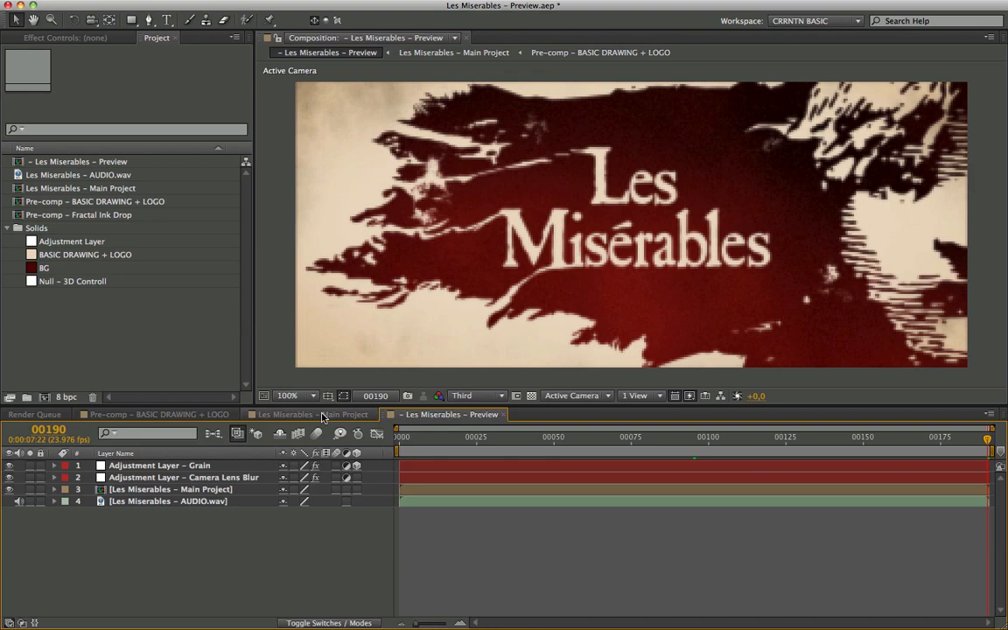
left_click(311, 413)
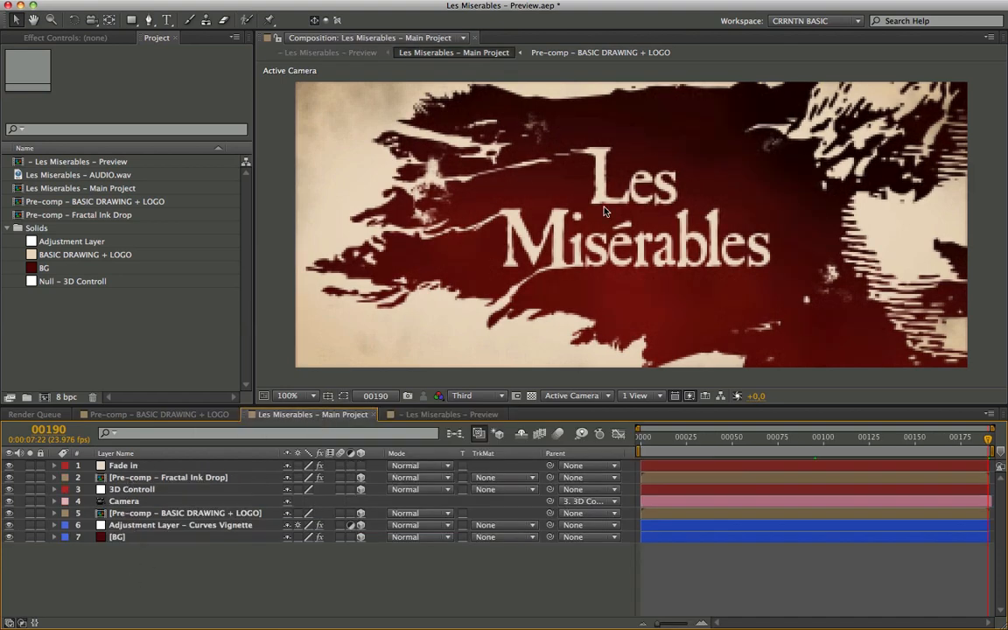
mouse_move(353, 331)
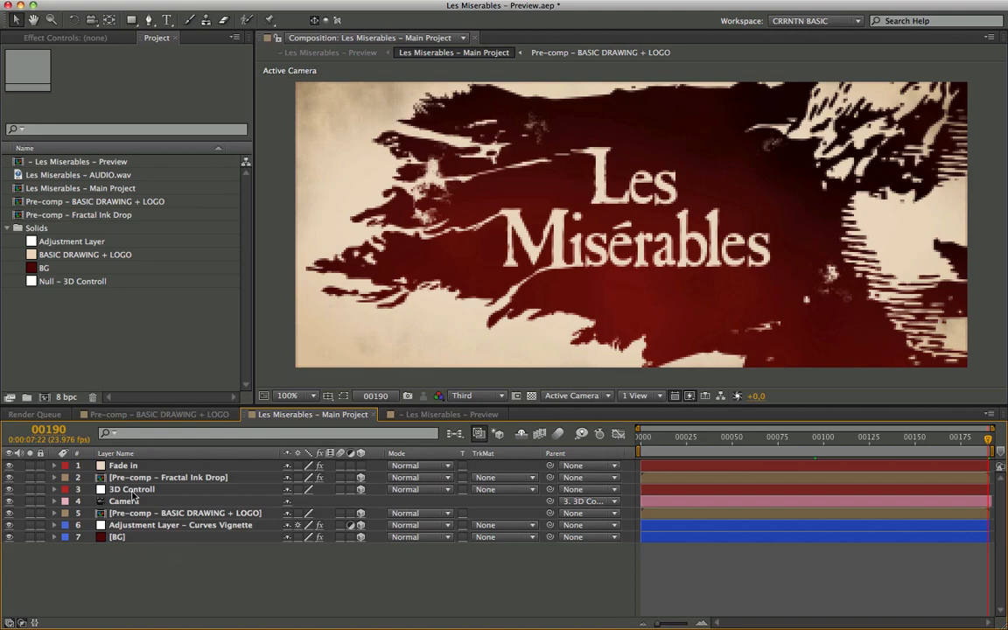
mouse_move(598, 207)
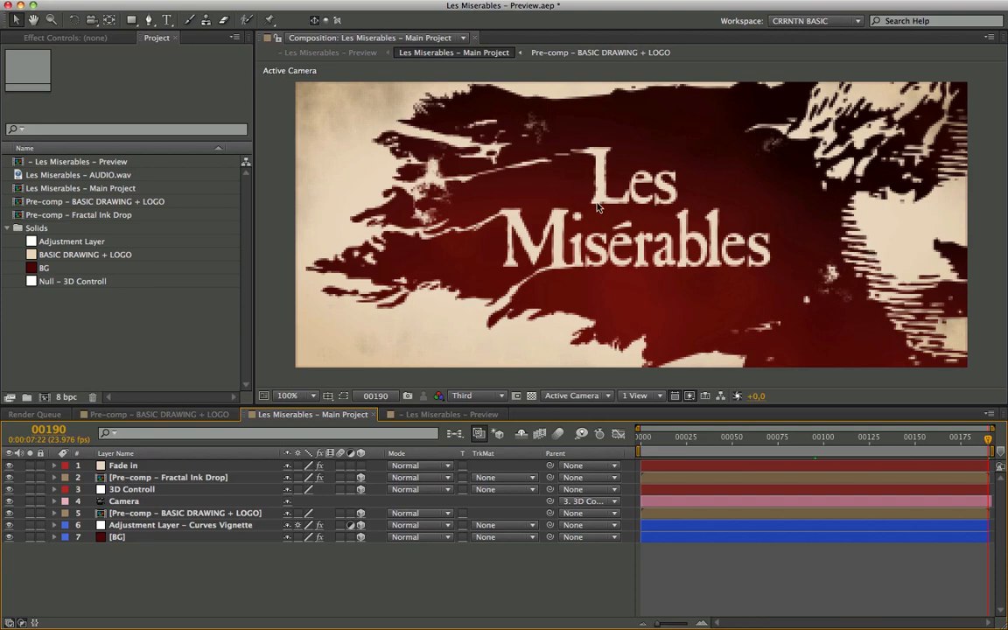
mouse_move(168, 532)
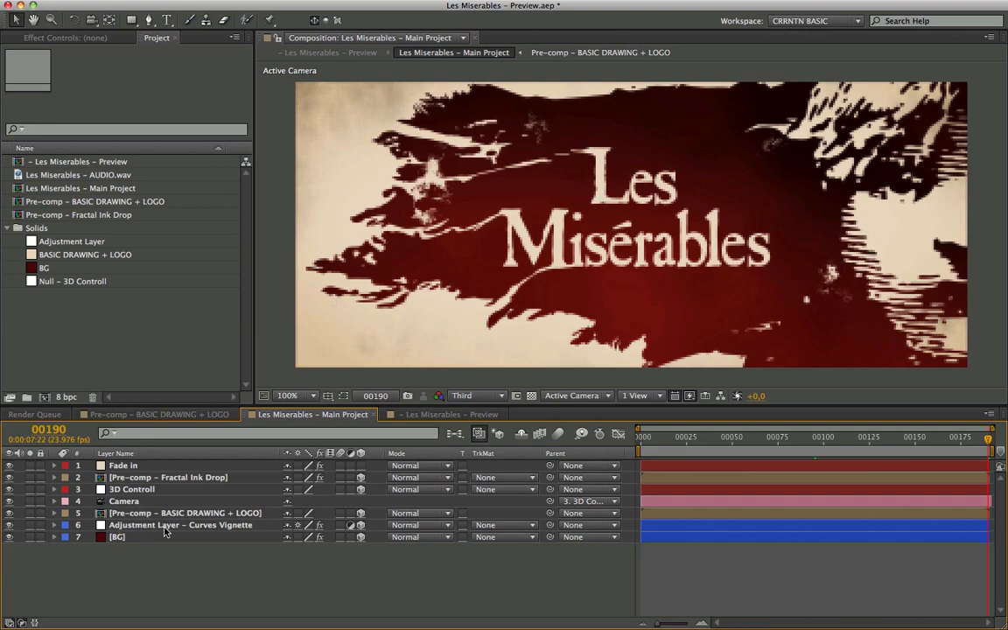
left_click(186, 512)
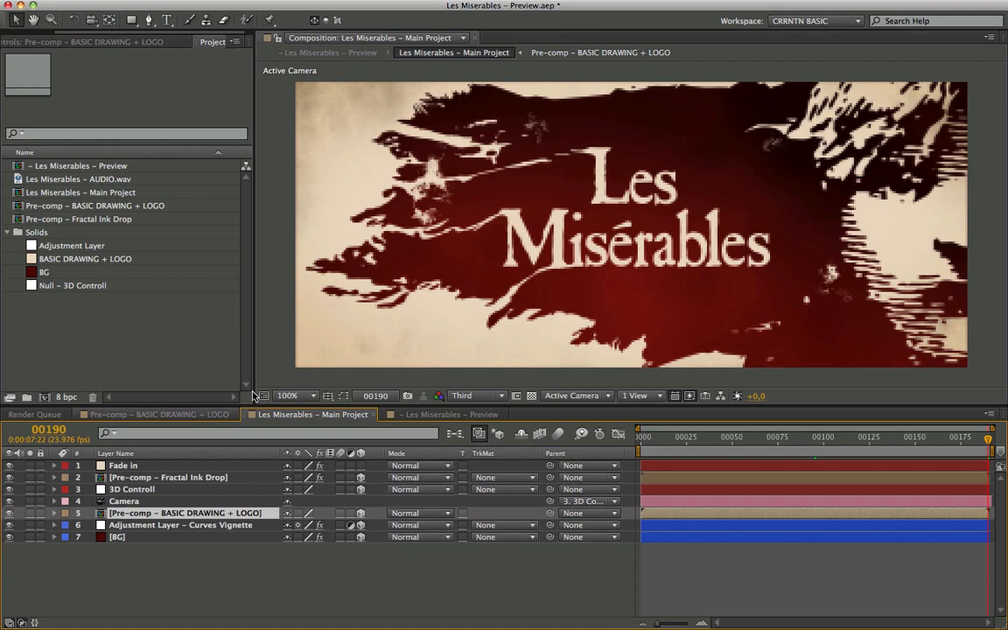
left_click(158, 413)
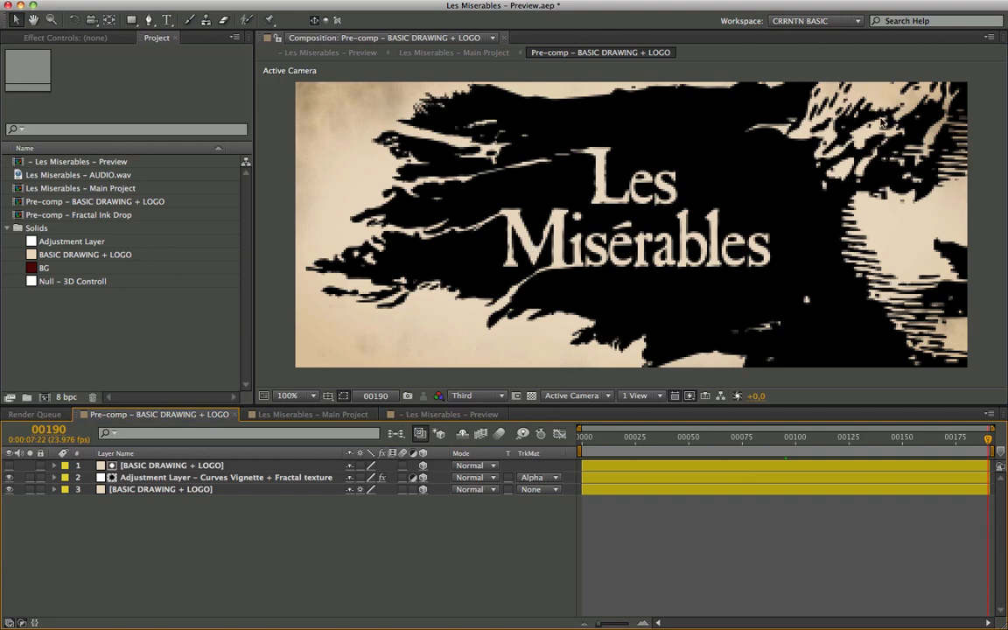
mouse_move(689, 131)
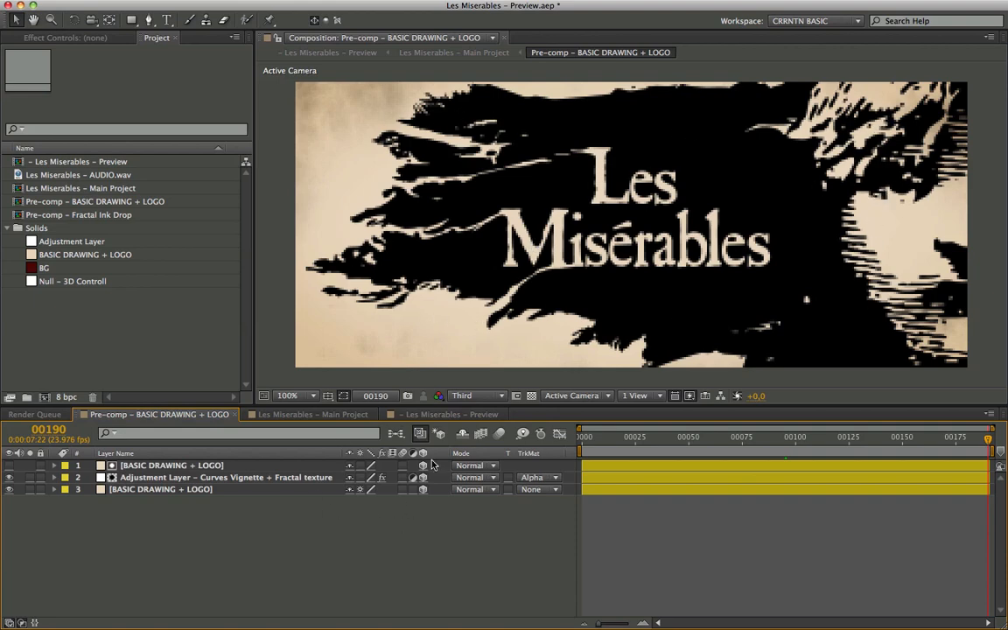
mouse_move(342, 294)
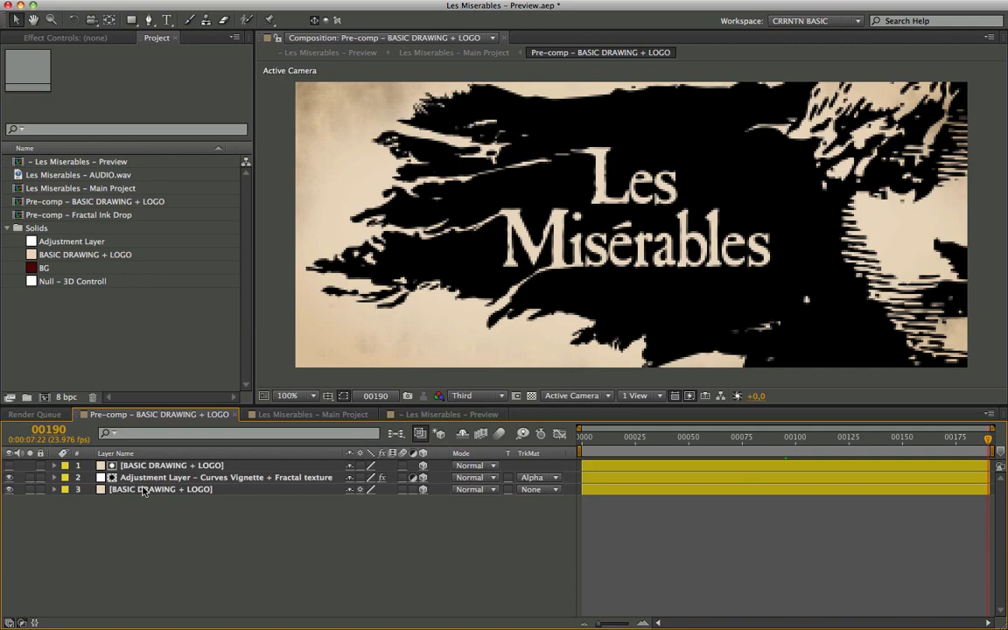
left_click(161, 490)
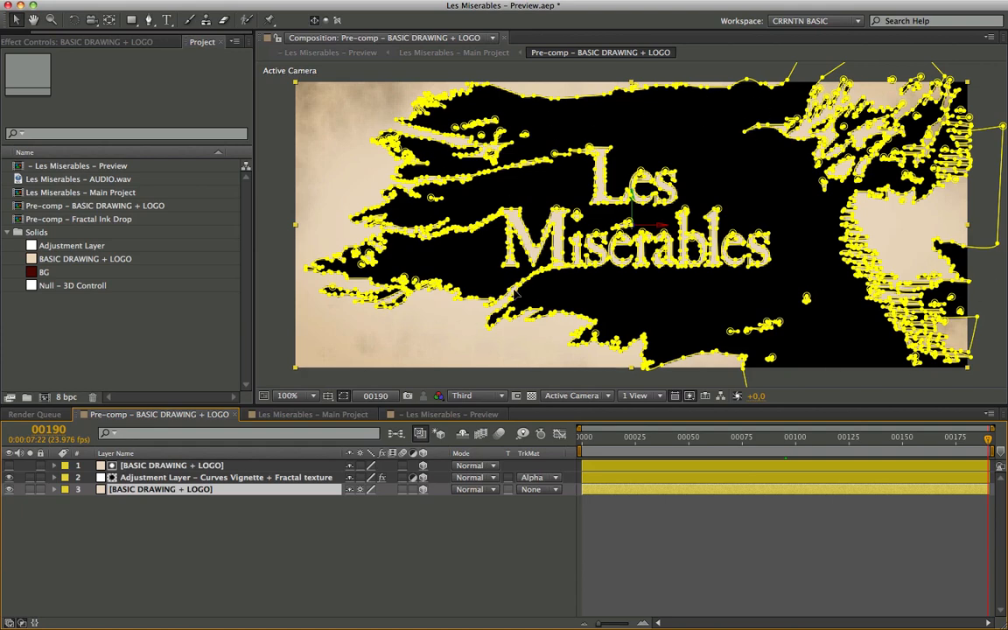
mouse_move(306, 550)
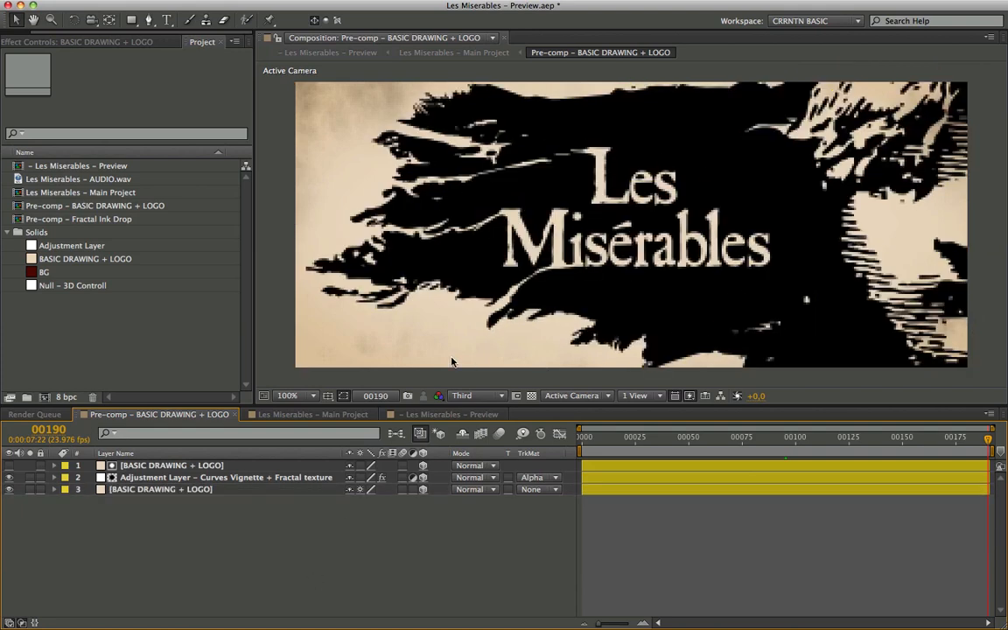
mouse_move(466, 318)
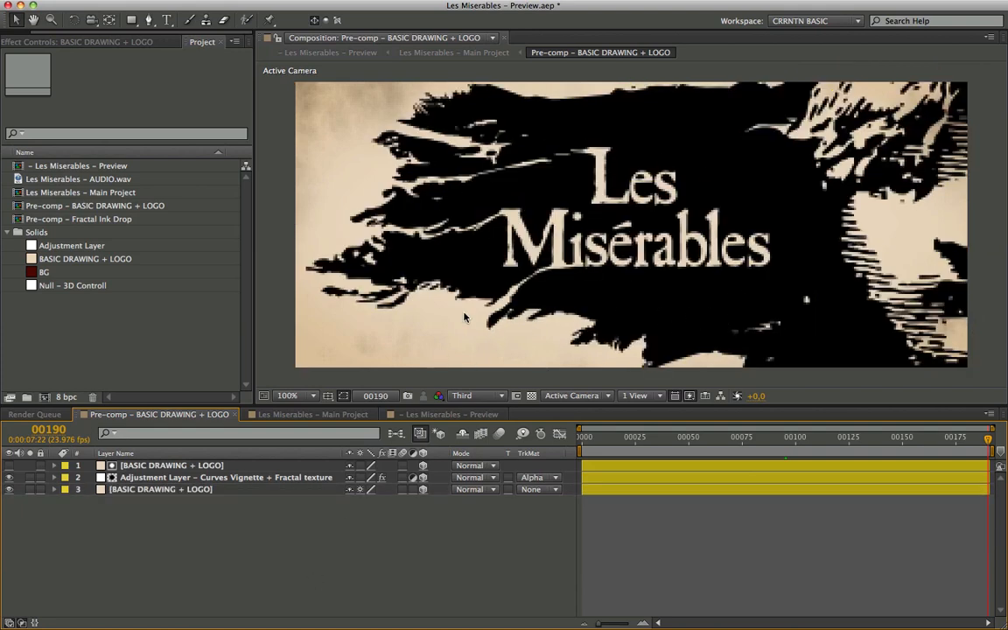
mouse_move(602, 339)
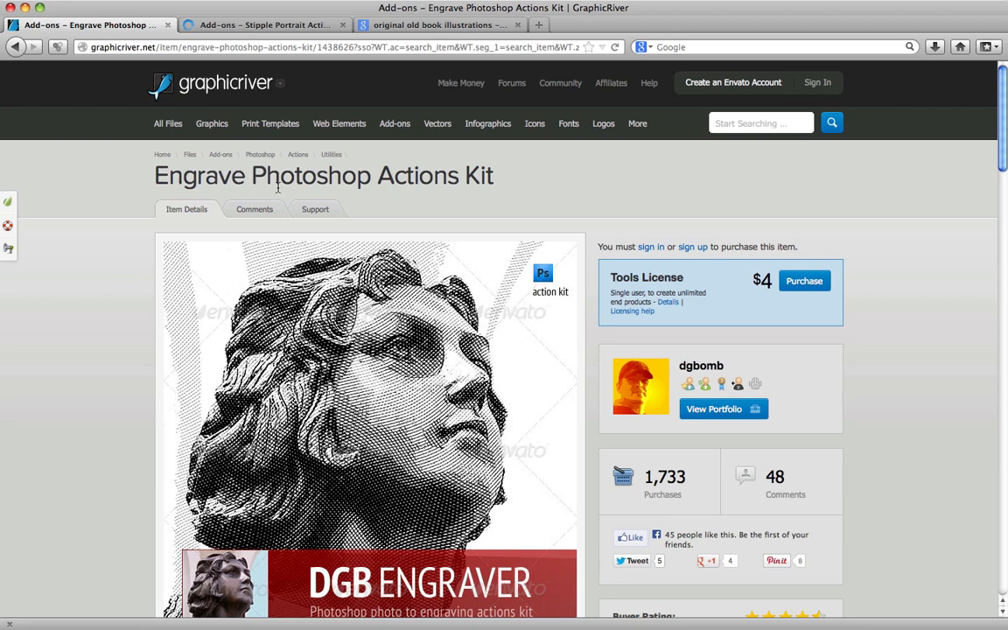
mouse_move(434, 409)
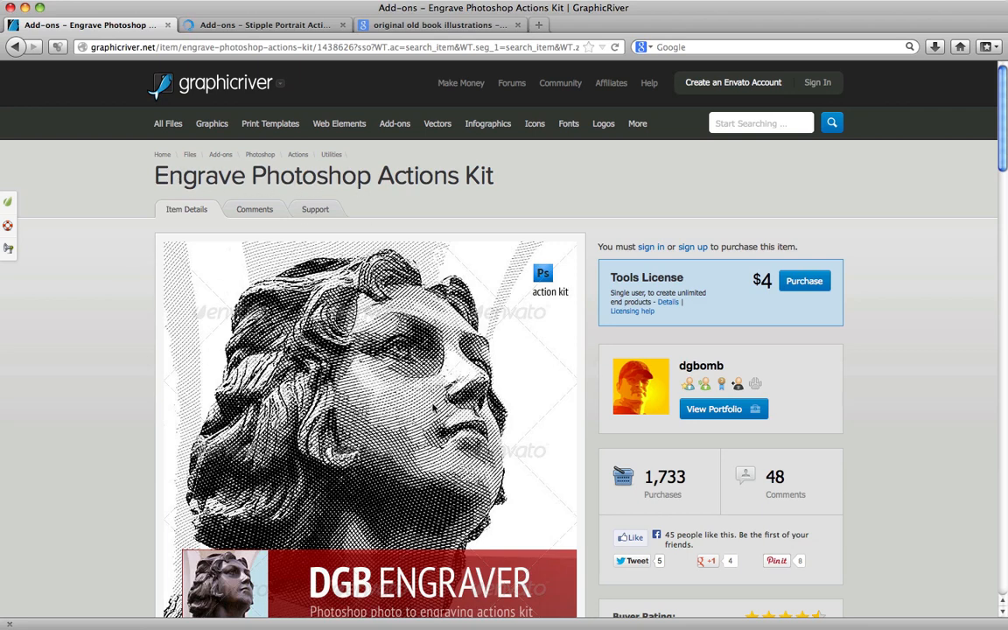
mouse_move(441, 25)
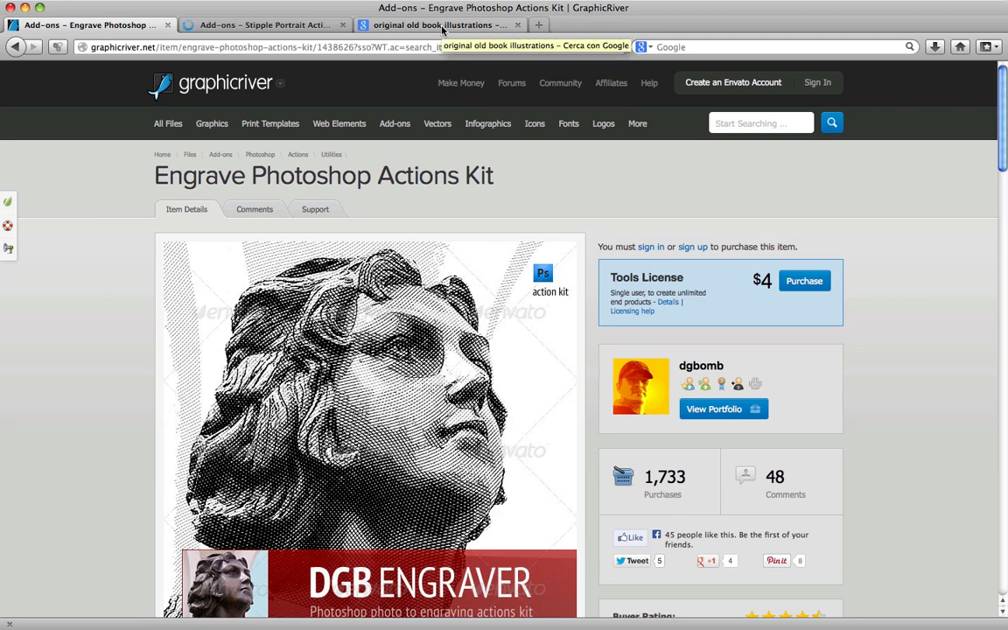
Step: View the octopus and two-finches engravings from the old book illustrations search
left_click(437, 24)
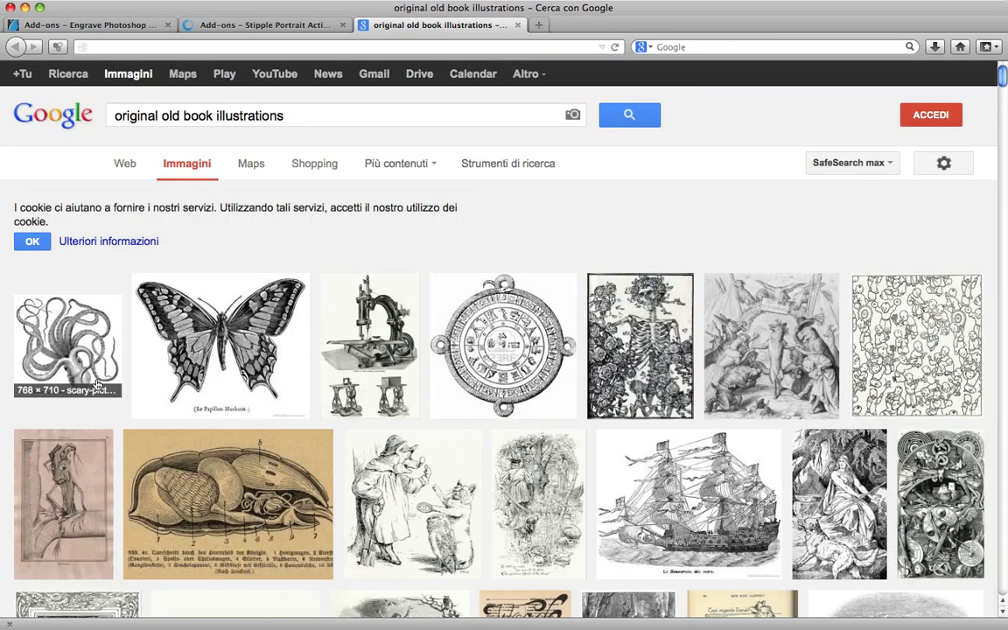
mouse_move(84, 330)
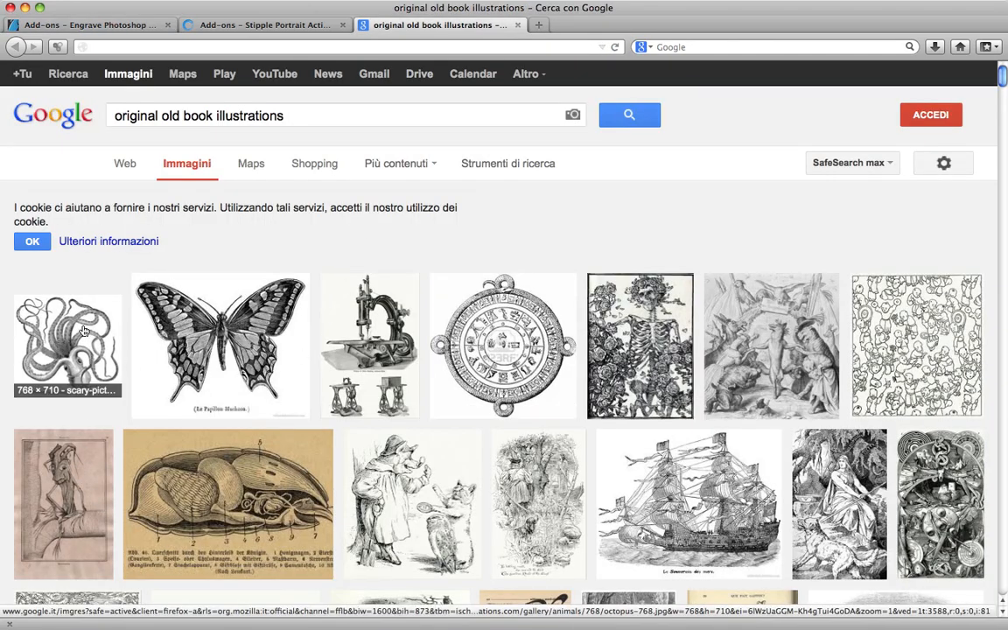
left_click(66, 347)
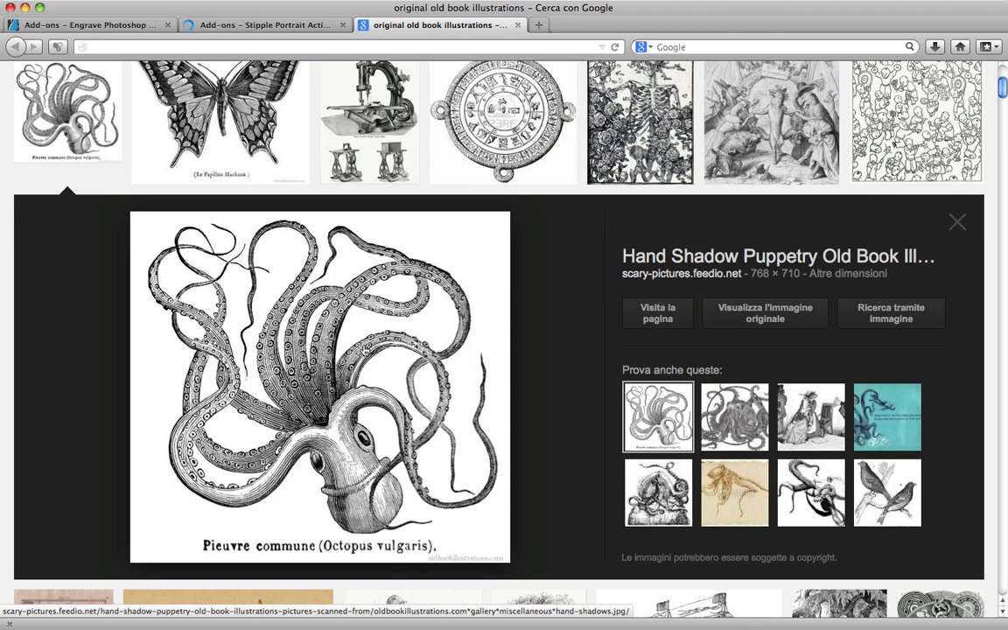
mouse_move(449, 405)
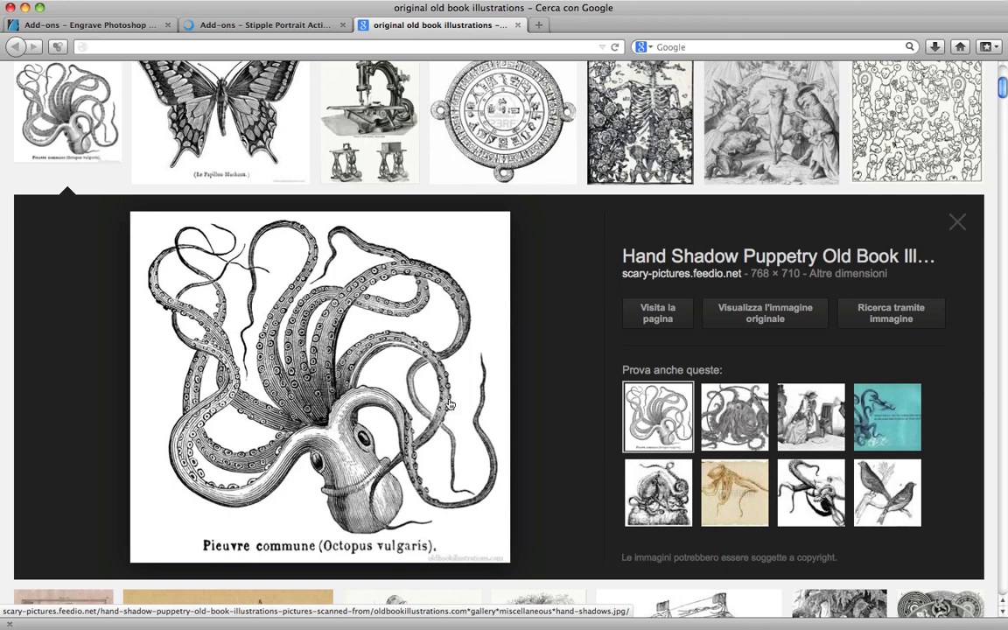
left_click(885, 492)
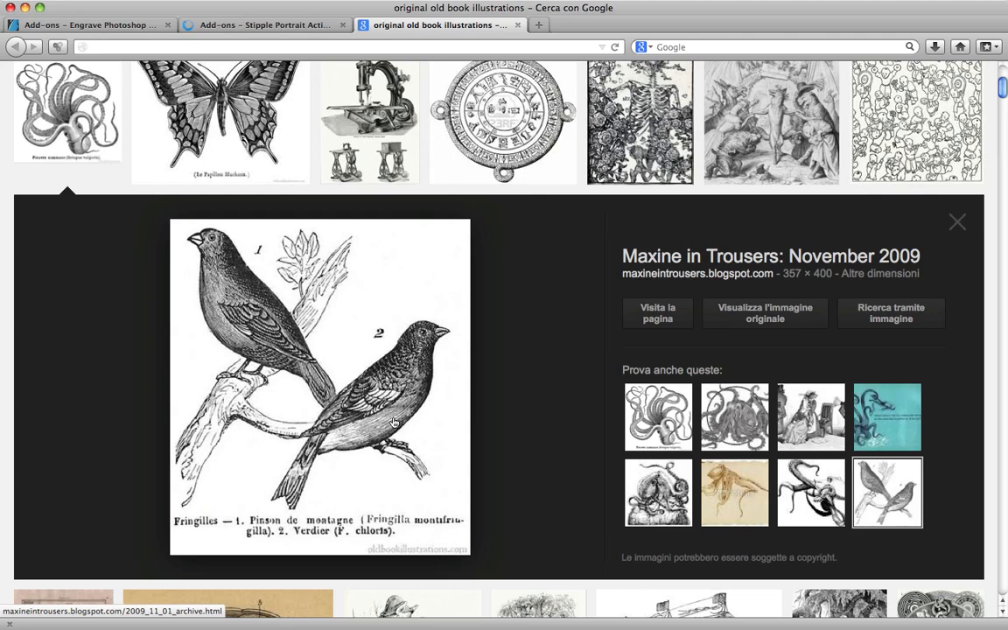
mouse_move(242, 324)
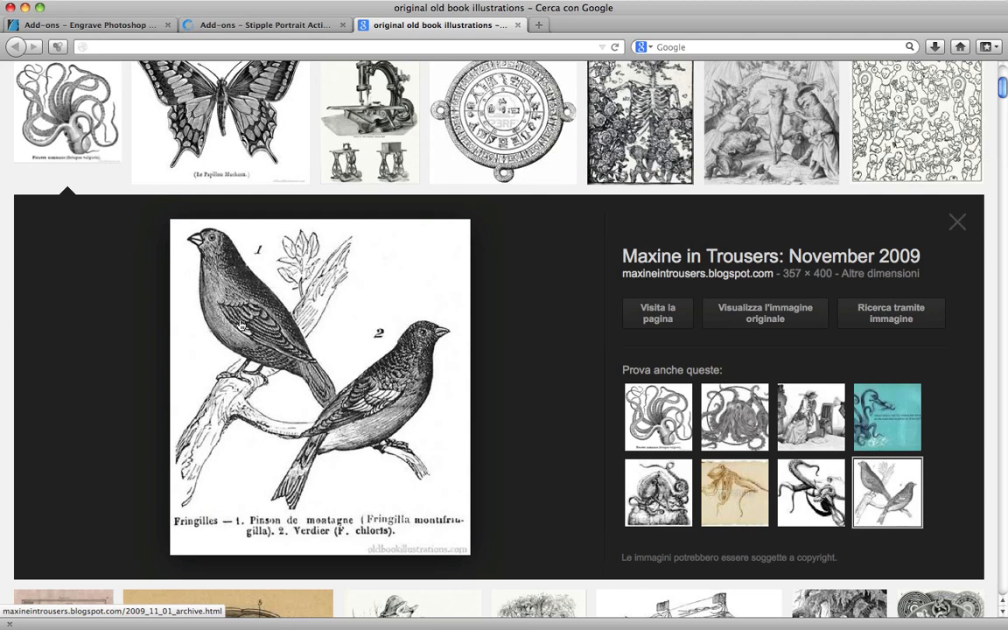
Step: Scroll through the sample previews on the Engrave Photoshop Actions Kit page
left_click(88, 25)
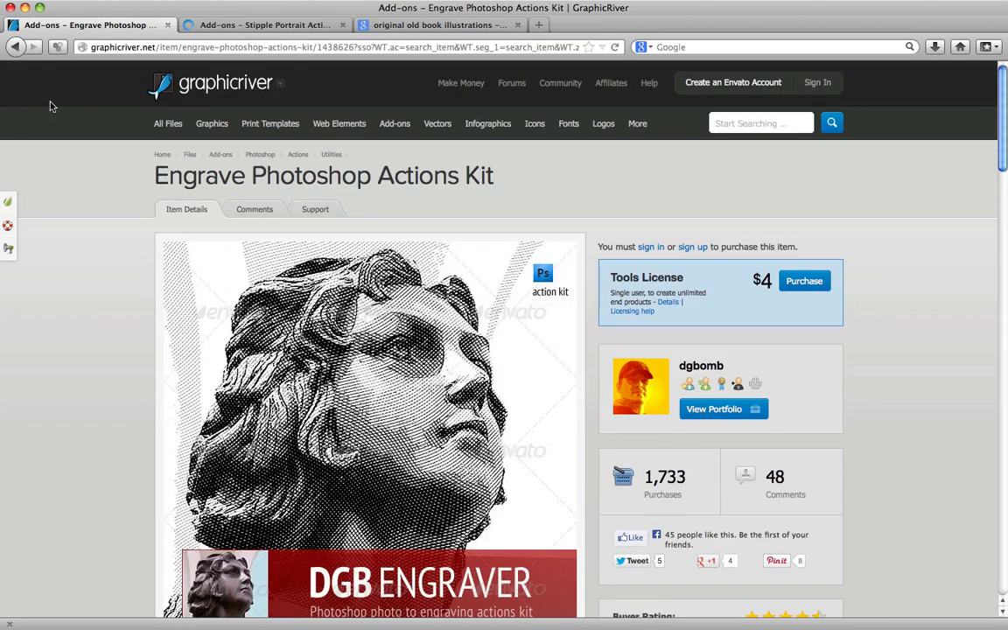
scroll("down", 3)
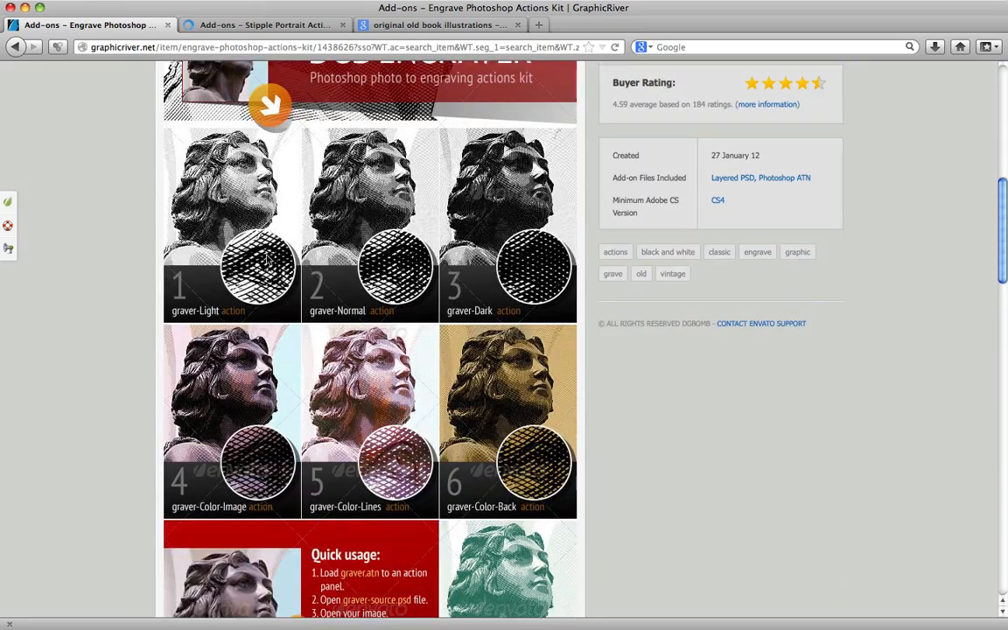
mouse_move(529, 284)
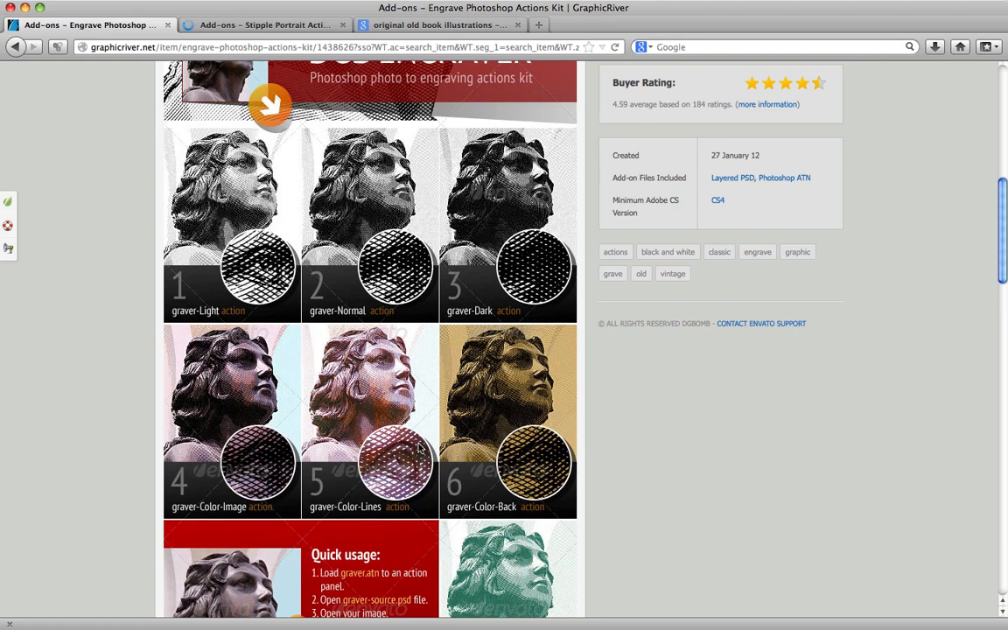
scroll("down", 3)
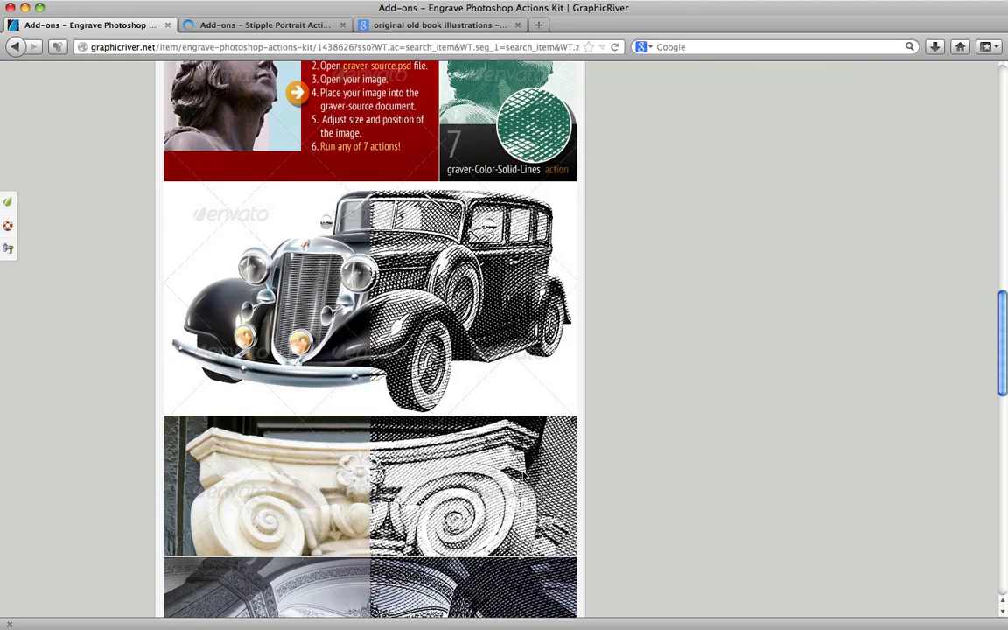
scroll("down", 3)
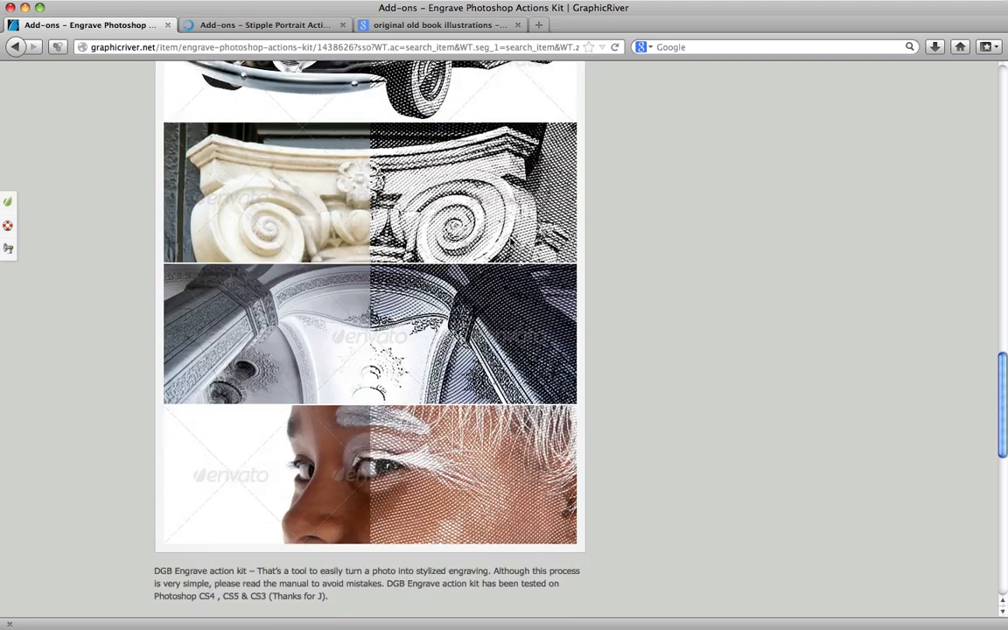
mouse_move(91, 273)
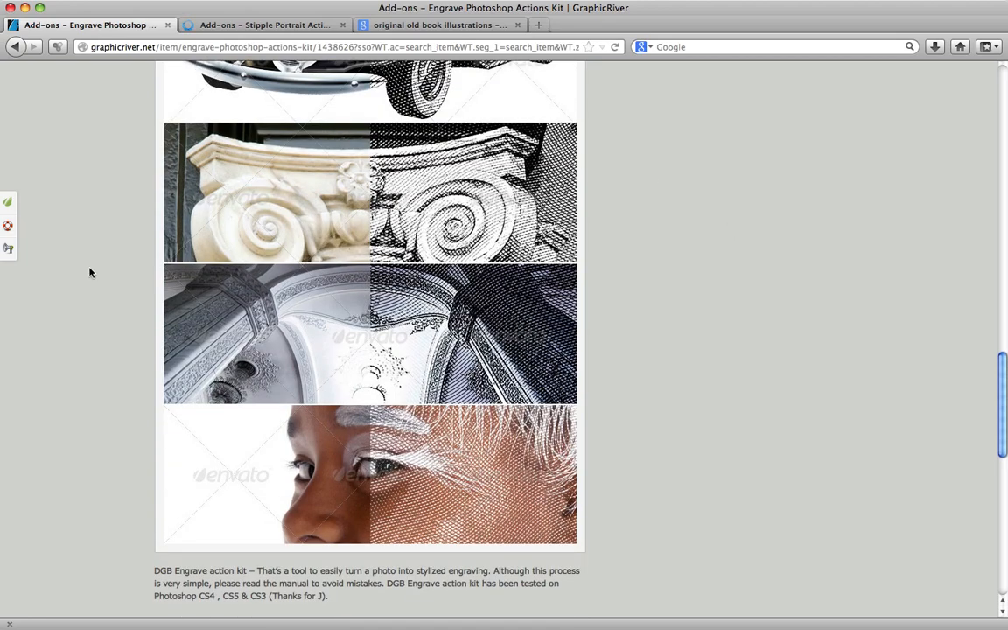
Step: Scroll through the portrait and barrel samples on the Stipple Portrait Action Pack page
left_click(266, 25)
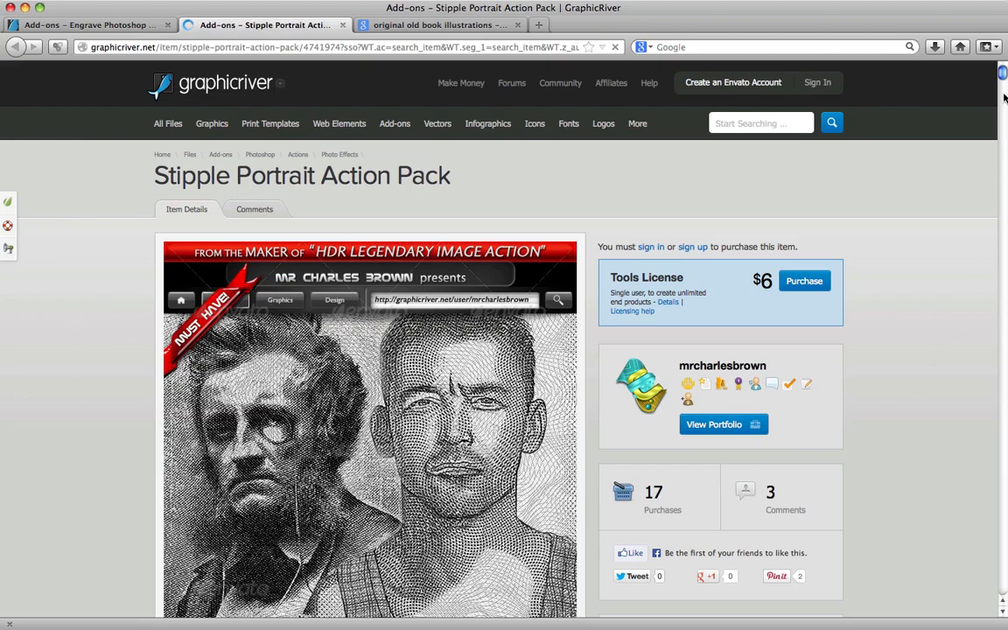
scroll("down", 3)
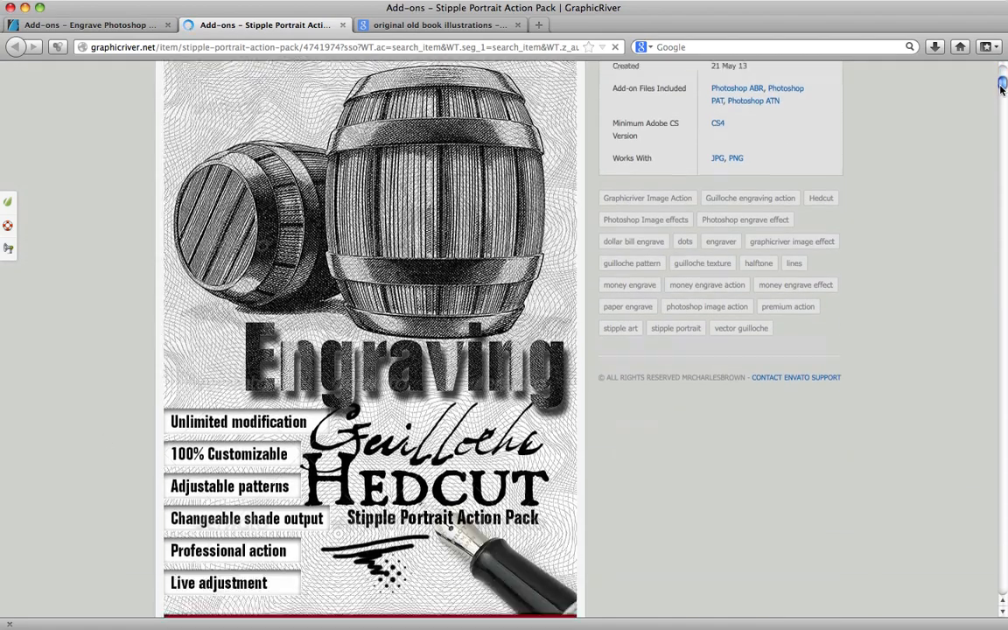
scroll("down", 3)
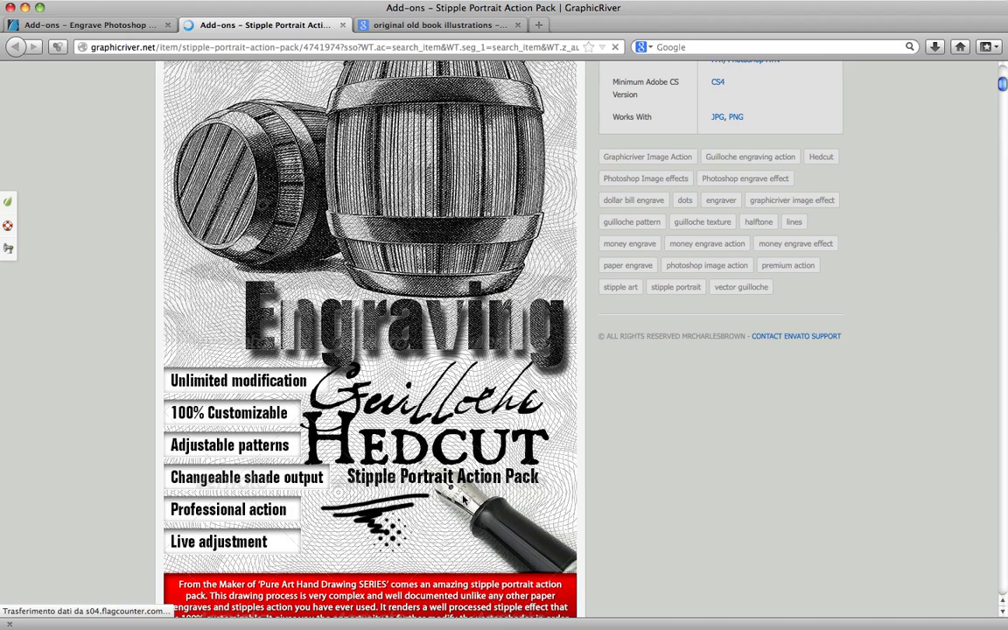
scroll("down", 3)
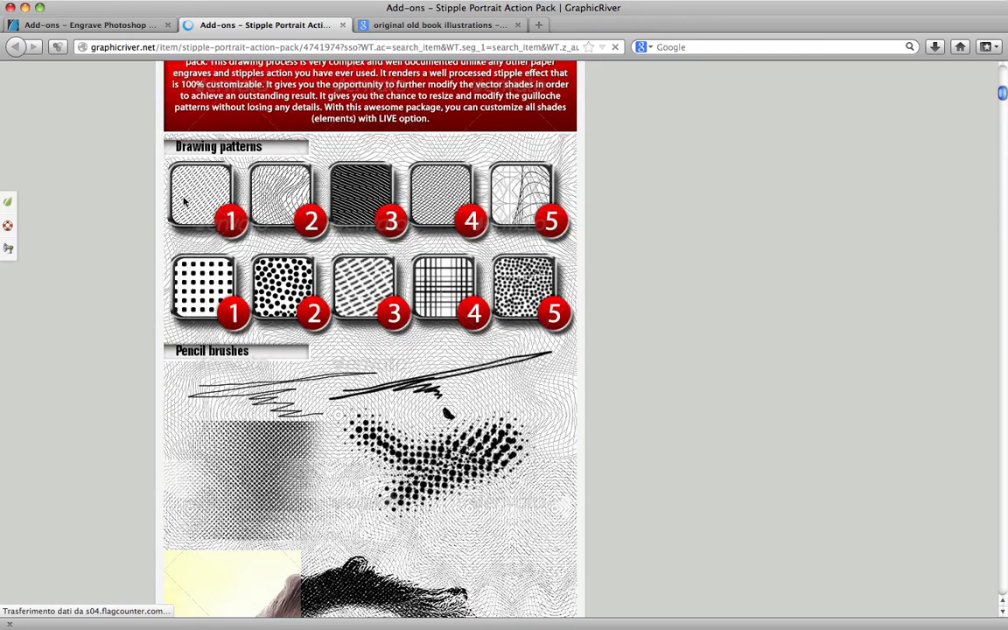
scroll("down", 3)
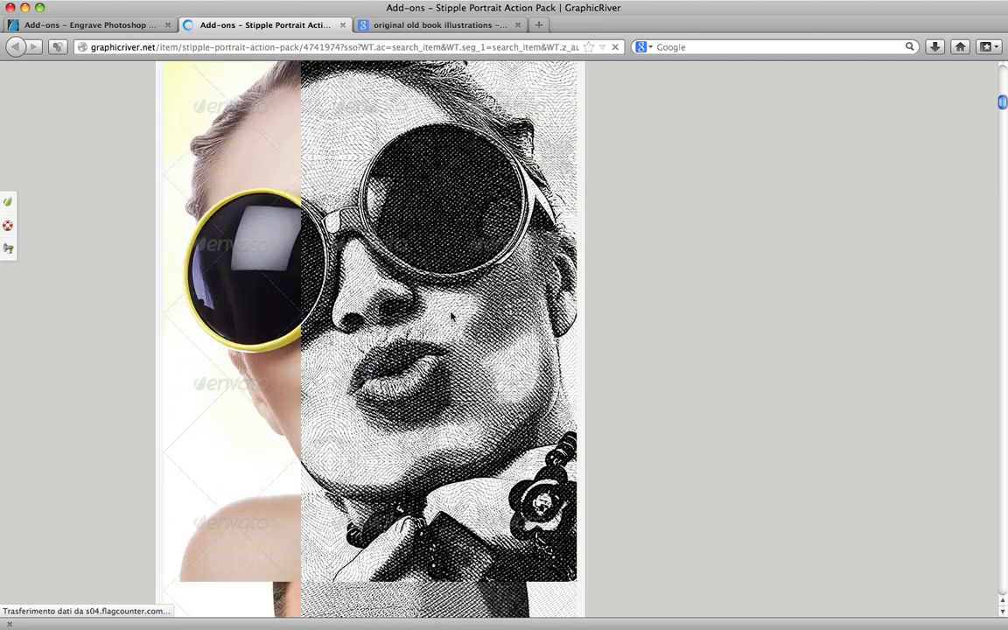
scroll("down", 3)
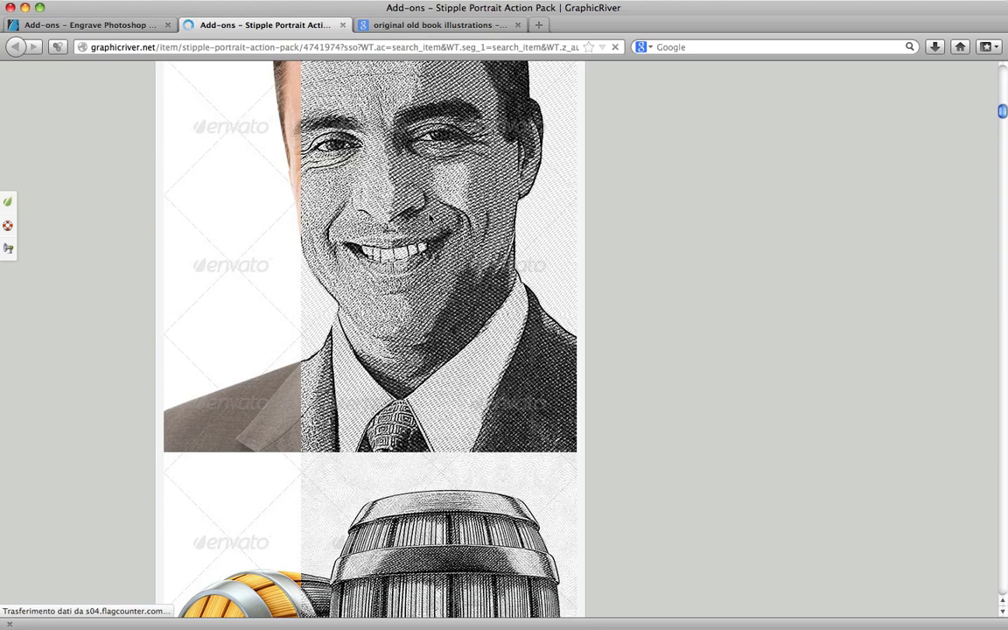
scroll("down", 3)
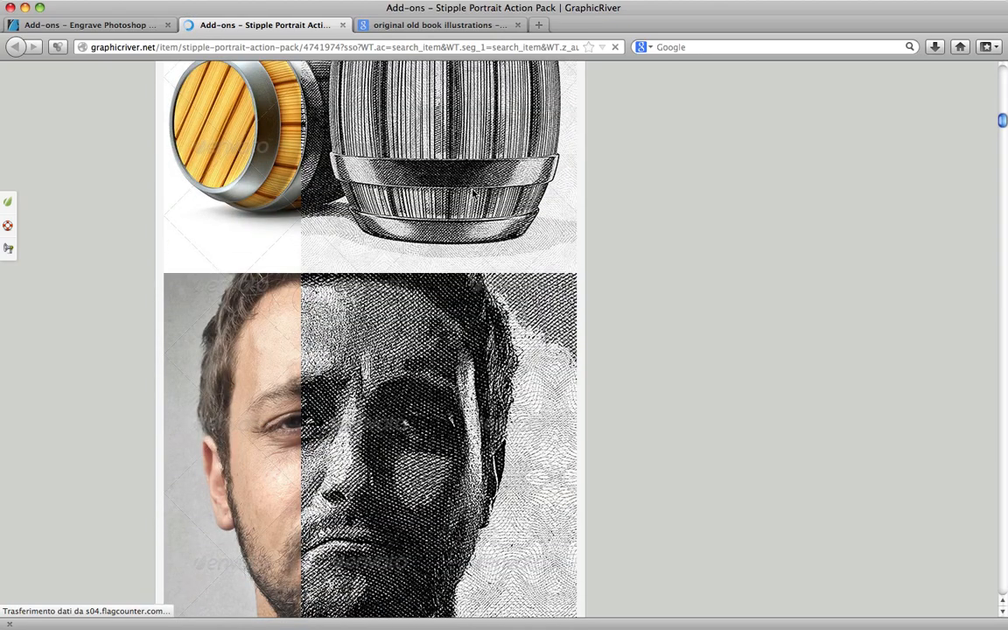
scroll("down", 3)
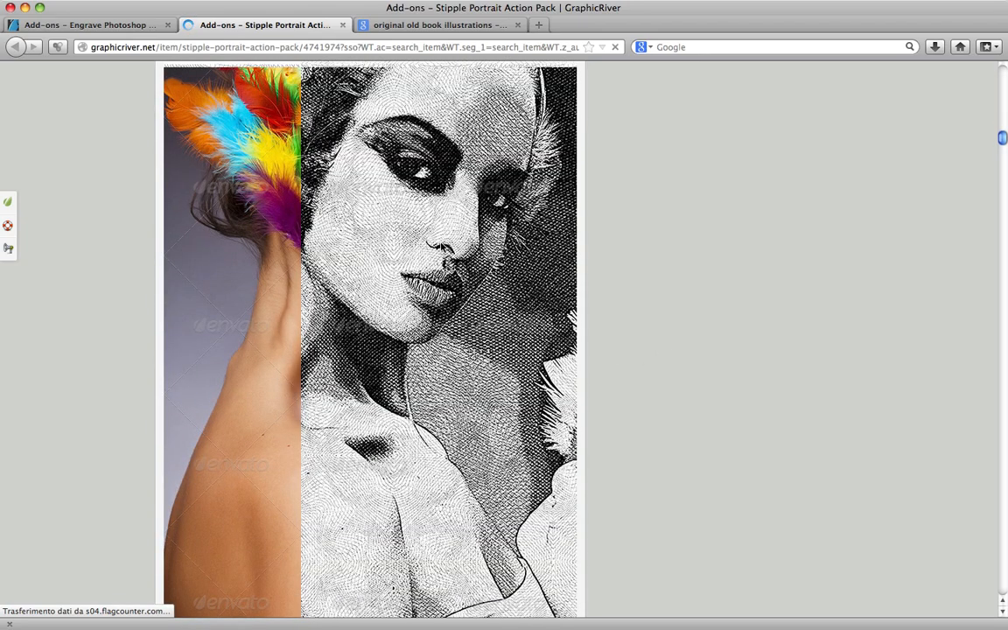
Step: Close the enlarged finches preview so the full thumbnail grid shows again
left_click(439, 25)
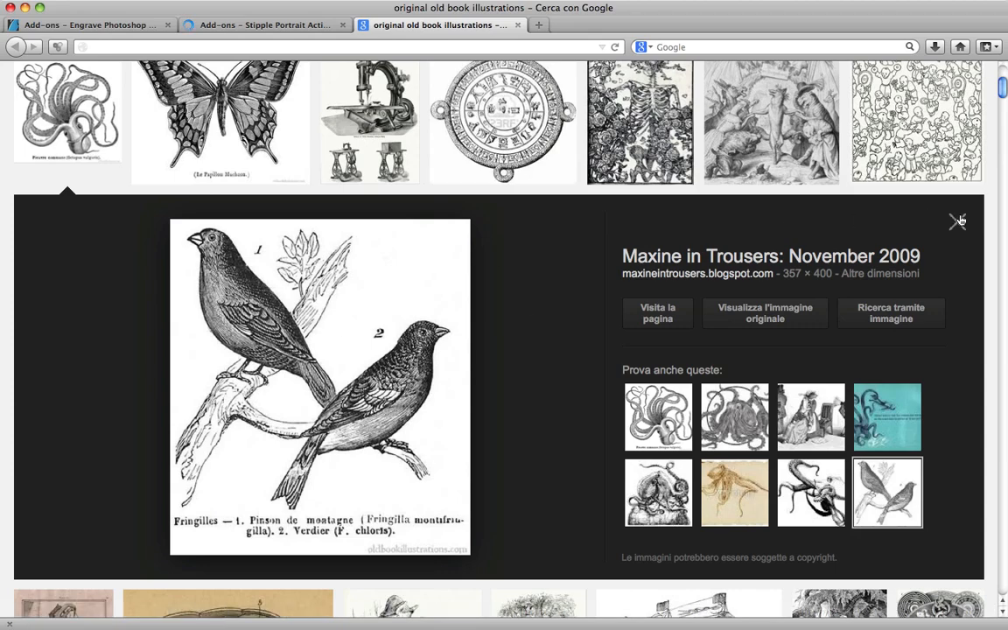
left_click(954, 221)
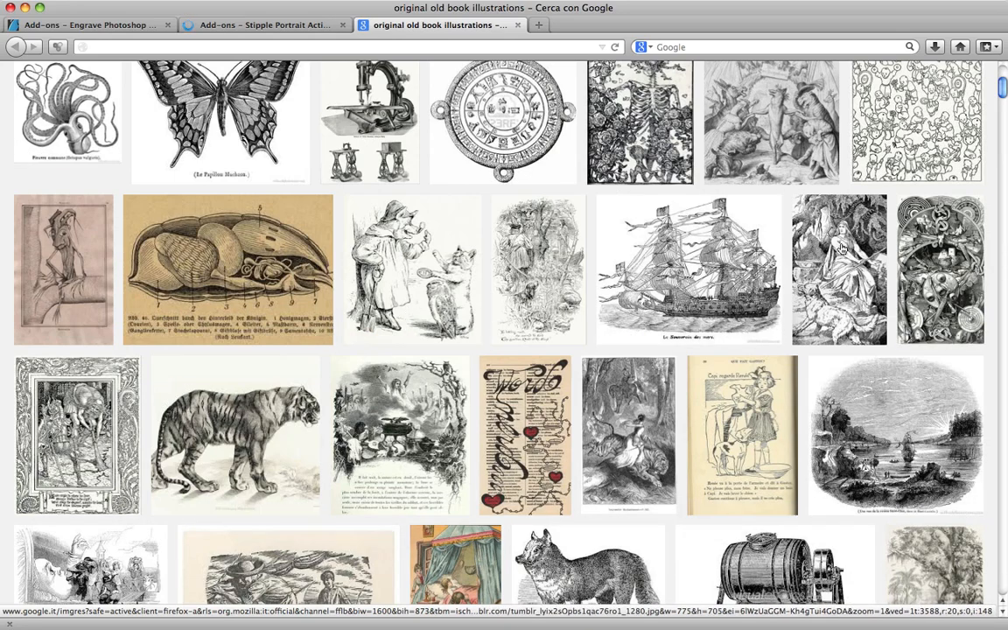
mouse_move(219, 122)
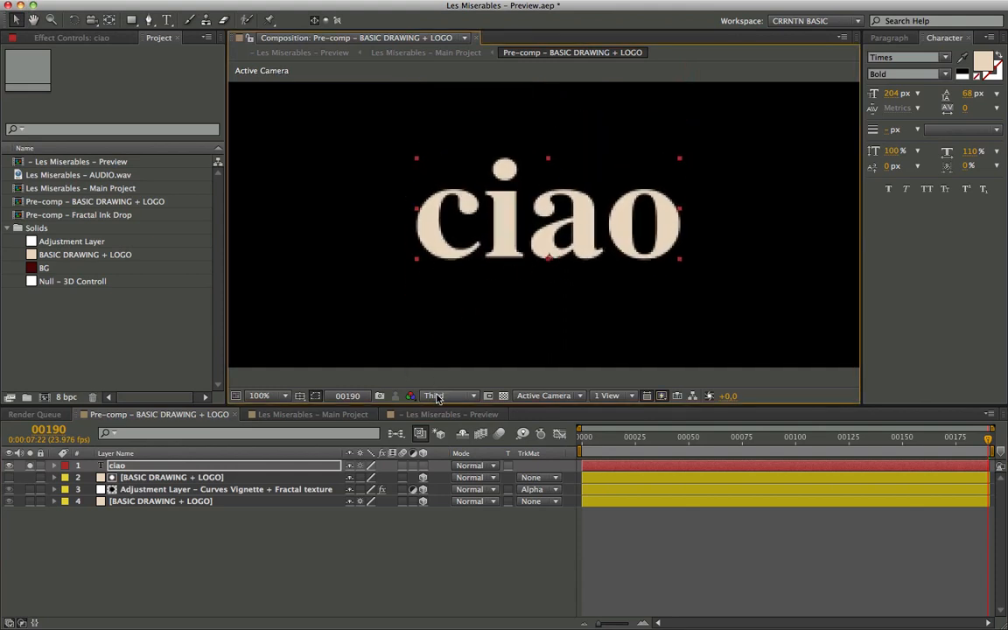
Step: Display the Pre-comp BASIC DRAWING + LOGO with the ink-splatter title
left_click(448, 395)
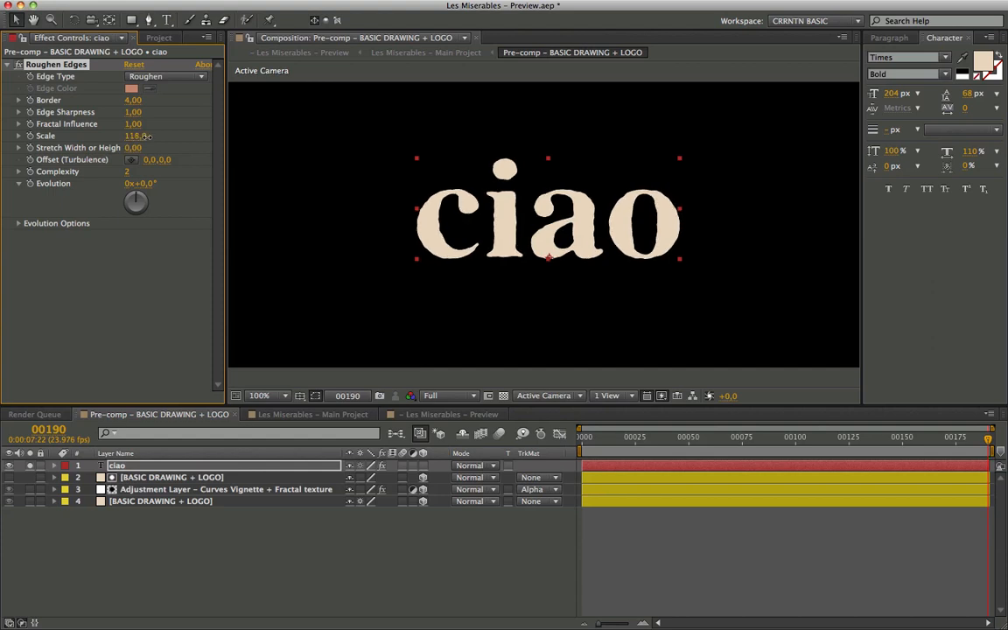
left_click_drag(136, 136, 140, 136)
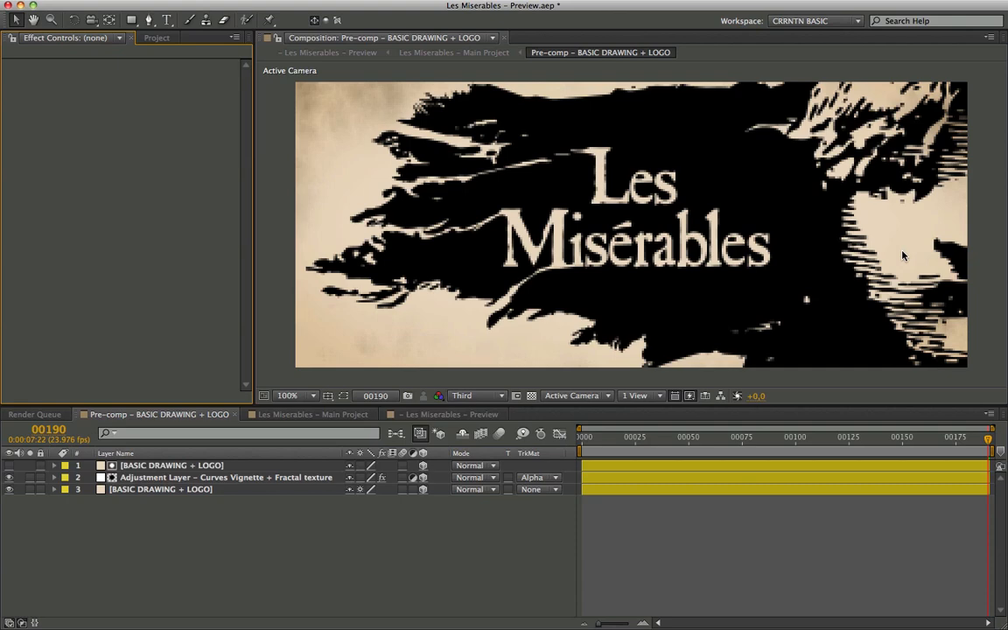
left_click(161, 490)
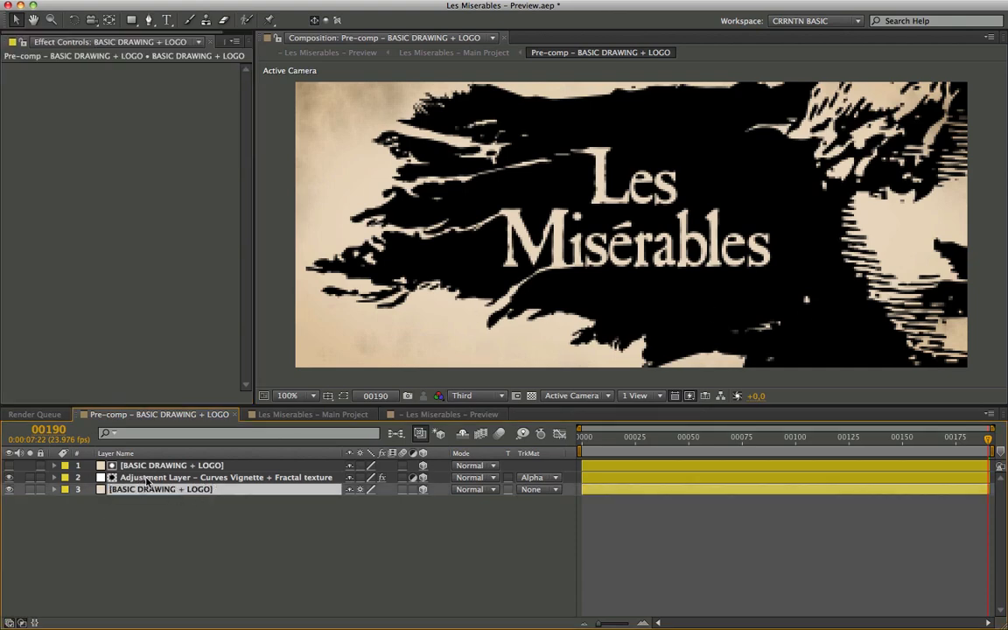
left_click(226, 476)
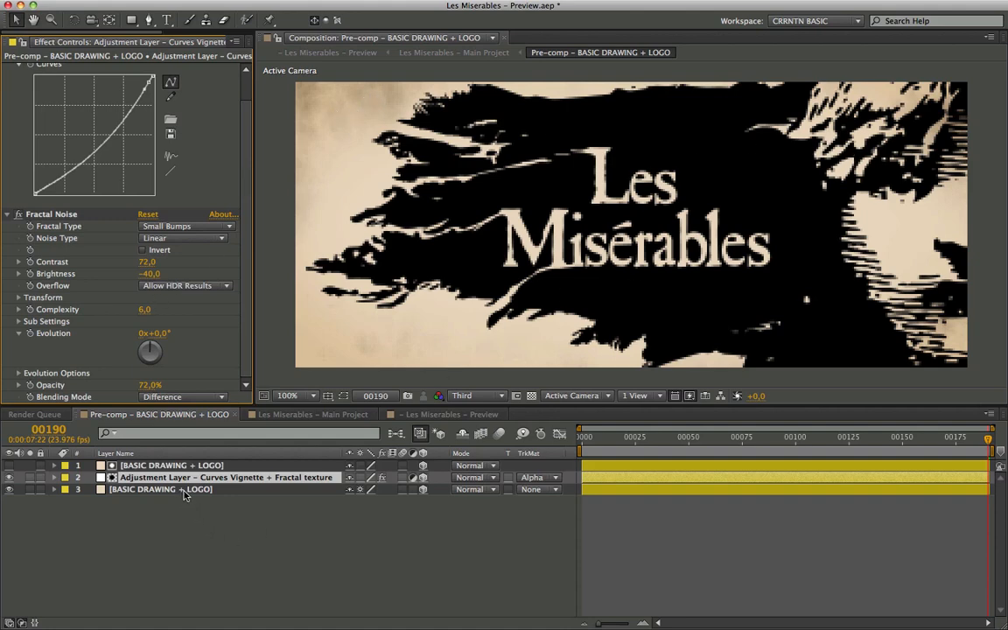
mouse_move(551, 488)
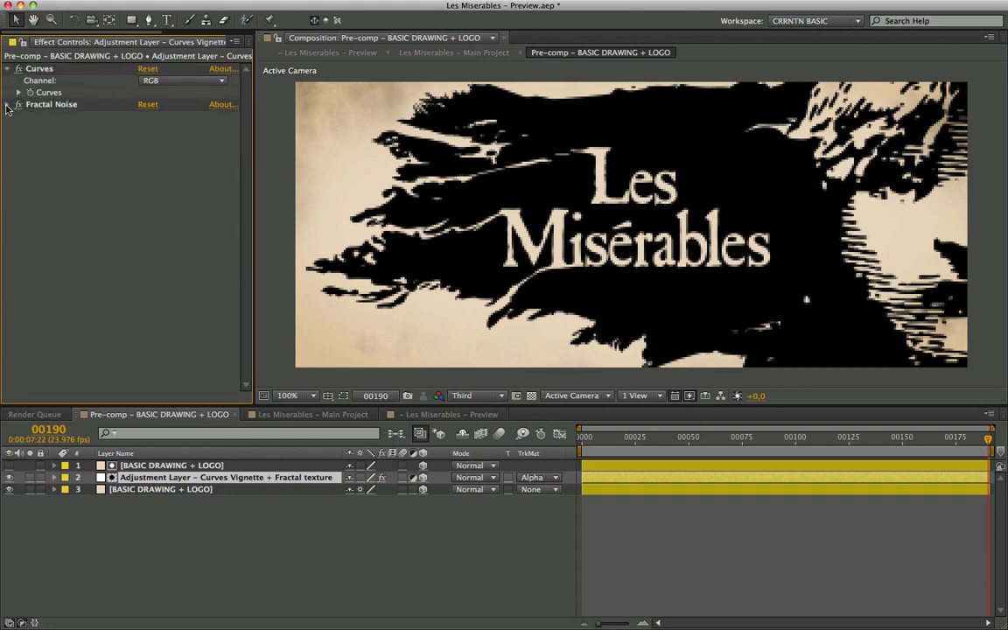
left_click(7, 69)
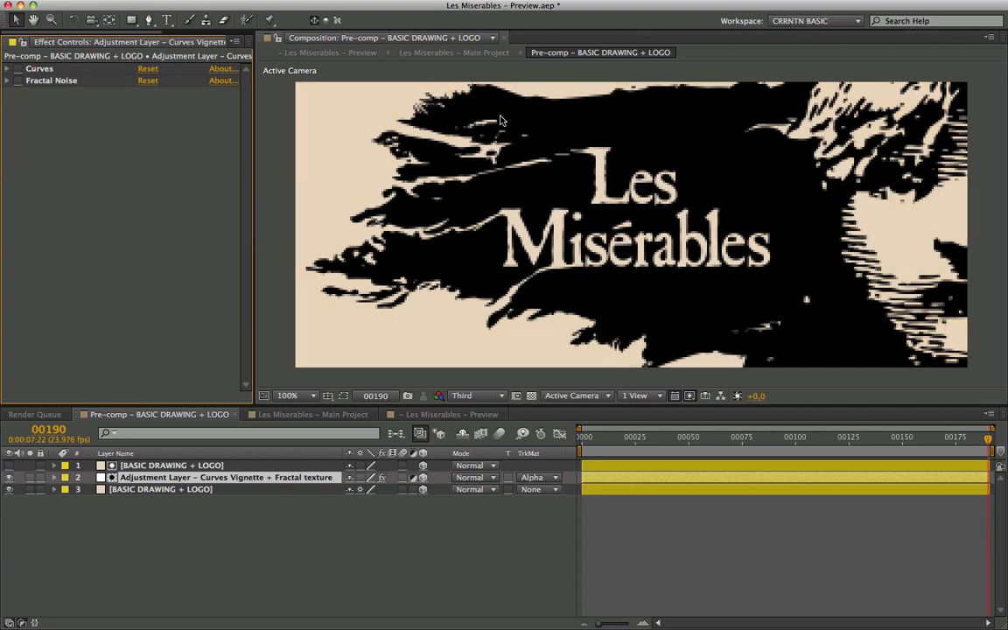
mouse_move(310, 167)
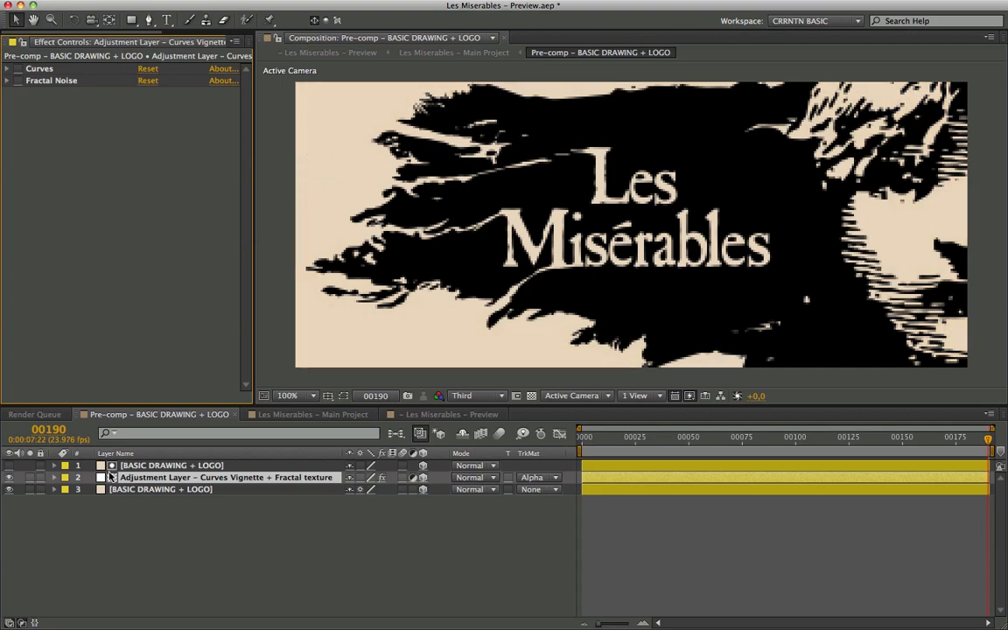
Step: Check the paper background solid's hex colour, then return to the Main Project composition
left_click(171, 466)
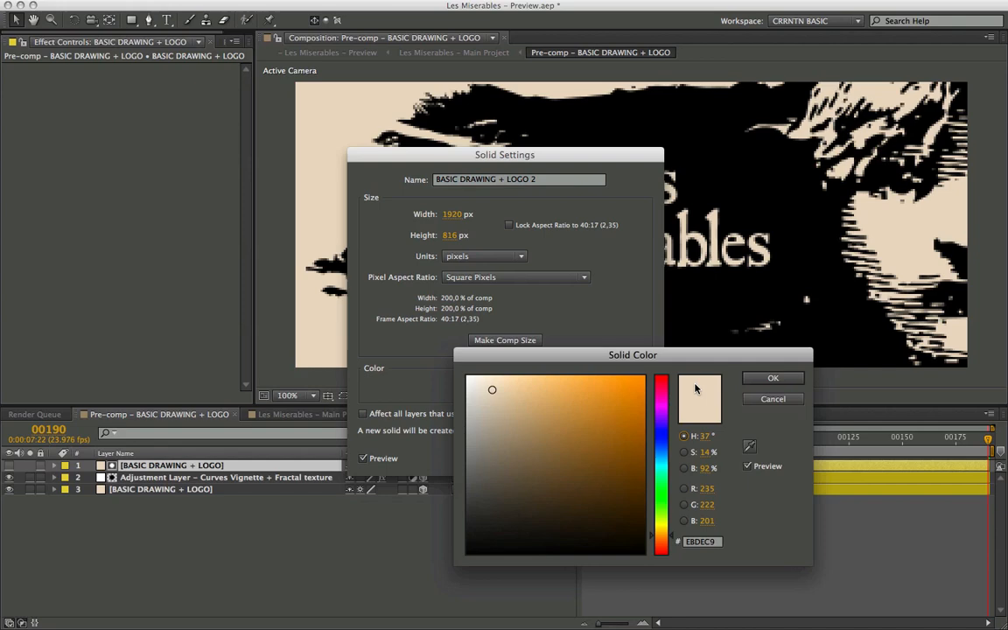
left_click_drag(634, 353, 761, 266)
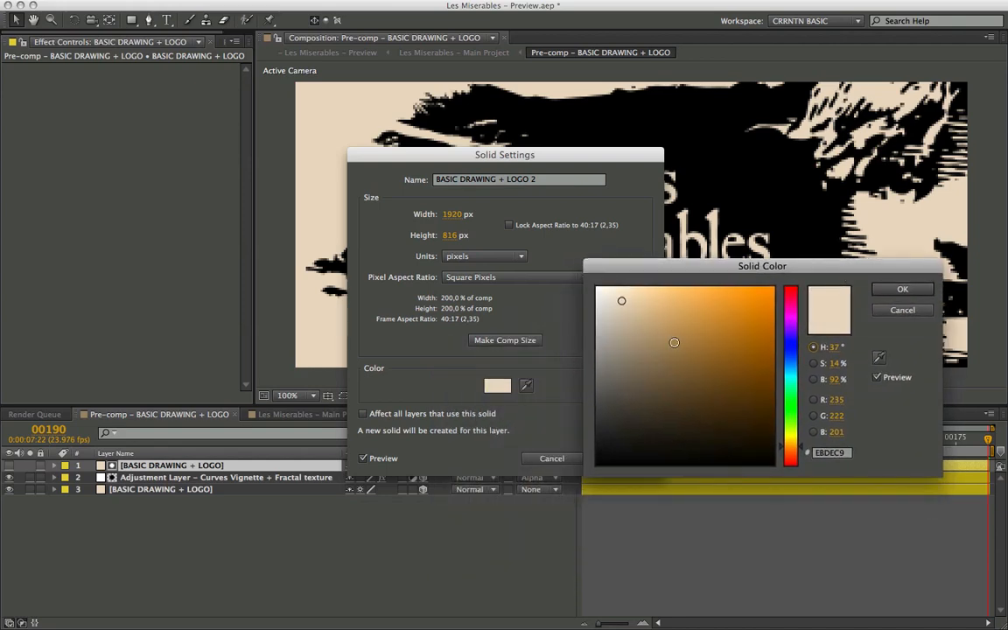
triple_click(838, 415)
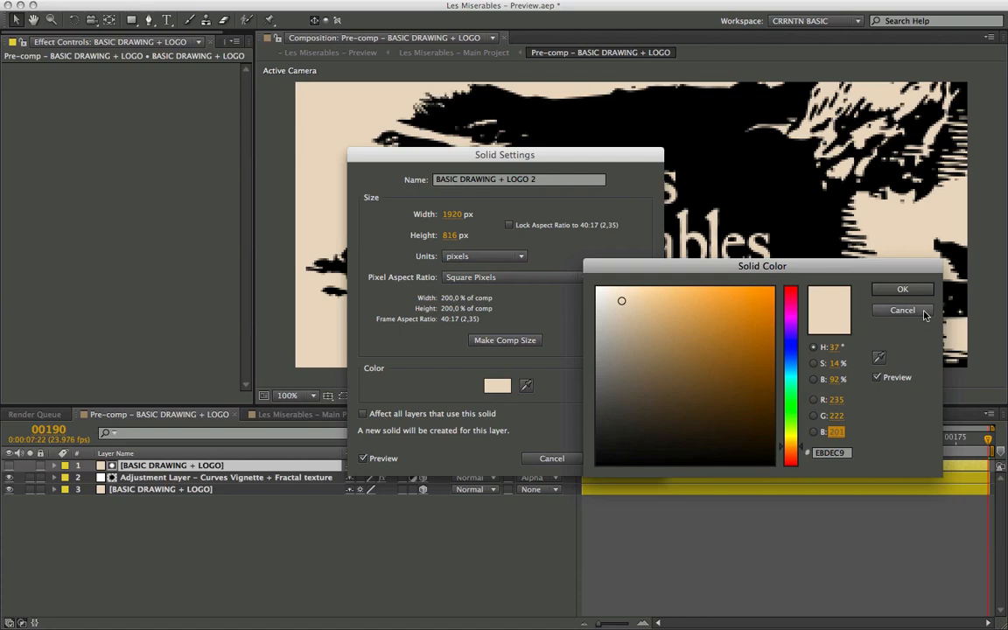
left_click(903, 289)
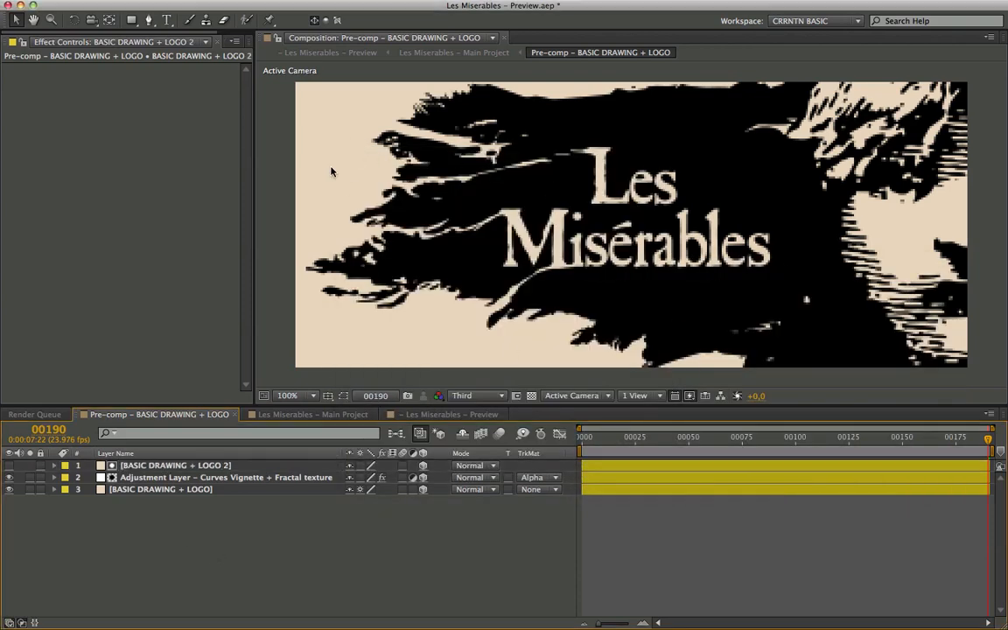
left_click(226, 476)
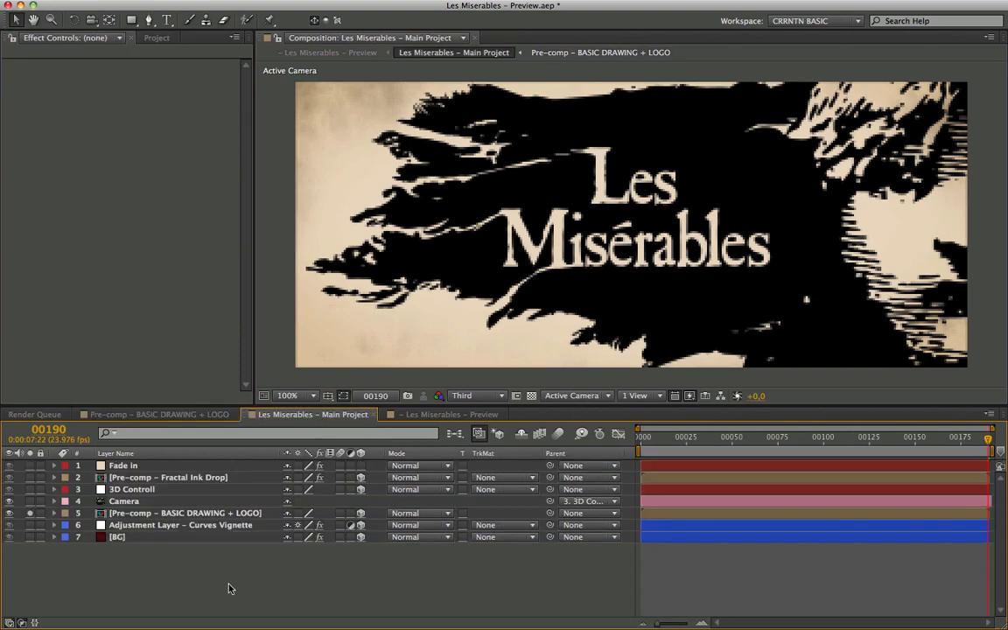
mouse_move(12, 578)
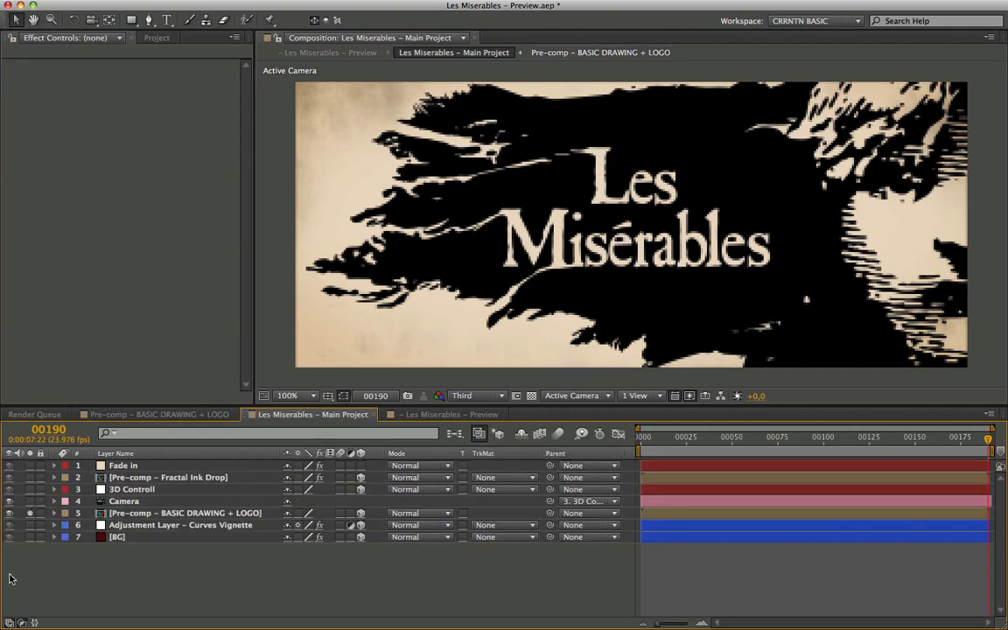
Step: Solo the red BG layer to show its fractal noise texture alone
left_click(185, 513)
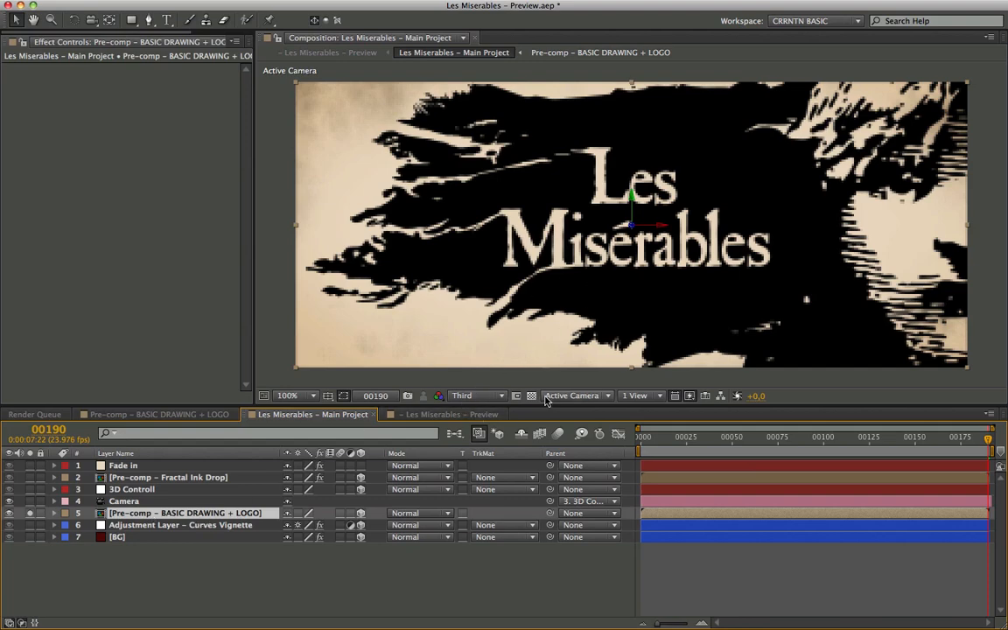
mouse_move(347, 179)
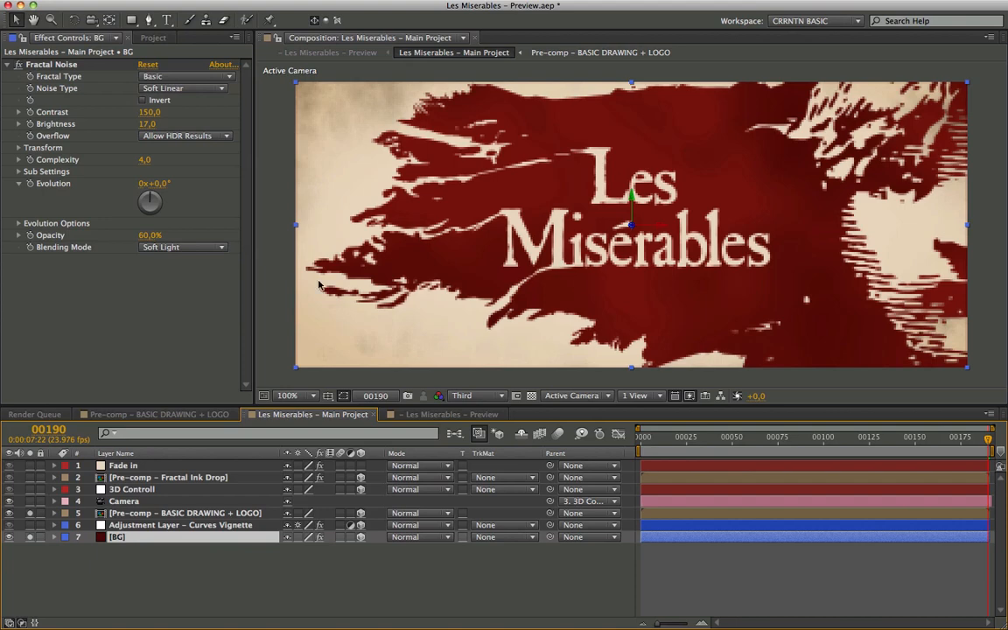
left_click(9, 513)
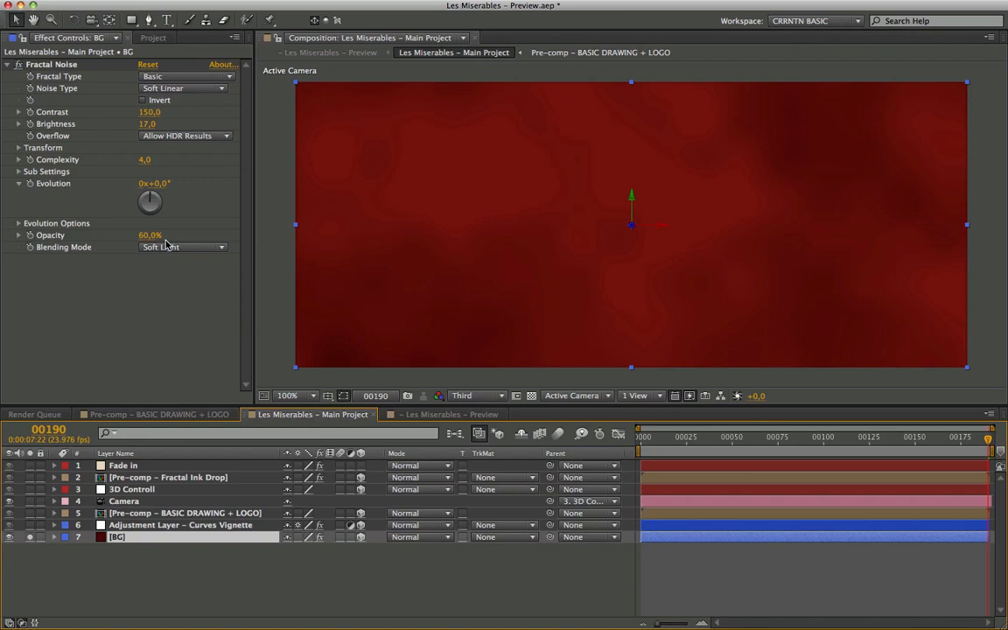
mouse_move(241, 282)
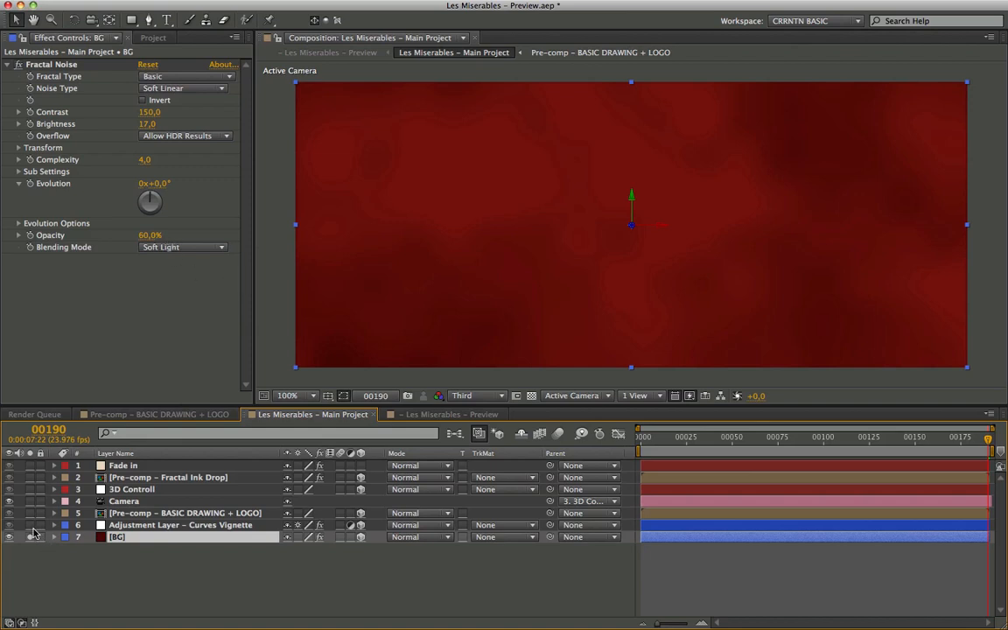
Step: Select the Curves Vignette adjustment layer darkening the background edges
left_click(181, 525)
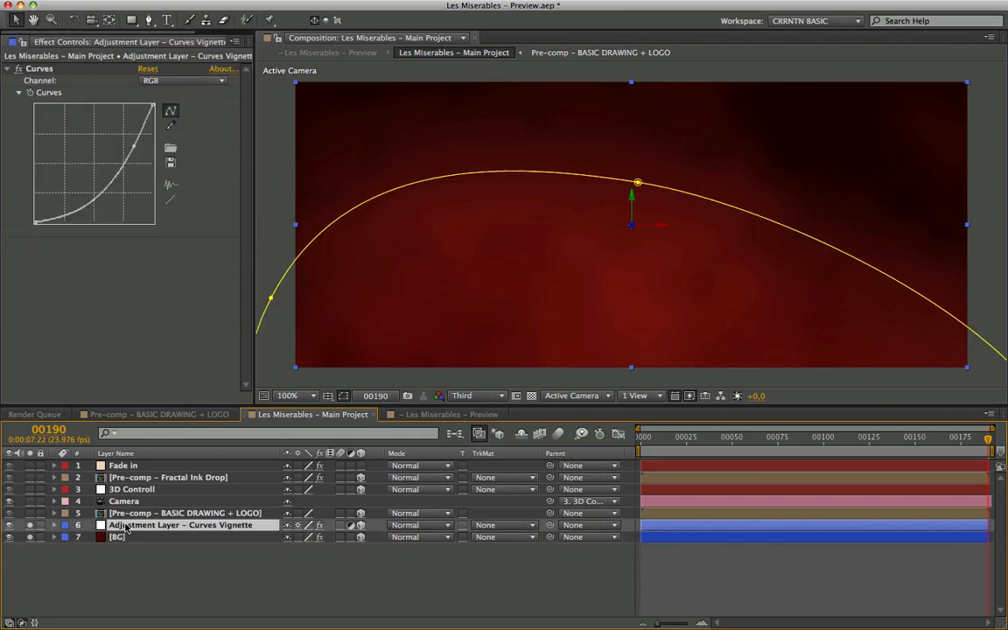
mouse_move(847, 271)
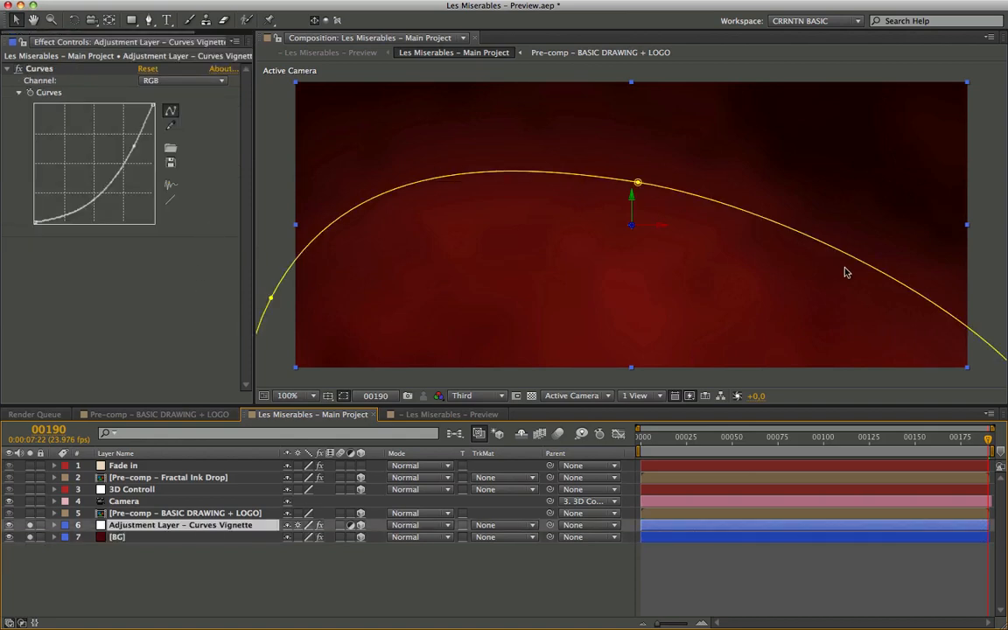
mouse_move(794, 178)
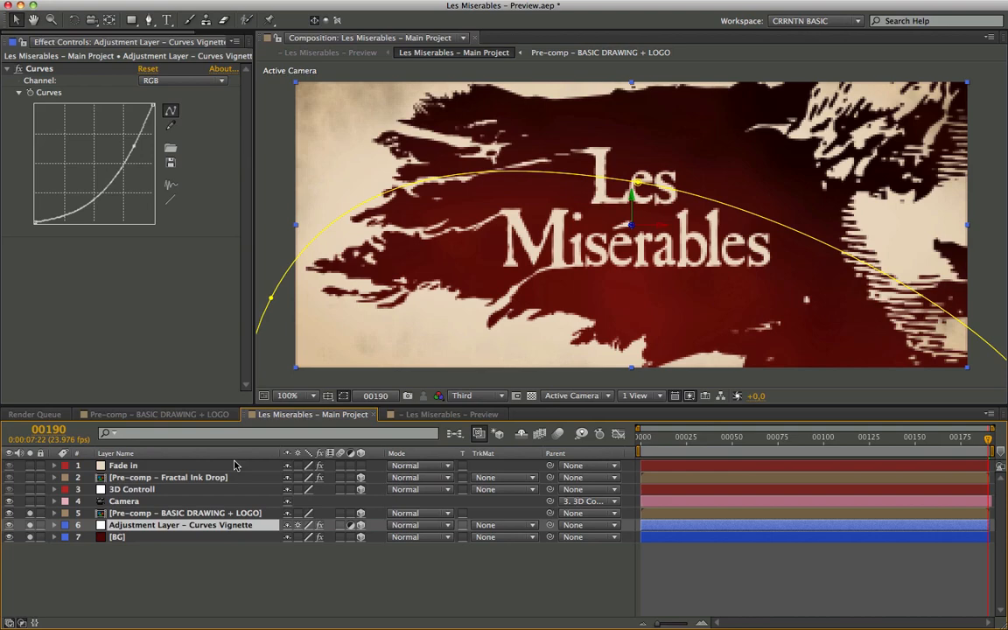
mouse_move(756, 192)
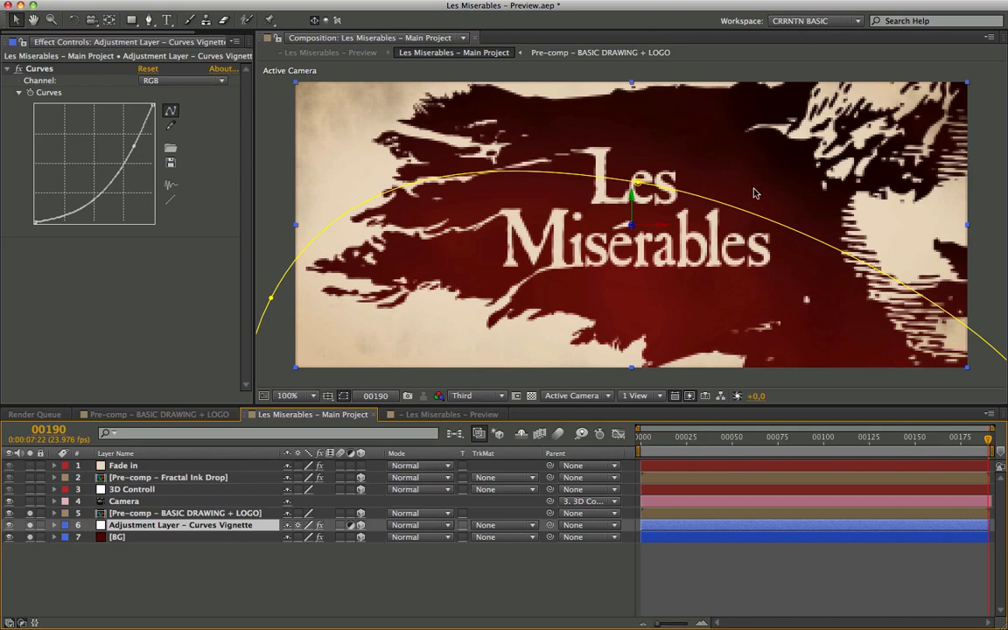
mouse_move(656, 271)
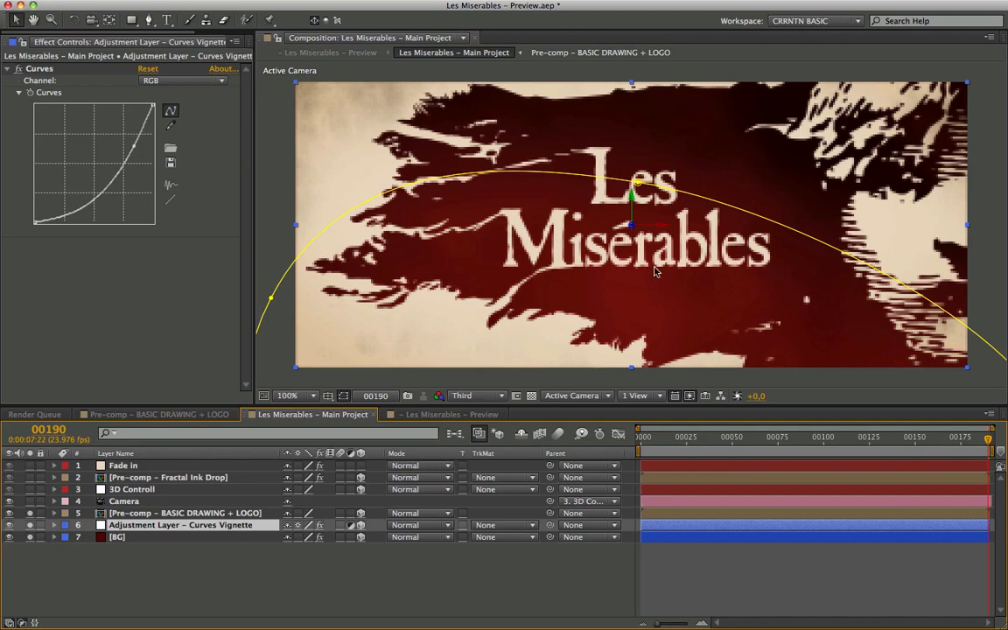
mouse_move(616, 220)
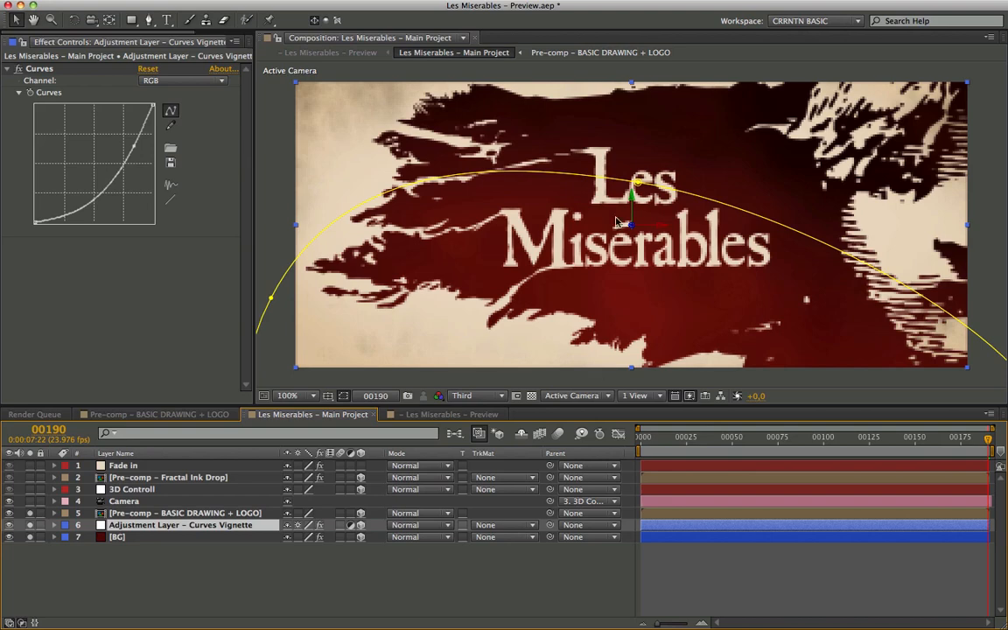
mouse_move(80, 462)
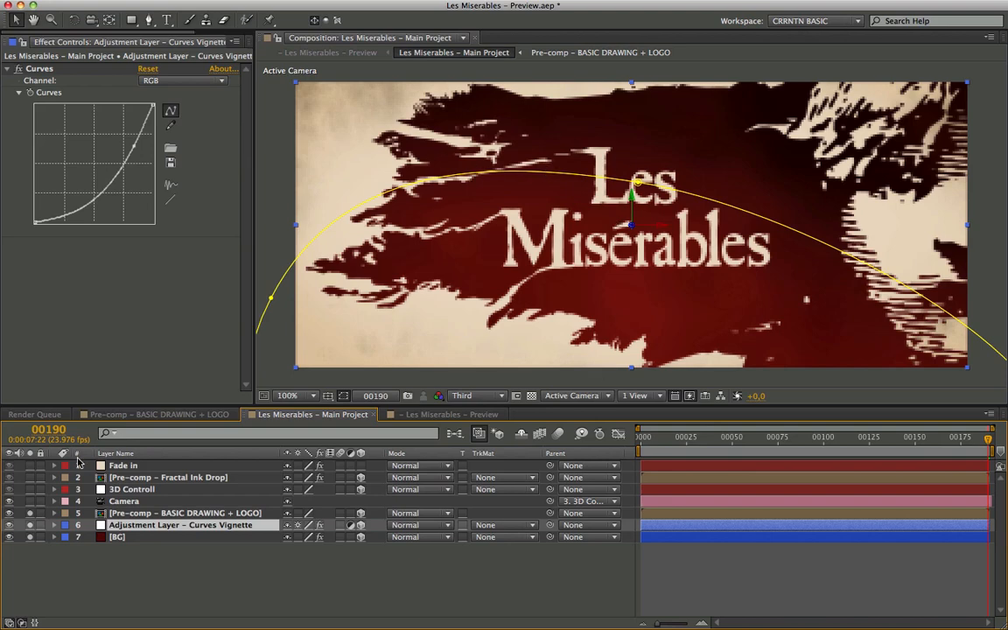
mouse_move(137, 511)
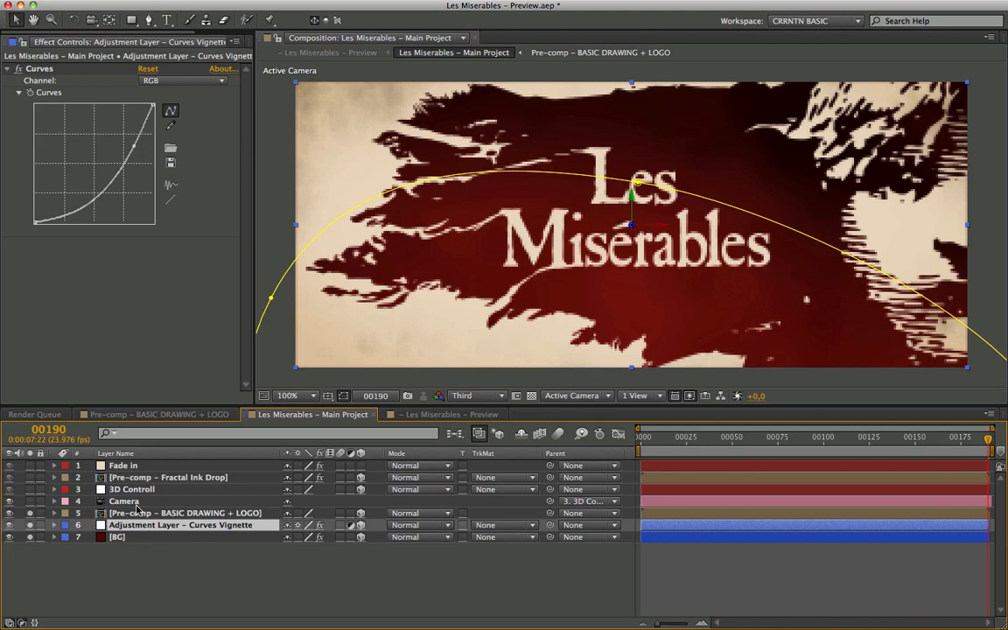
Step: Parent the Camera layer to the 3D Control null
left_click(123, 501)
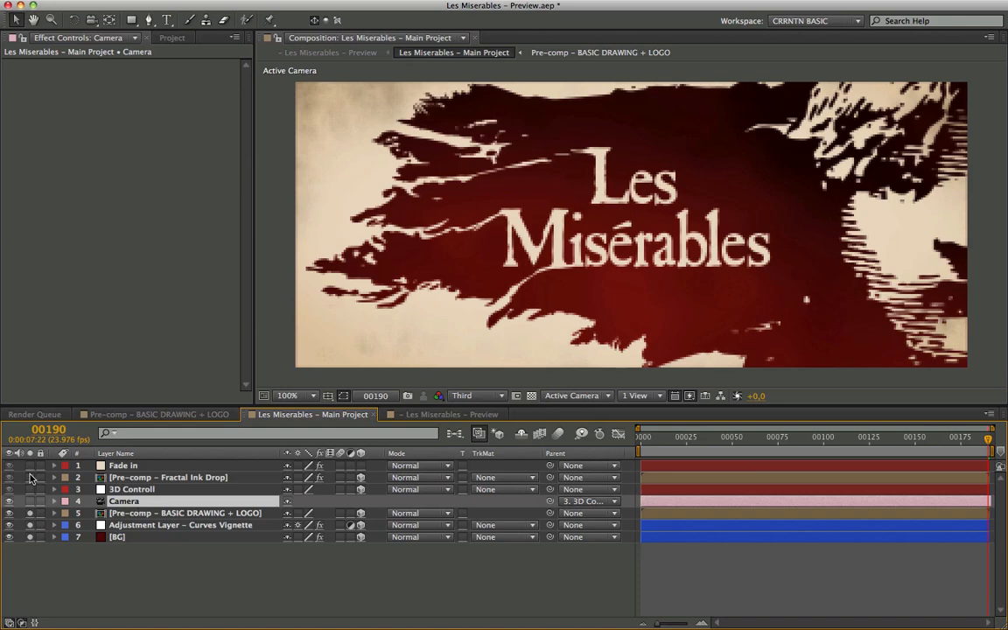
mouse_move(543, 137)
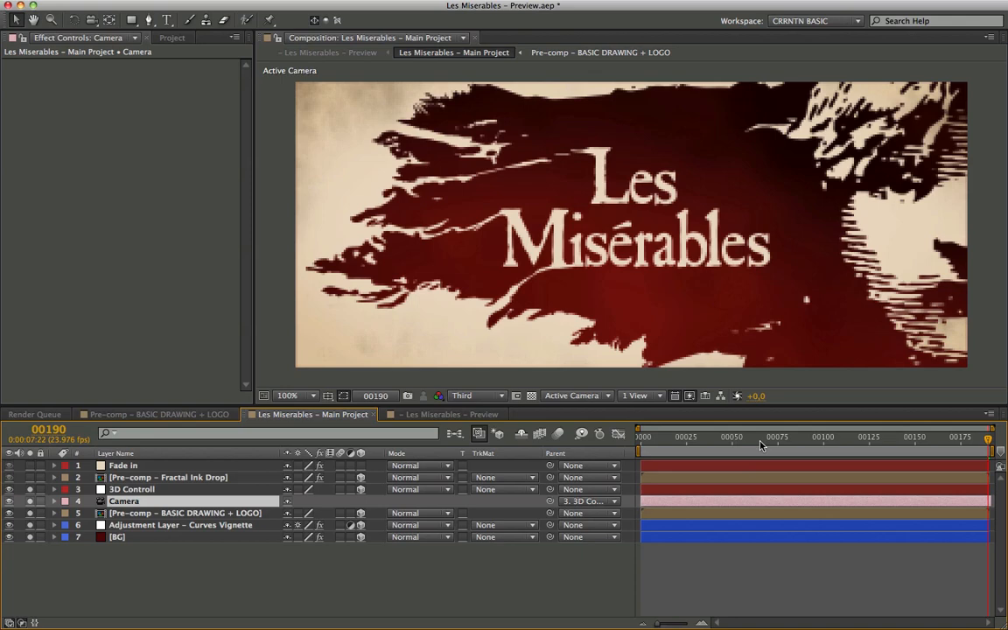
mouse_move(813, 441)
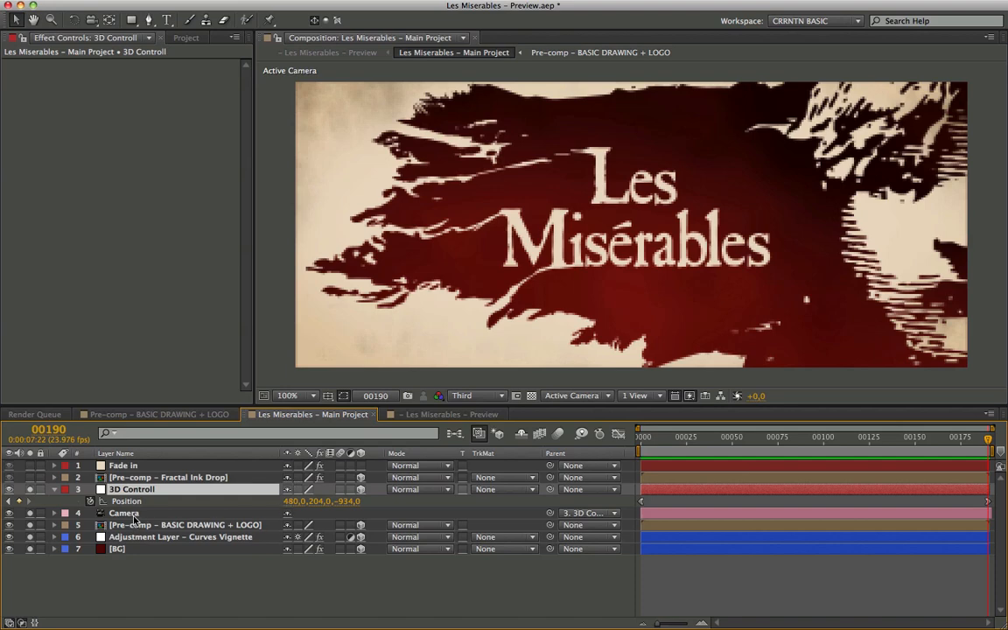
left_click(591, 512)
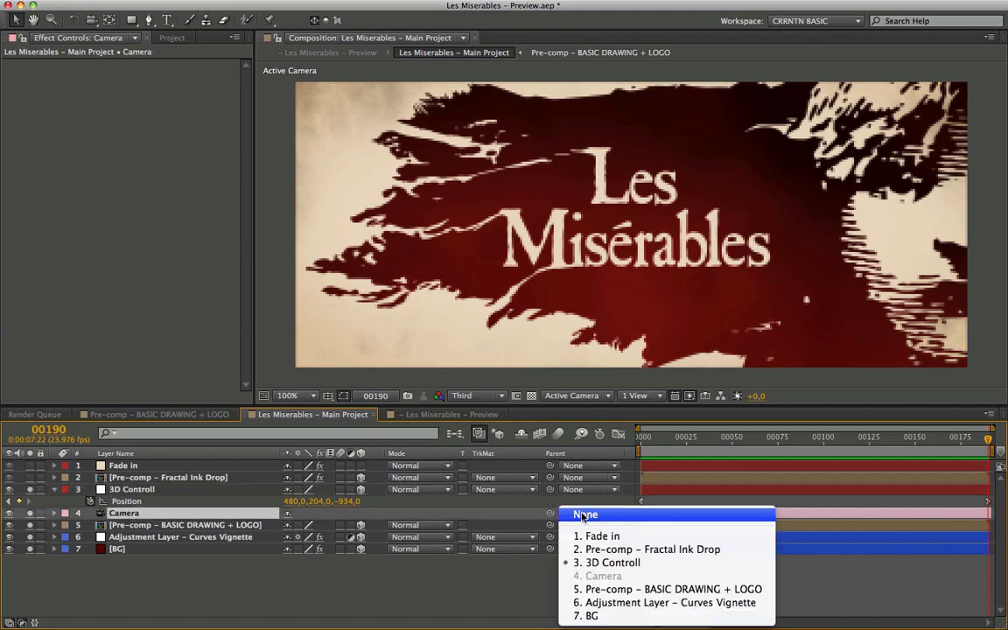
left_click(613, 561)
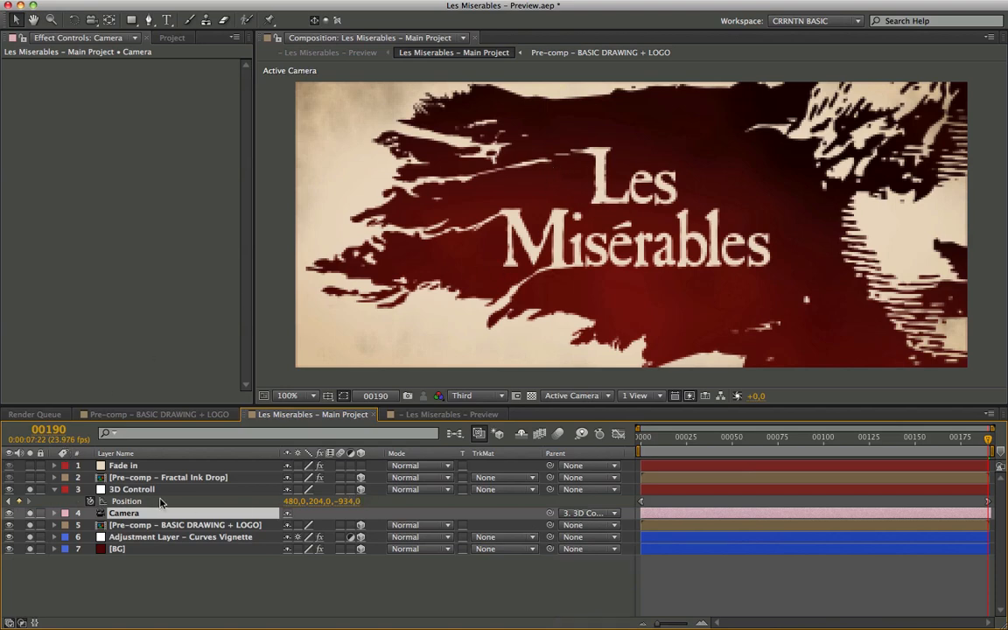
Step: Inspect the 3D Control null's position curve in the Graph Editor and return to layer bars
left_click(133, 490)
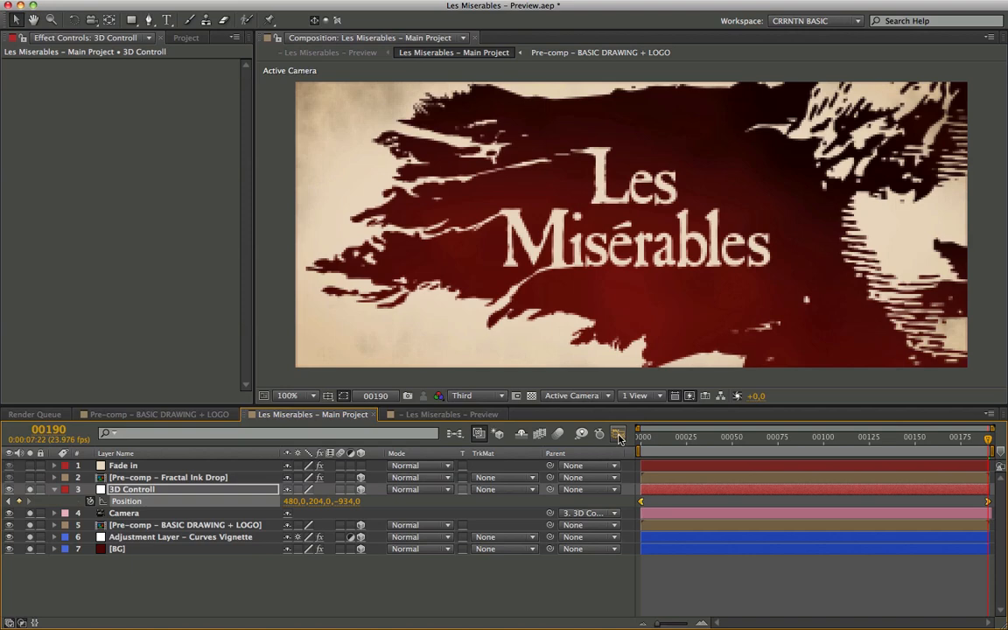
left_click(620, 434)
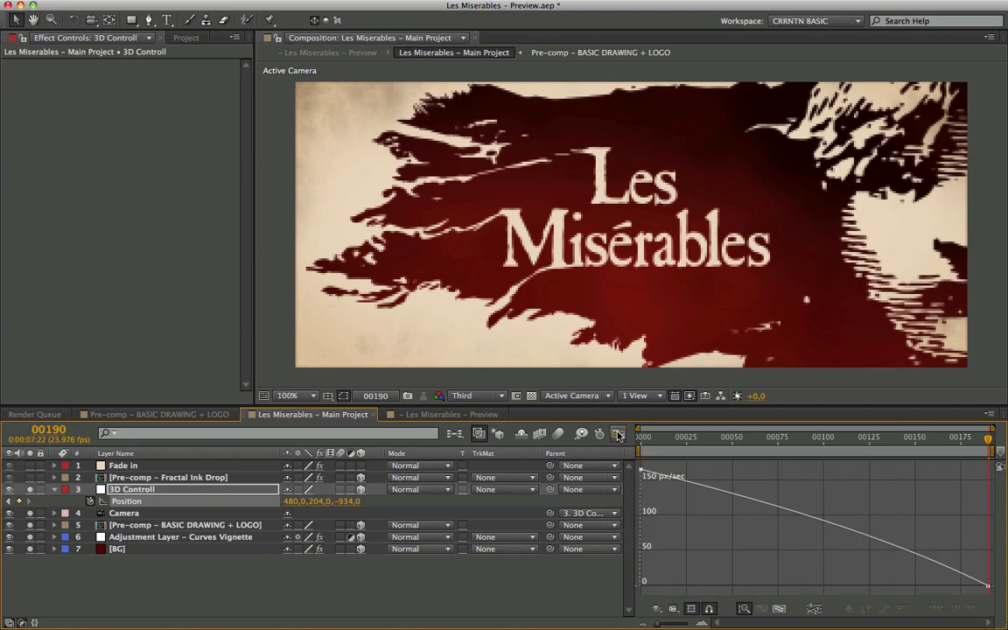
left_click(616, 434)
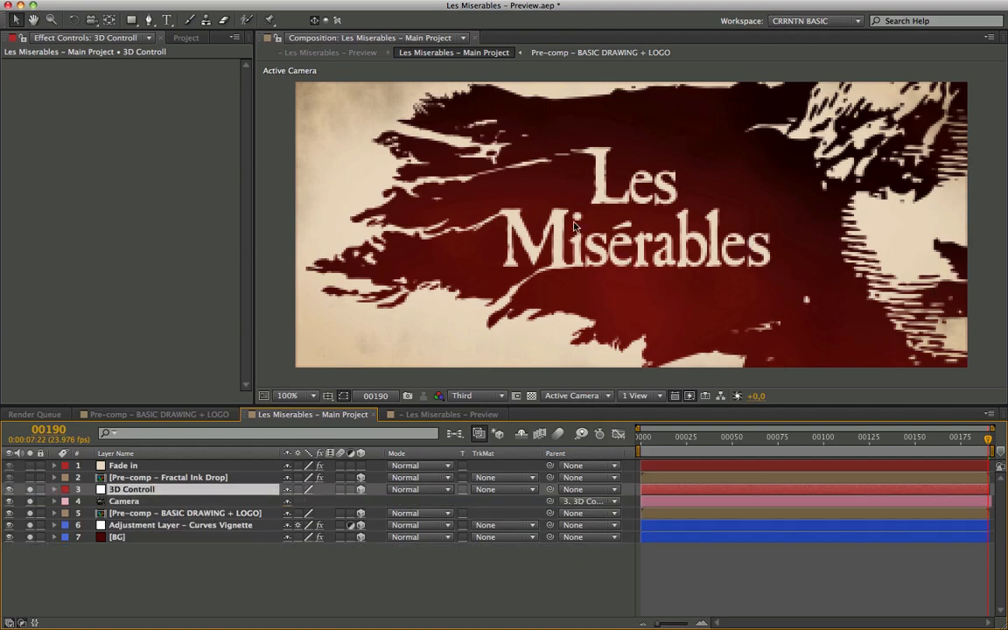
mouse_move(522, 271)
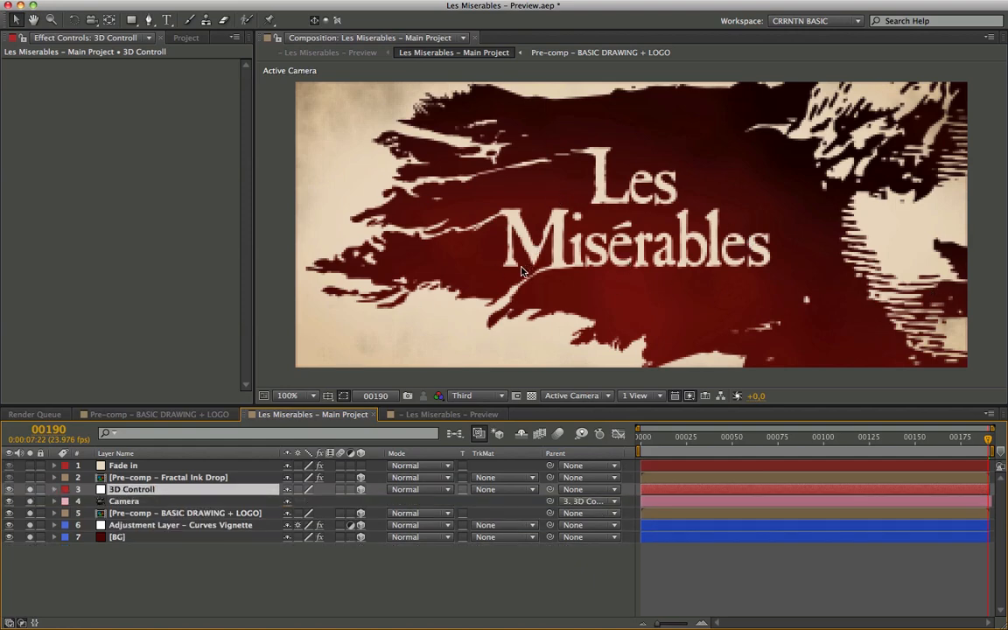
left_click(704, 437)
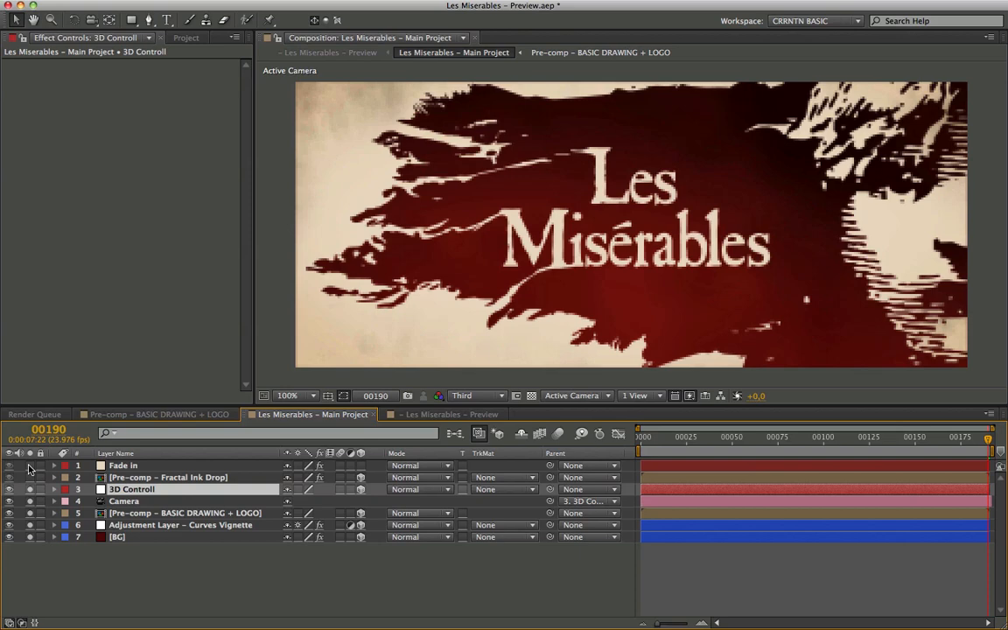
Step: Set the Fade In layer's Fill effect colour to a pale cream tone and confirm it
left_click(122, 465)
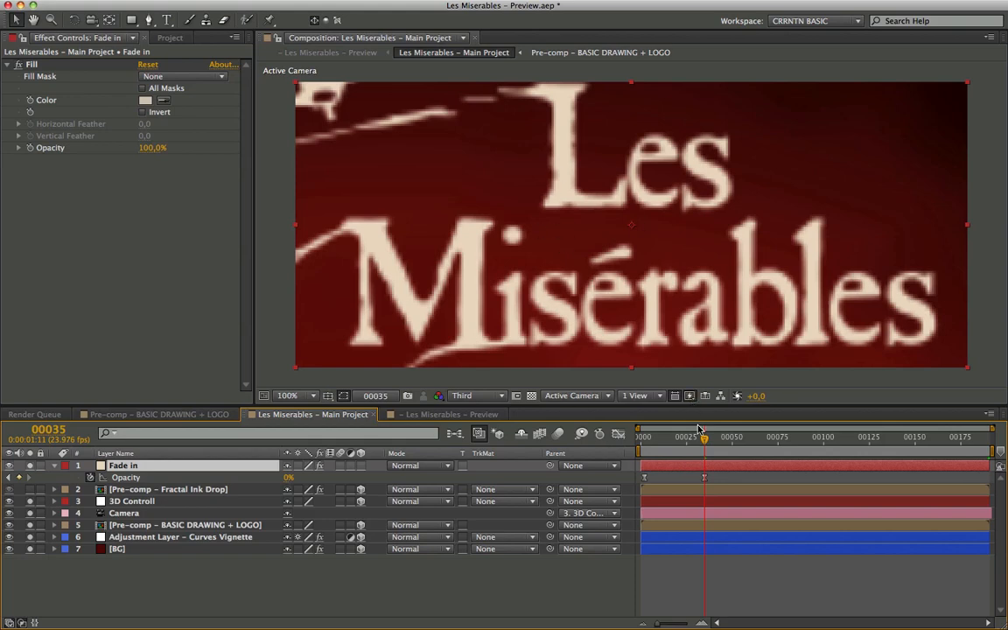
left_click_drag(703, 438, 726, 437)
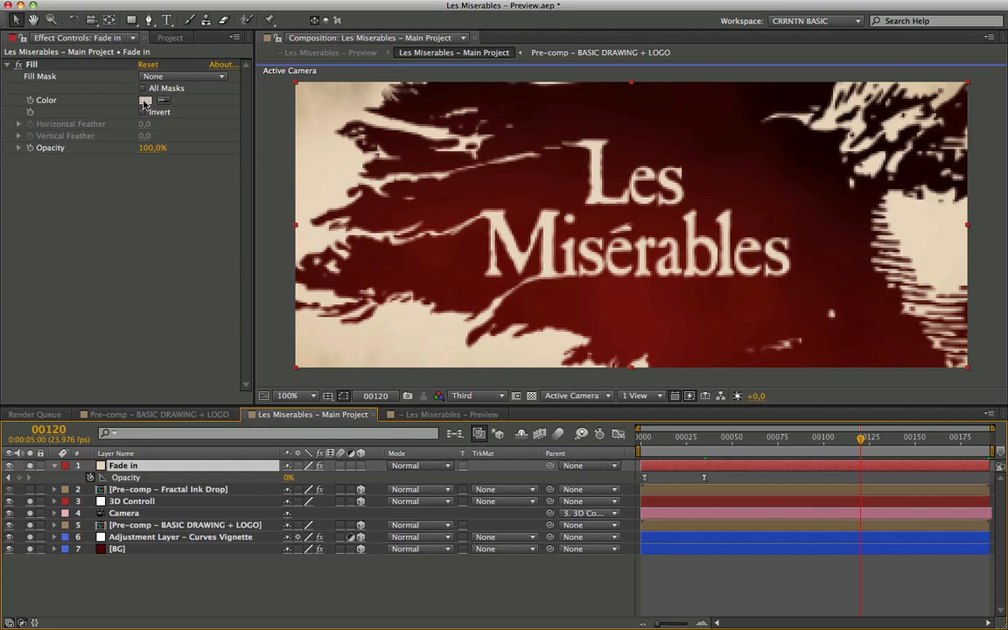
left_click(145, 100)
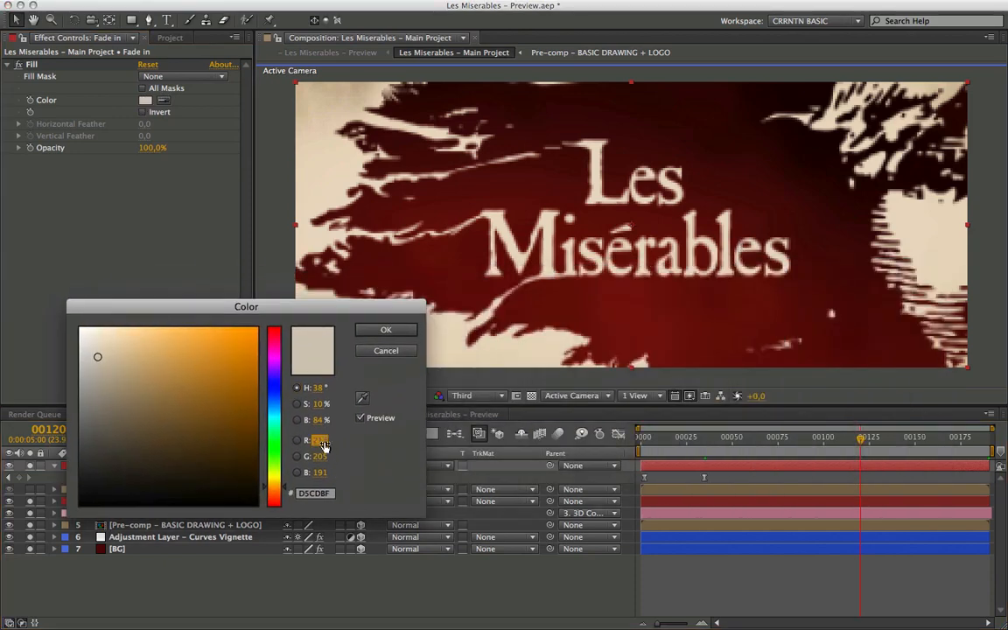
triple_click(322, 473)
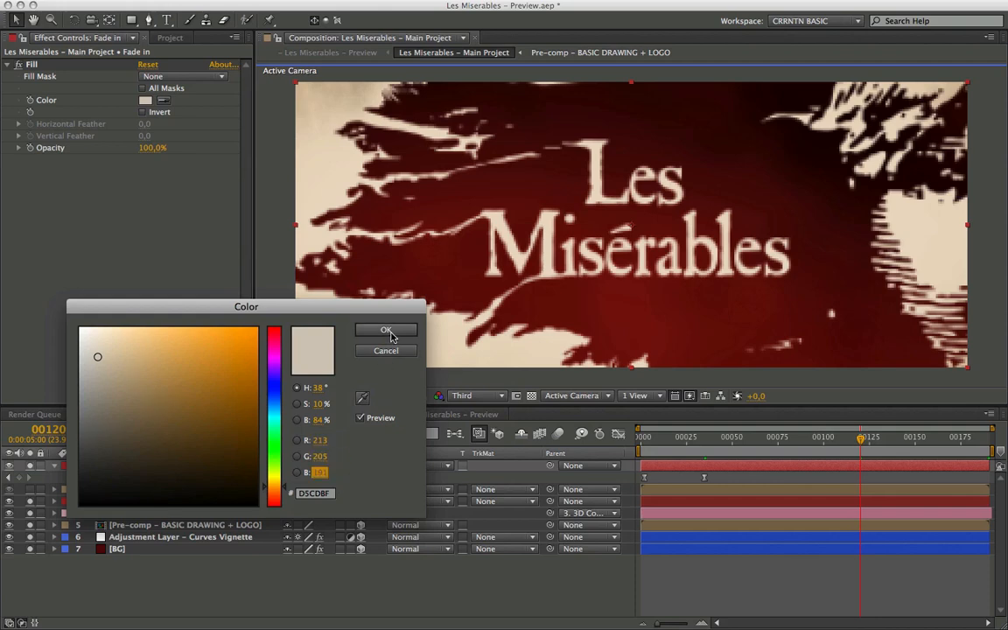
left_click(385, 331)
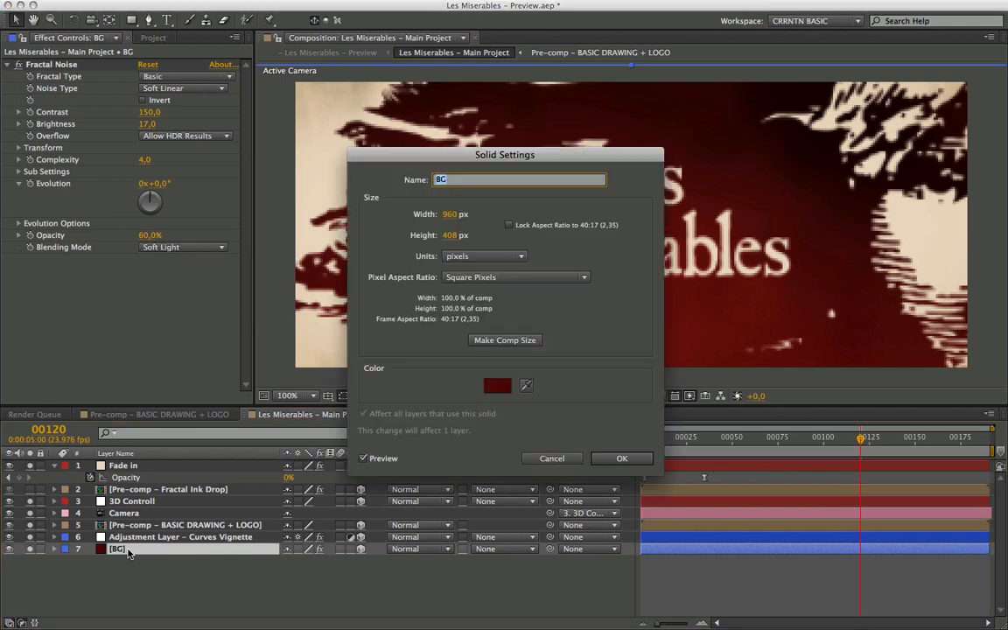
Step: Give the BG solid a dark red colour in Solid Settings and apply it
left_click(497, 385)
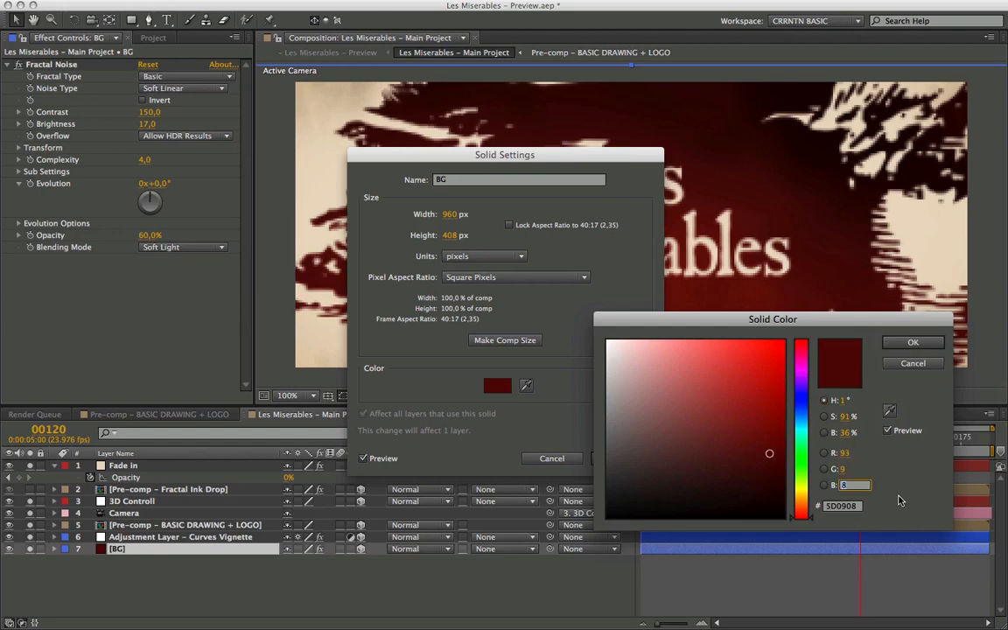
left_click(913, 342)
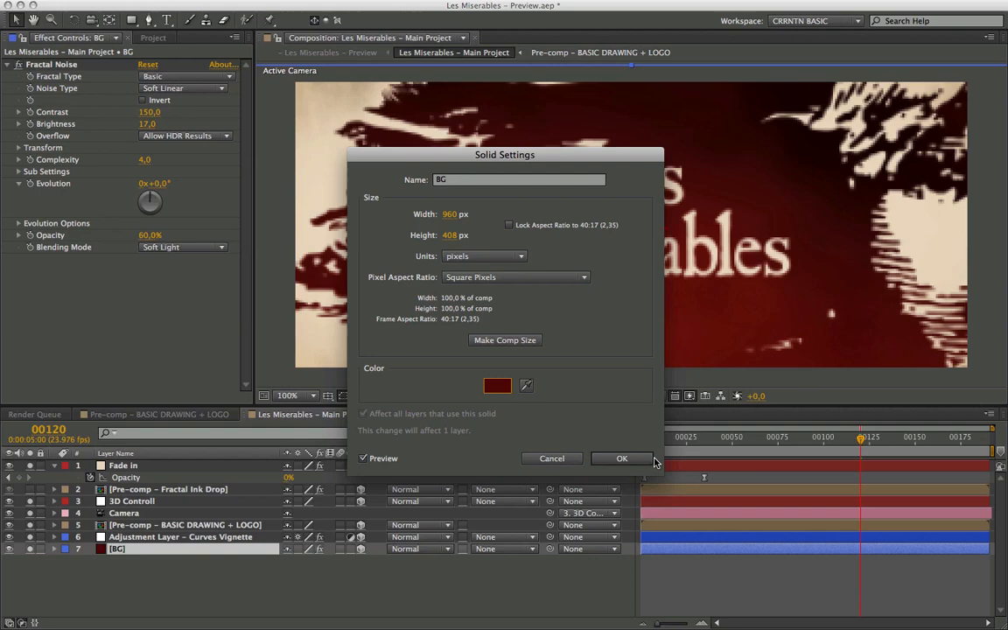
left_click(623, 459)
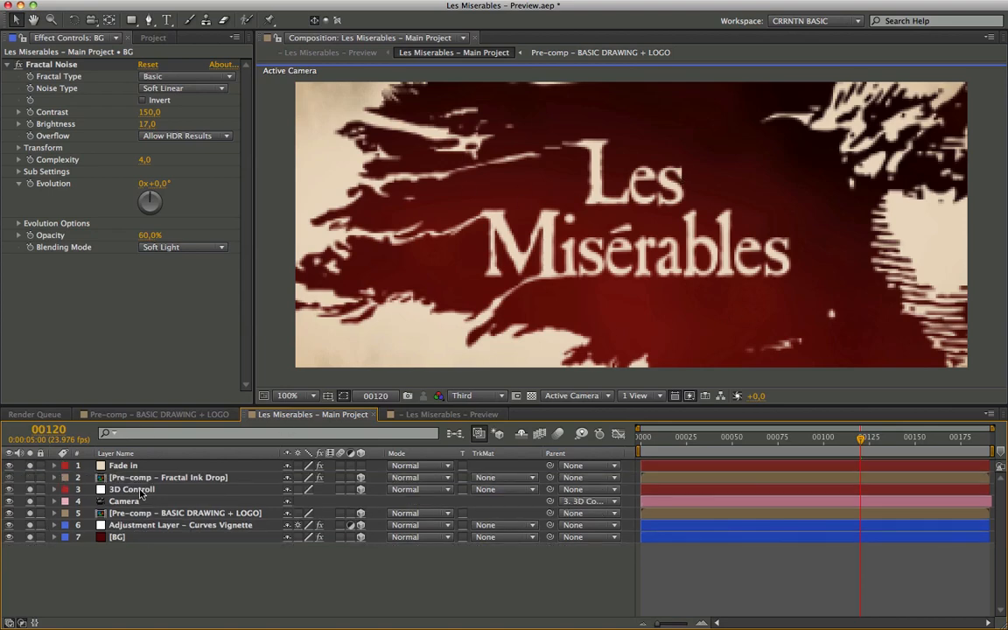
Step: Enter the Fractal Ink Drop pre-comp and select its ink drop layers to see their Roughen Edges effects
left_click(168, 476)
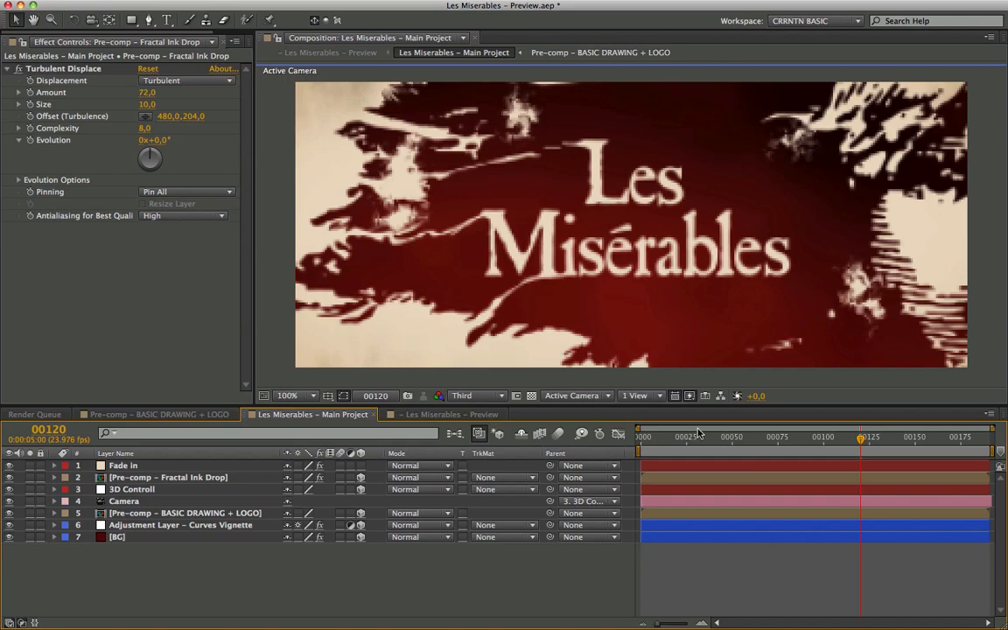
left_click(768, 436)
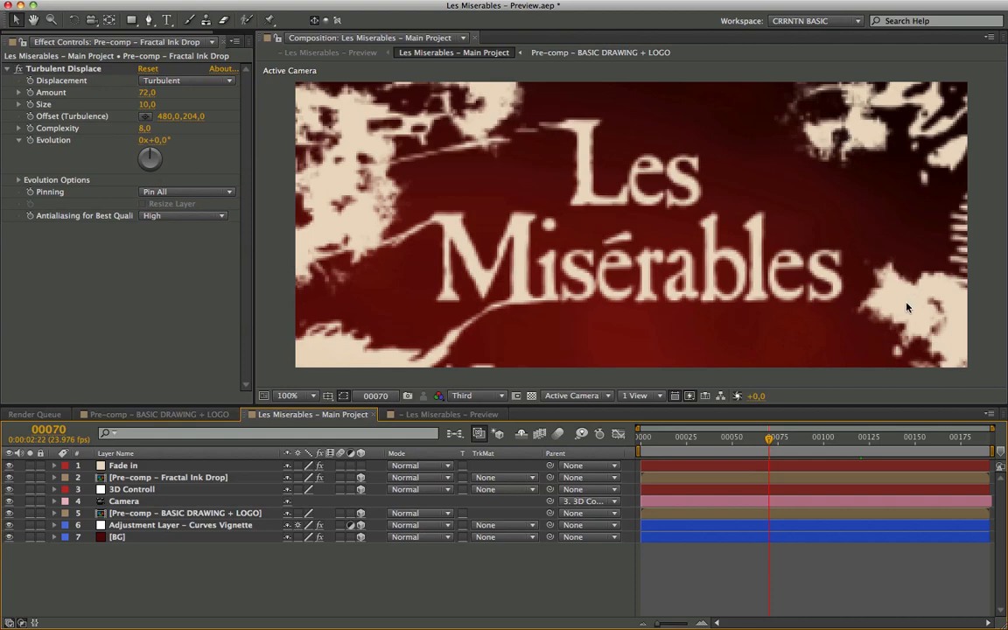
mouse_move(633, 156)
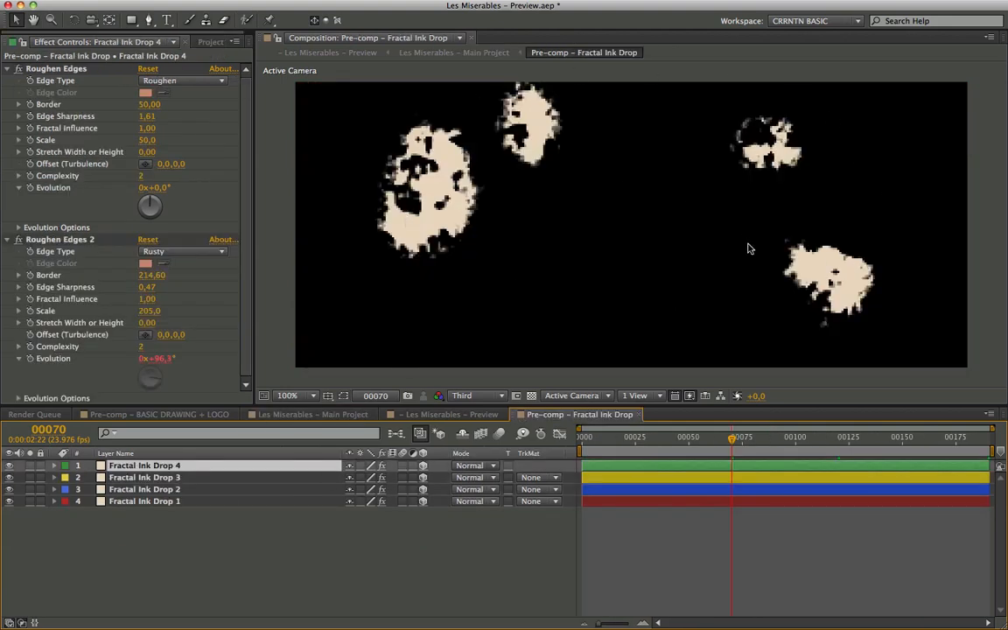
left_click(143, 500)
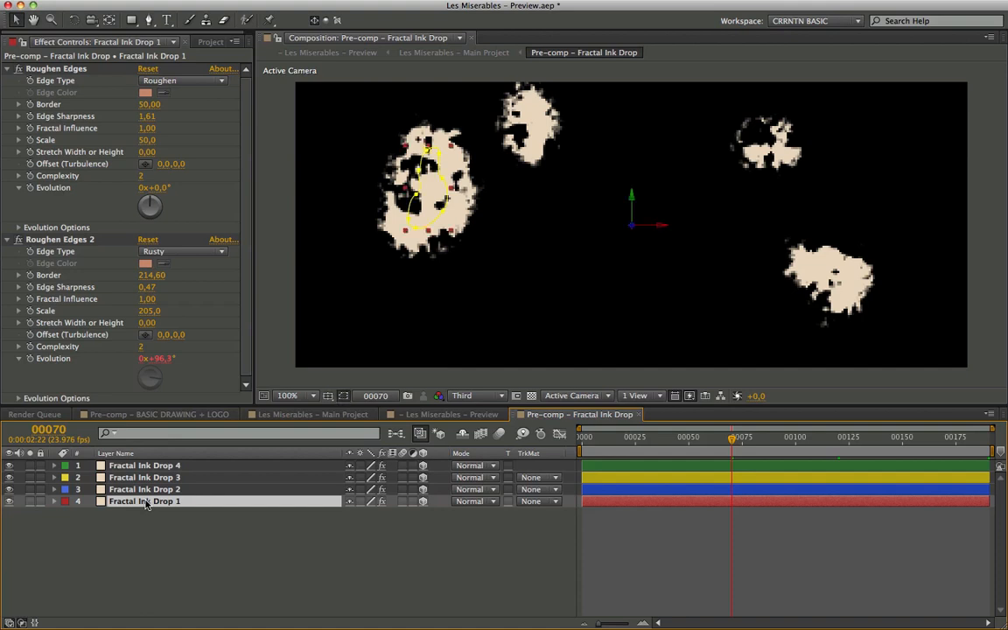
left_click(143, 490)
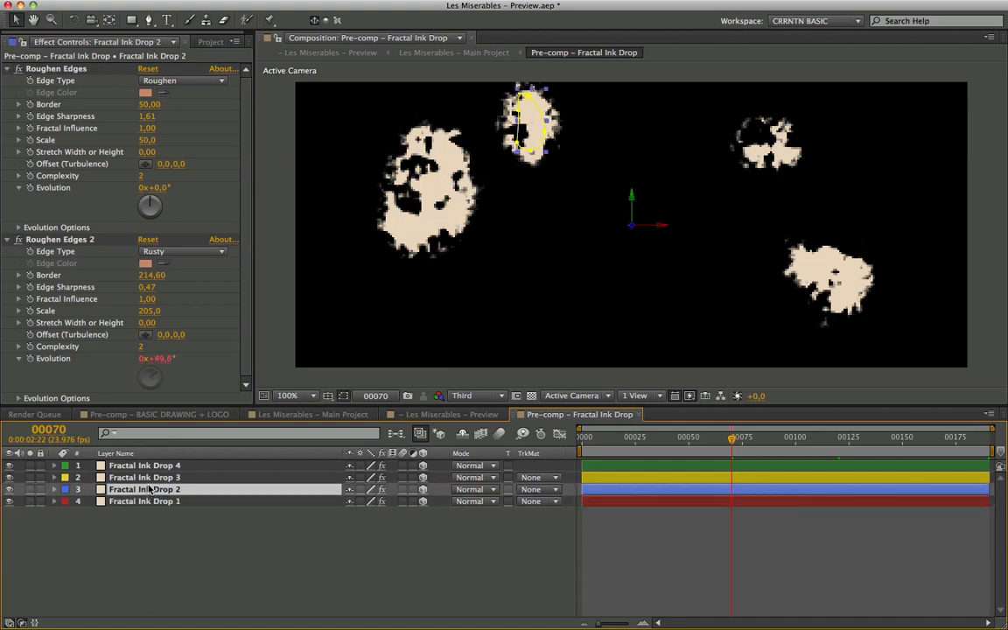
Step: Expand the first ink drop's Roughen Edges, keep the Roughen edge type, and scrub to watch the blot erode
left_click(143, 466)
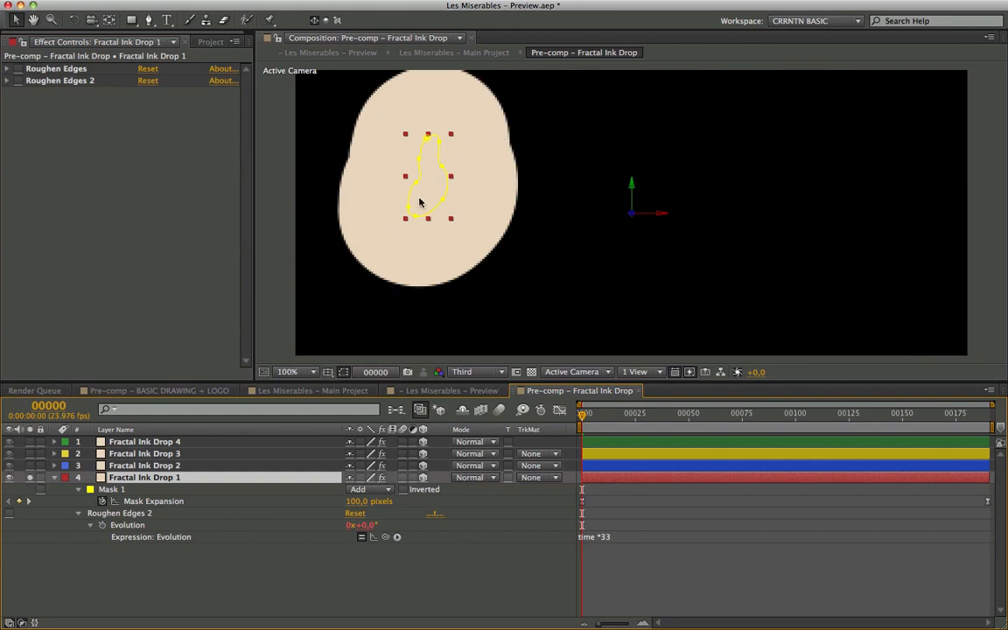
mouse_move(598, 430)
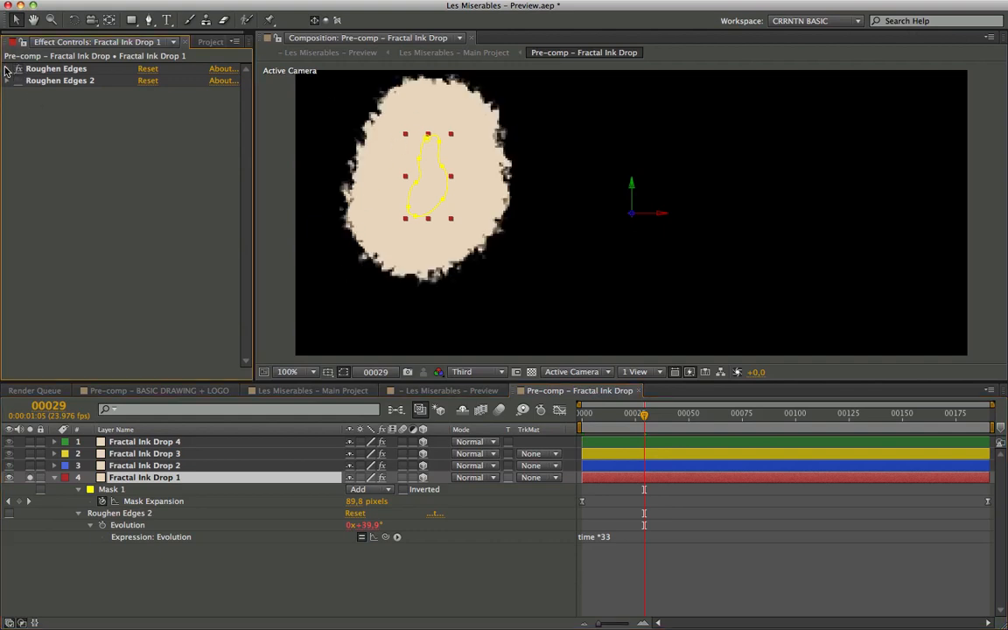
left_click(7, 68)
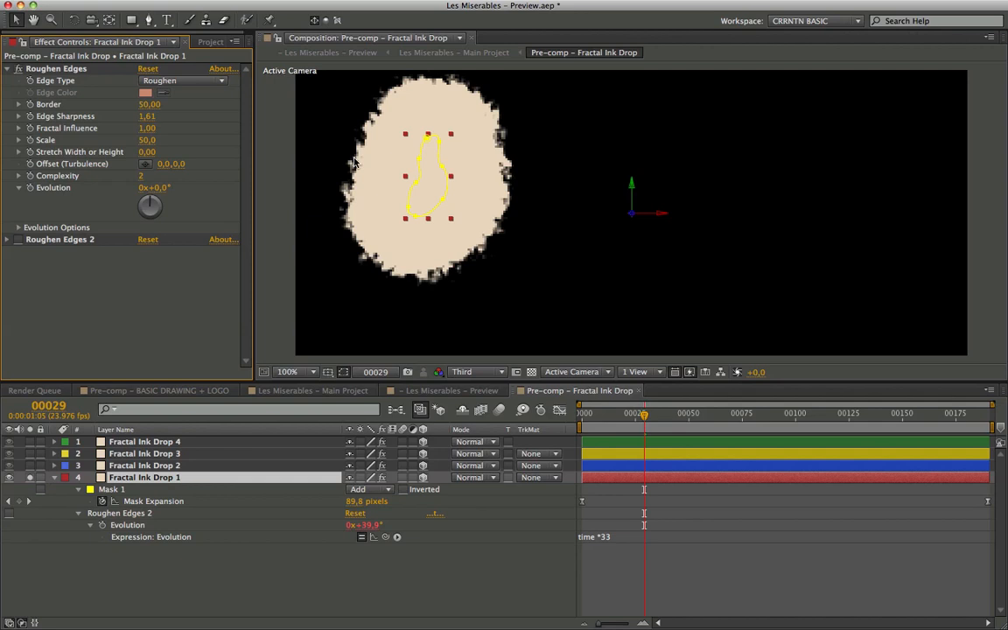
left_click(182, 80)
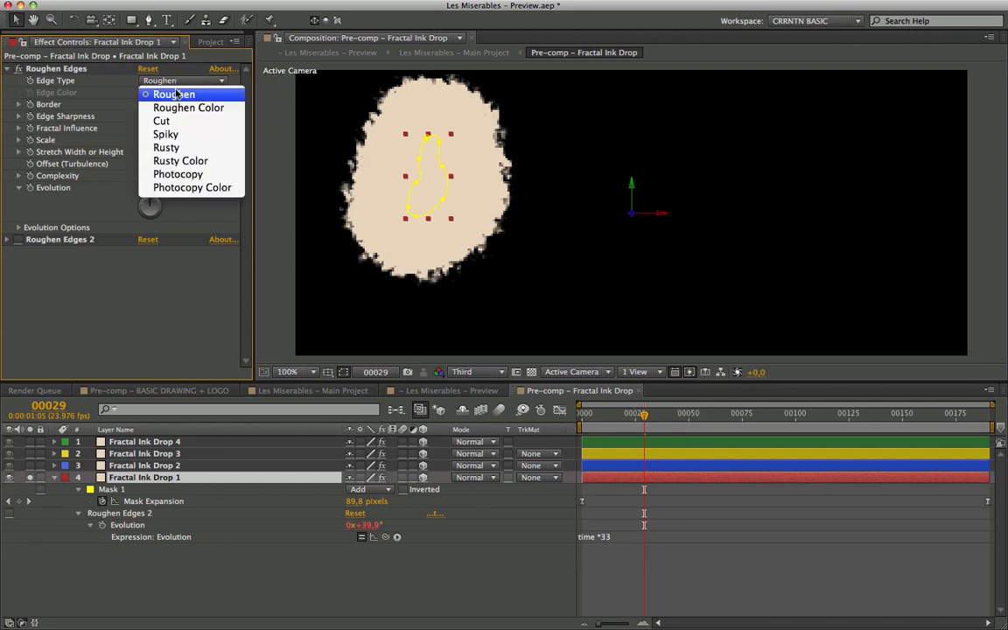
left_click(175, 94)
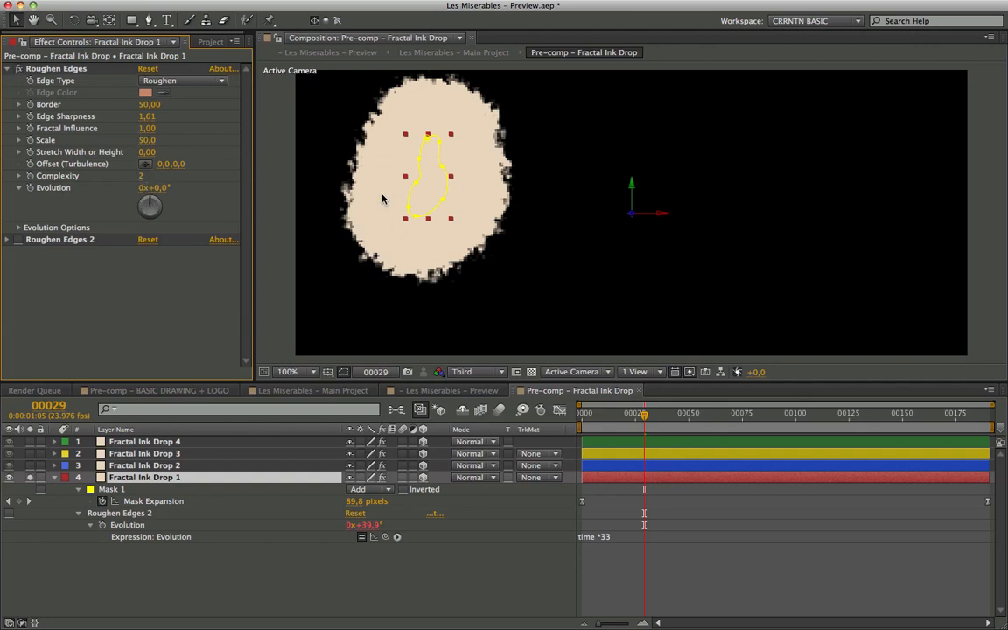
mouse_move(132, 231)
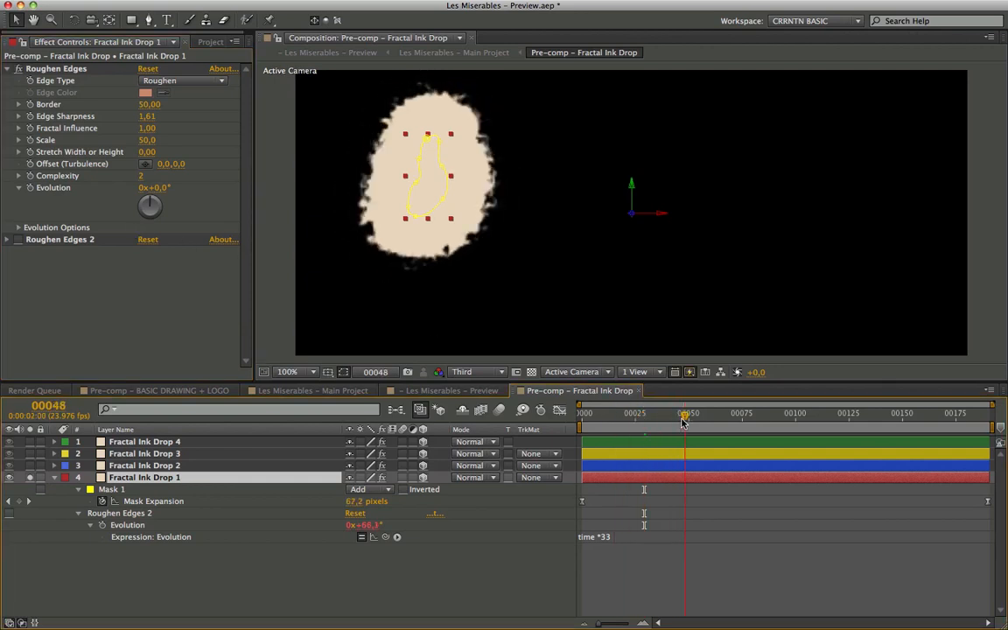
left_click_drag(686, 413, 731, 413)
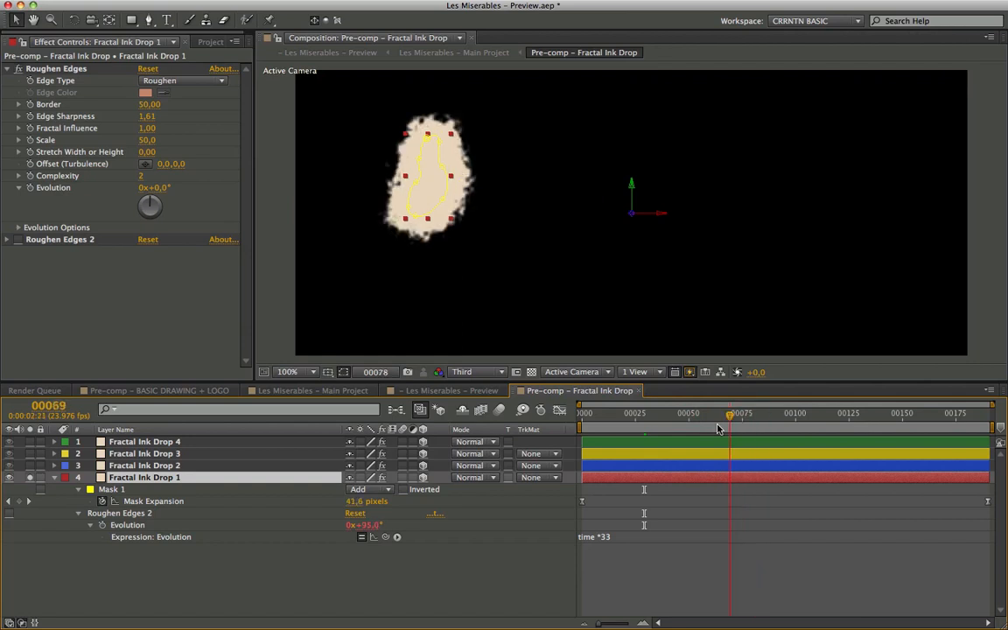
left_click_drag(728, 413, 693, 413)
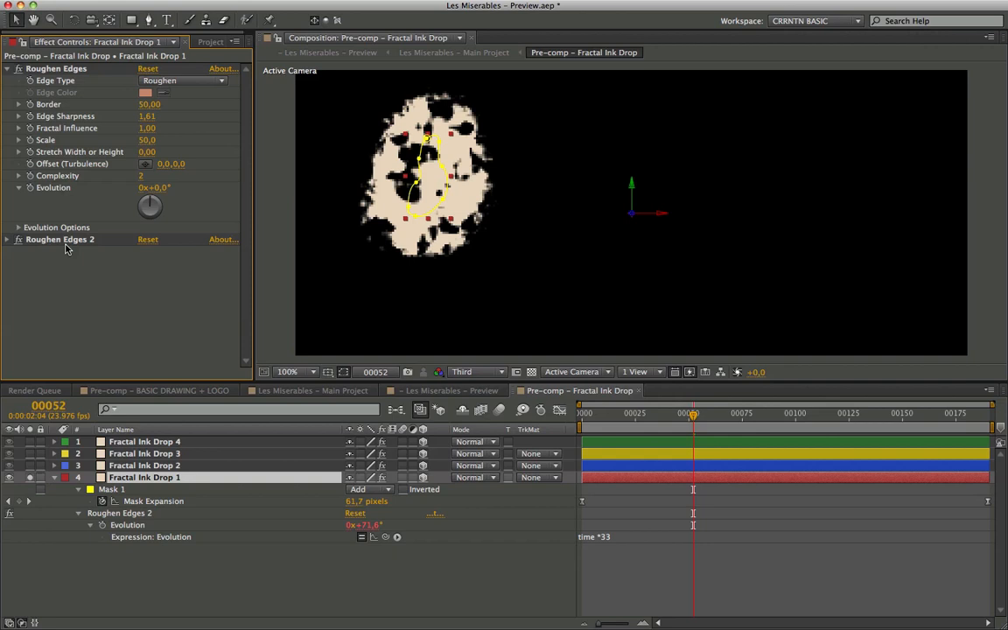
Step: Set Roughen Edges 2 on the ink drop to the Rusty edge type
left_click(17, 238)
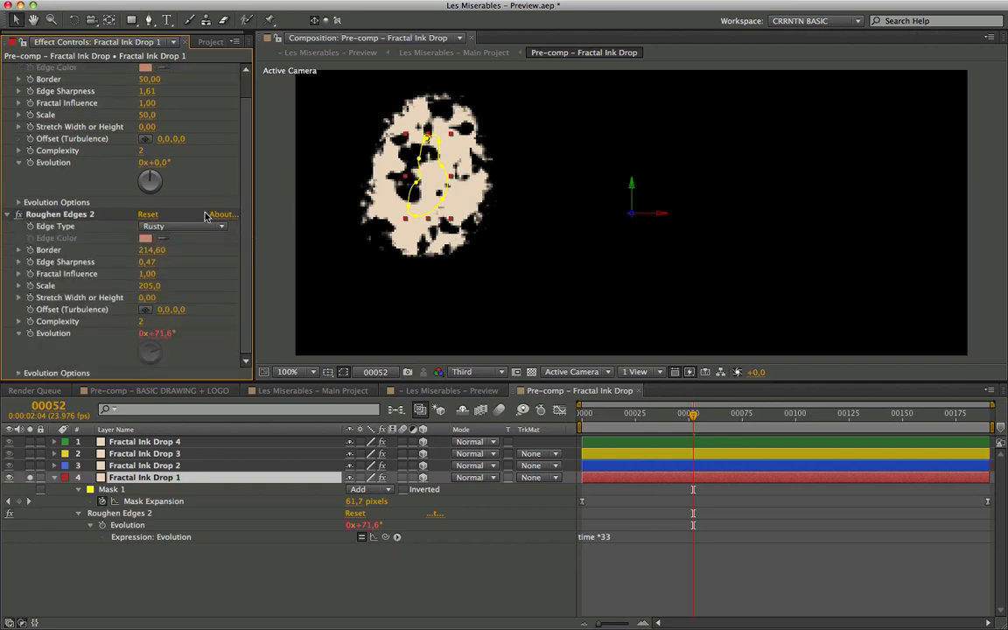
left_click(184, 225)
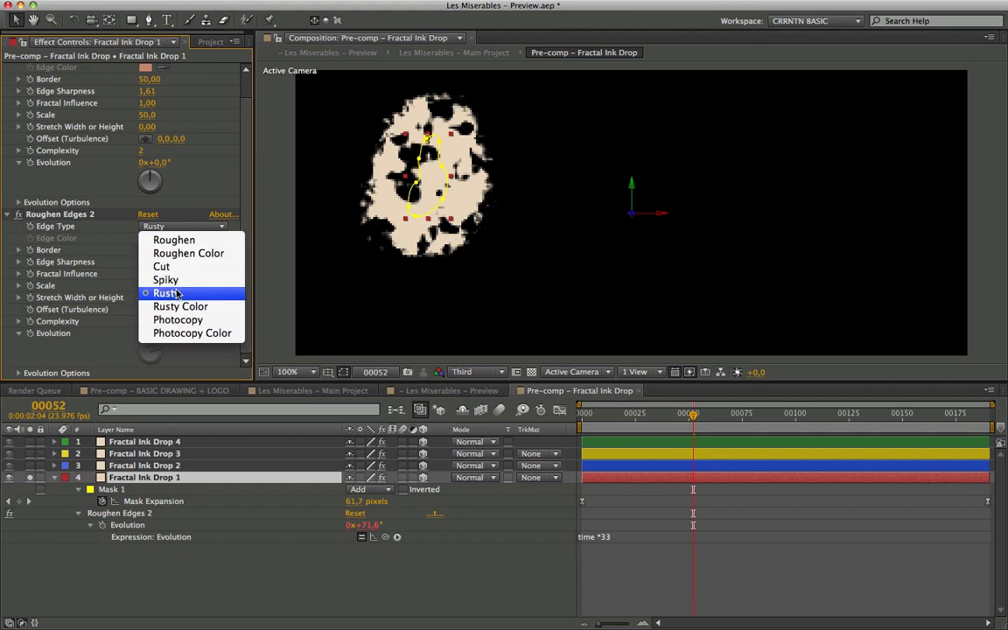
left_click(165, 292)
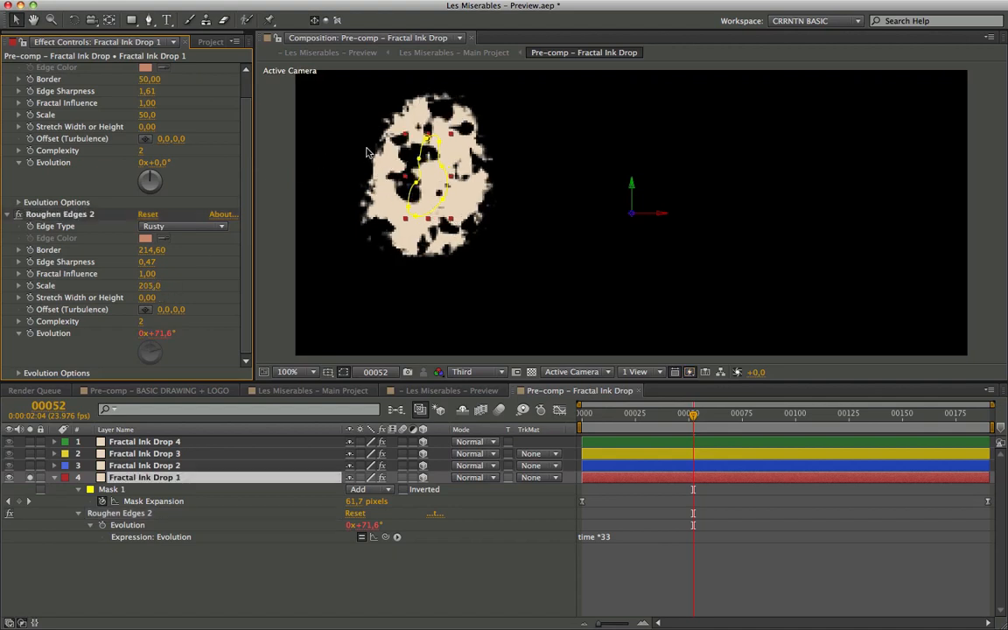
mouse_move(45, 349)
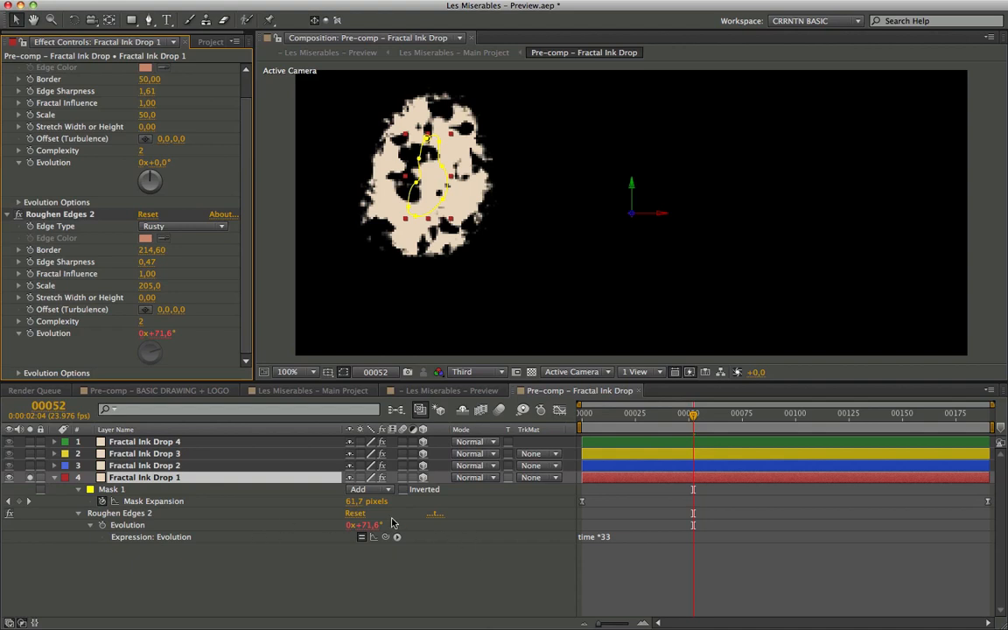
mouse_move(651, 535)
type("0")
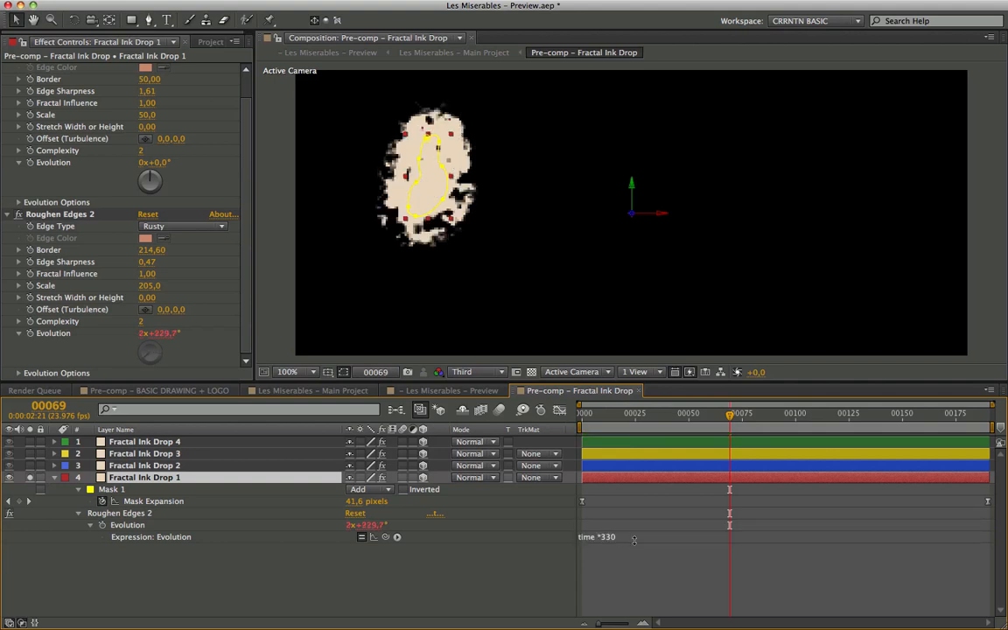
Step: Scrub the drop animation and raise the Composition panel resolution from Third to Full
left_click(770, 413)
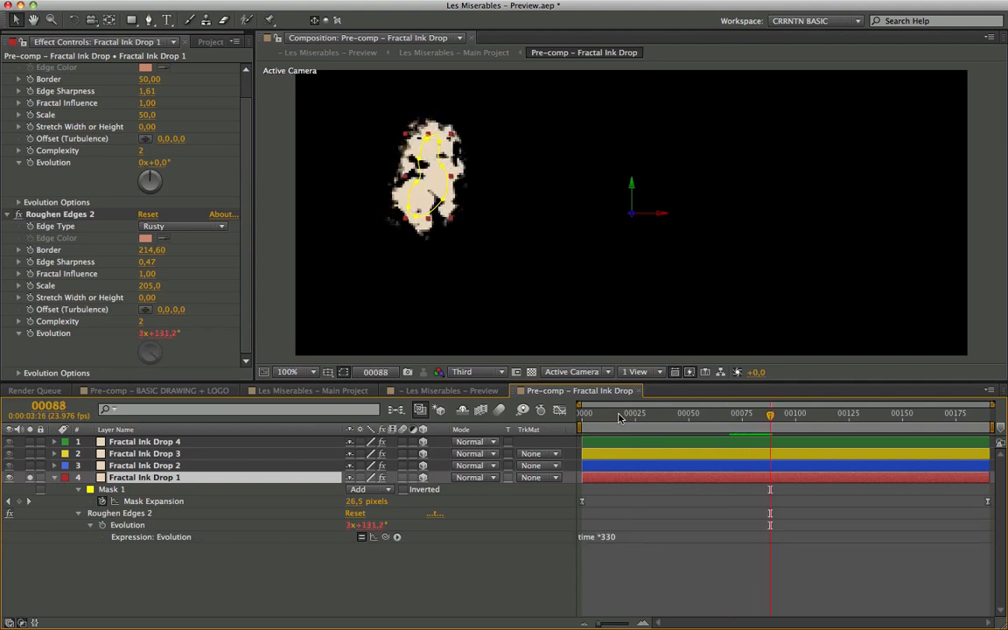
left_click(581, 413)
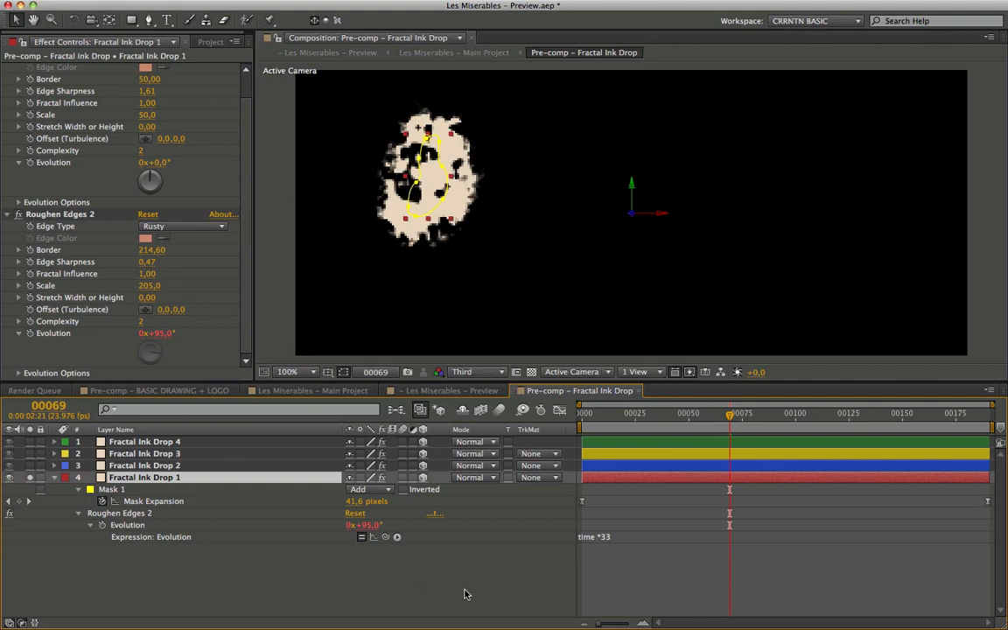
left_click(476, 371)
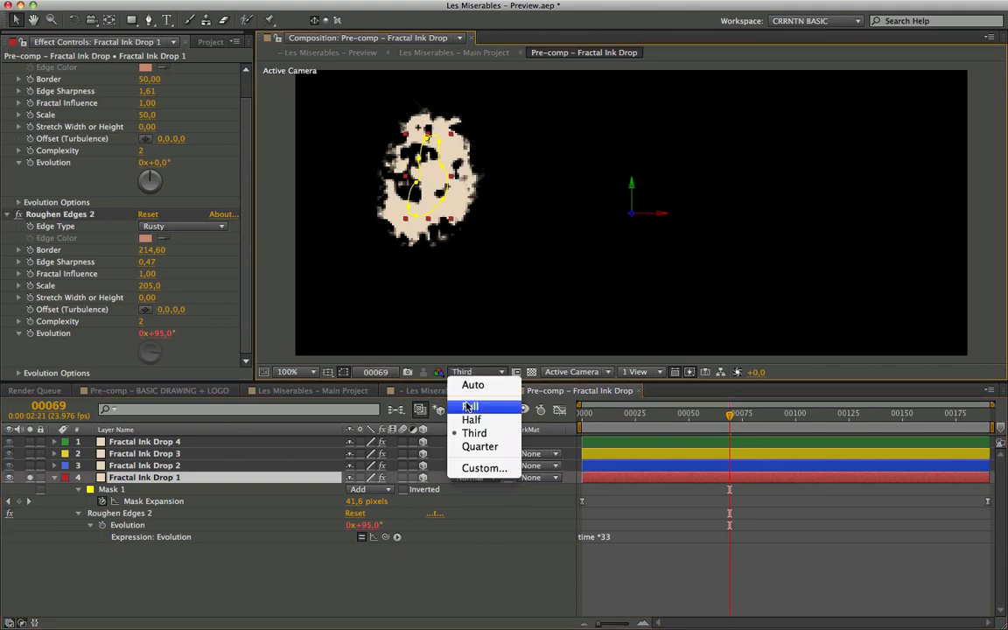
left_click(469, 406)
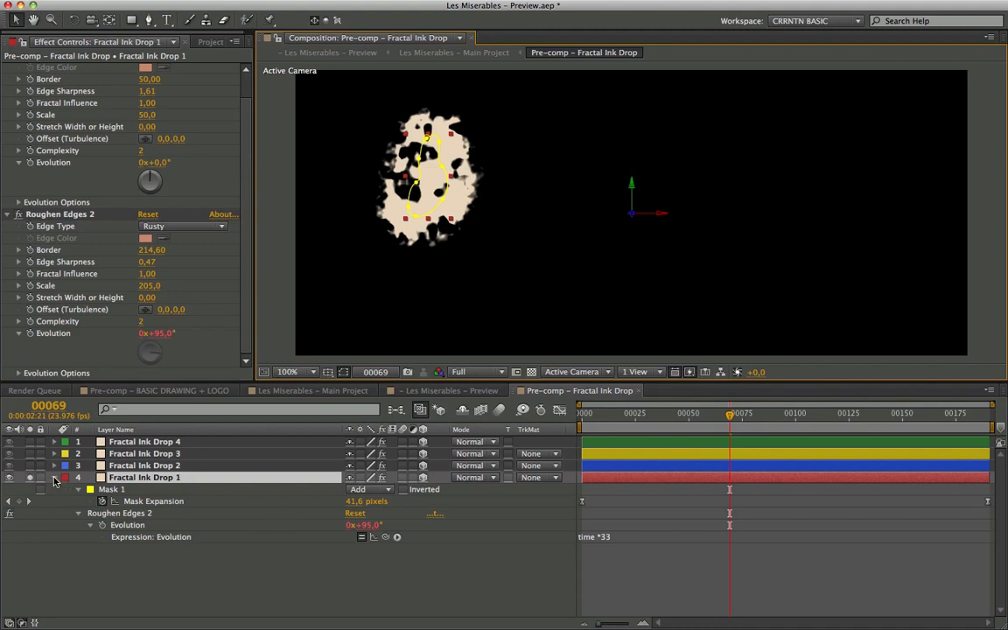
Step: Unsolo to show all four ink drops and scrub through them spreading over time
left_click(52, 476)
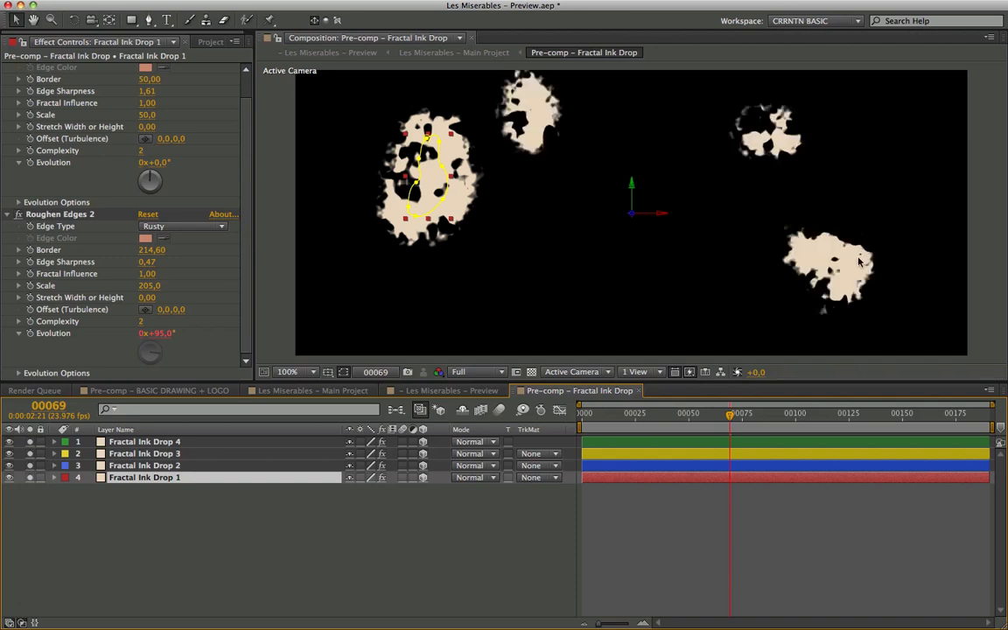
mouse_move(621, 420)
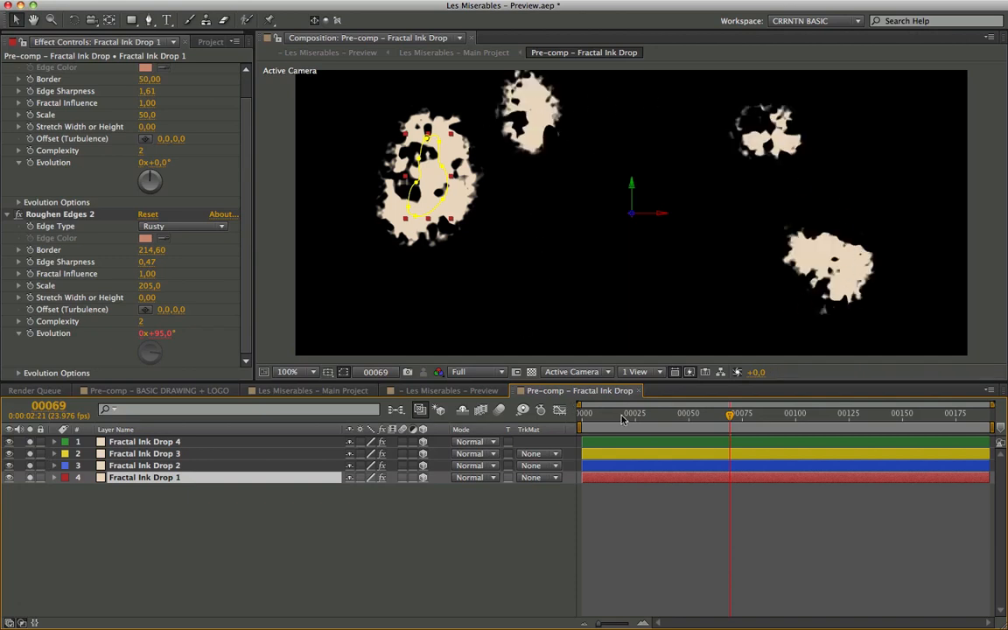
left_click(768, 413)
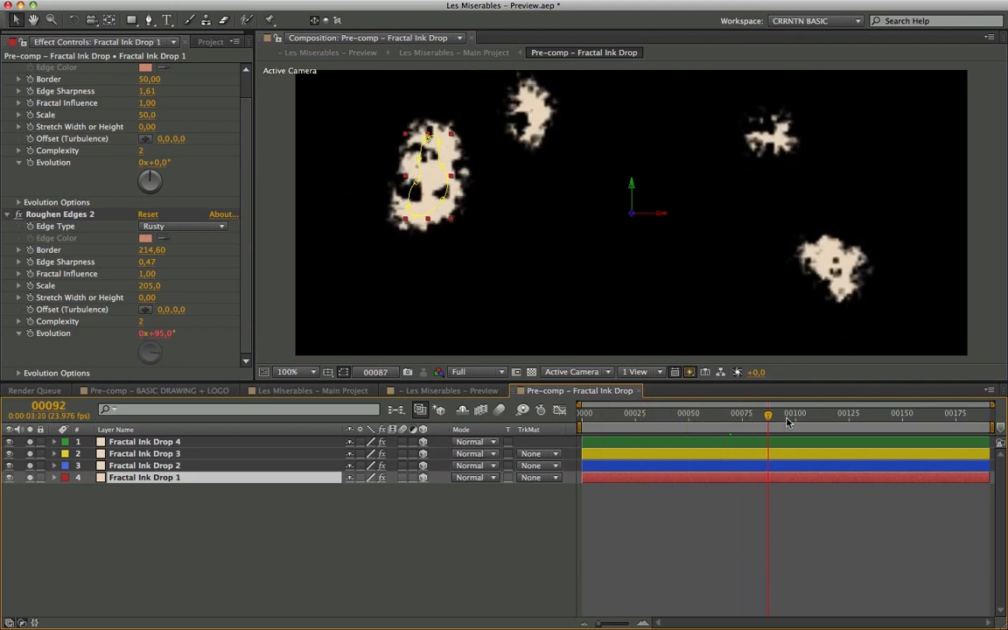
left_click_drag(768, 413, 858, 413)
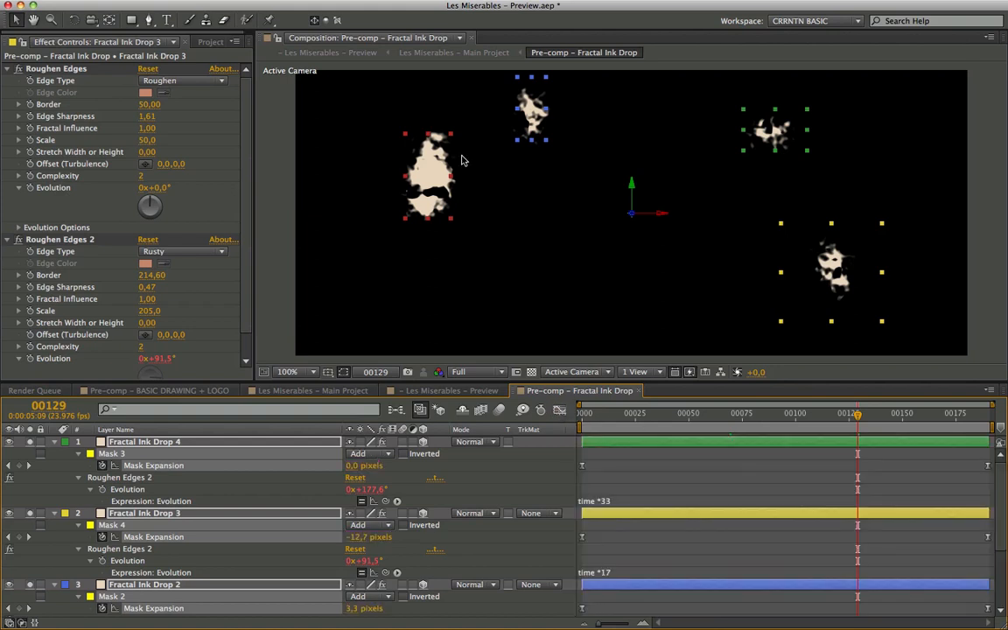
left_click(679, 413)
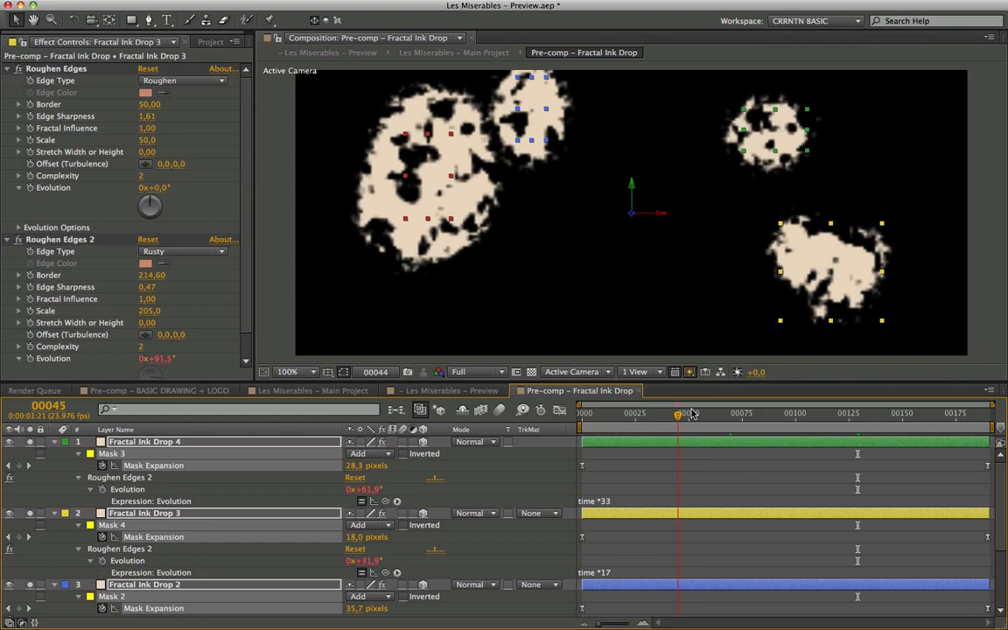
left_click_drag(679, 413, 714, 413)
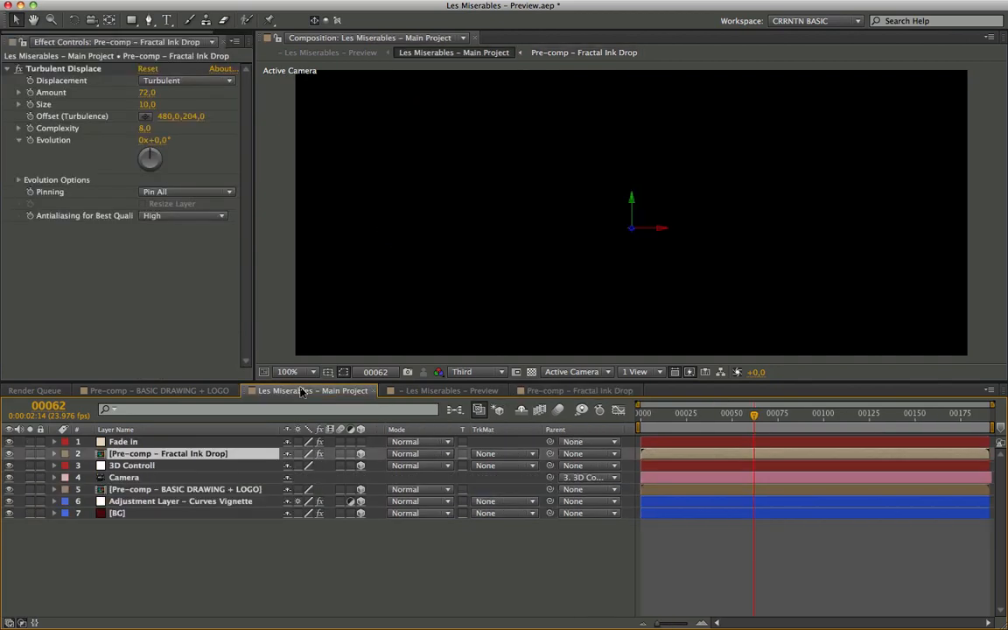
Step: Return to the Les Misérables - Main Project composition at full resolution and reveal the pre-comp's Turbulent Displace settings
left_click(312, 390)
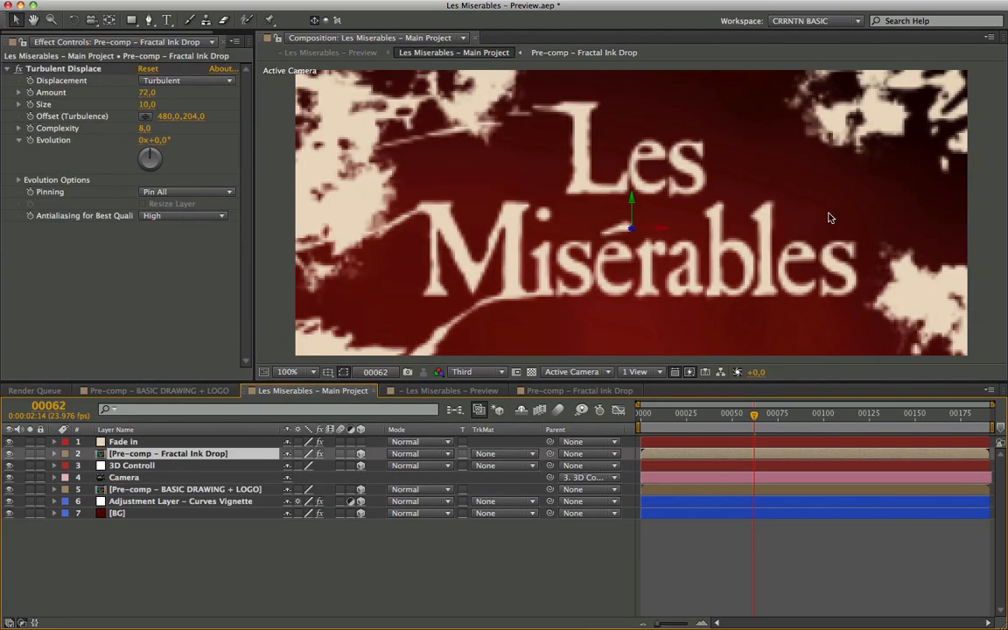
mouse_move(630, 291)
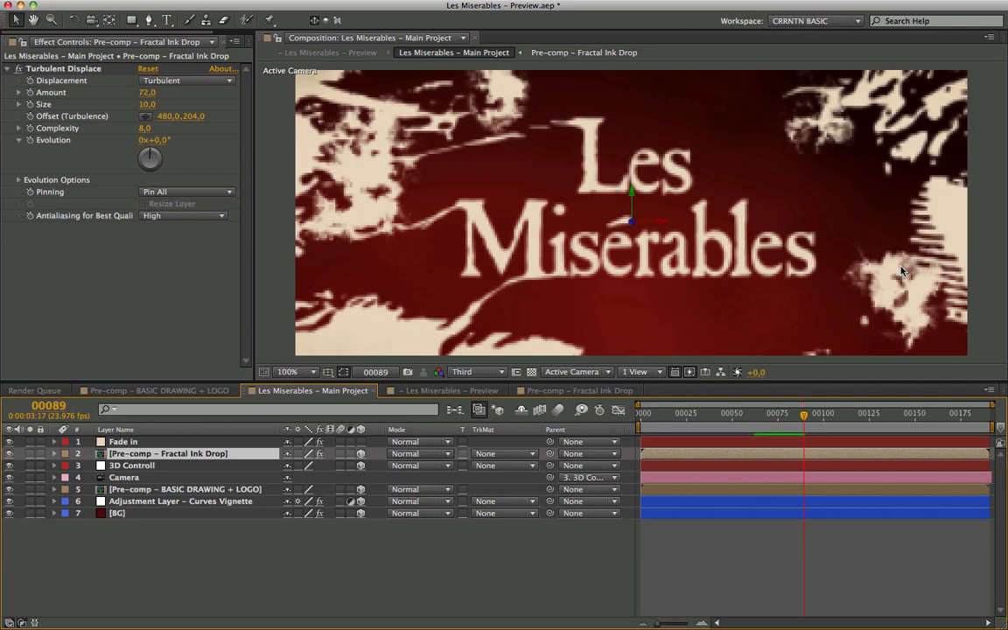
mouse_move(621, 231)
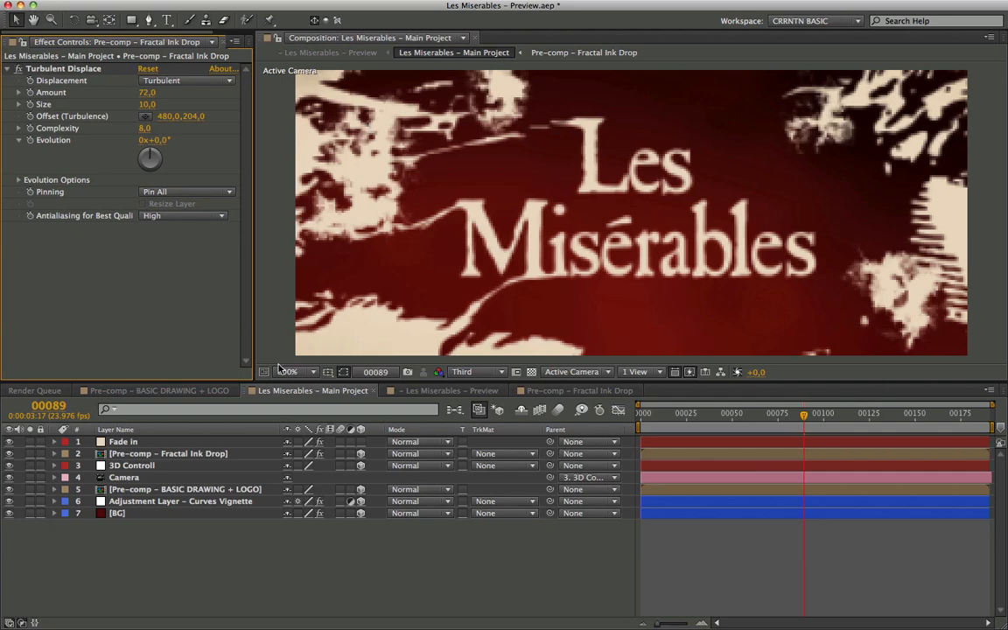
left_click(476, 371)
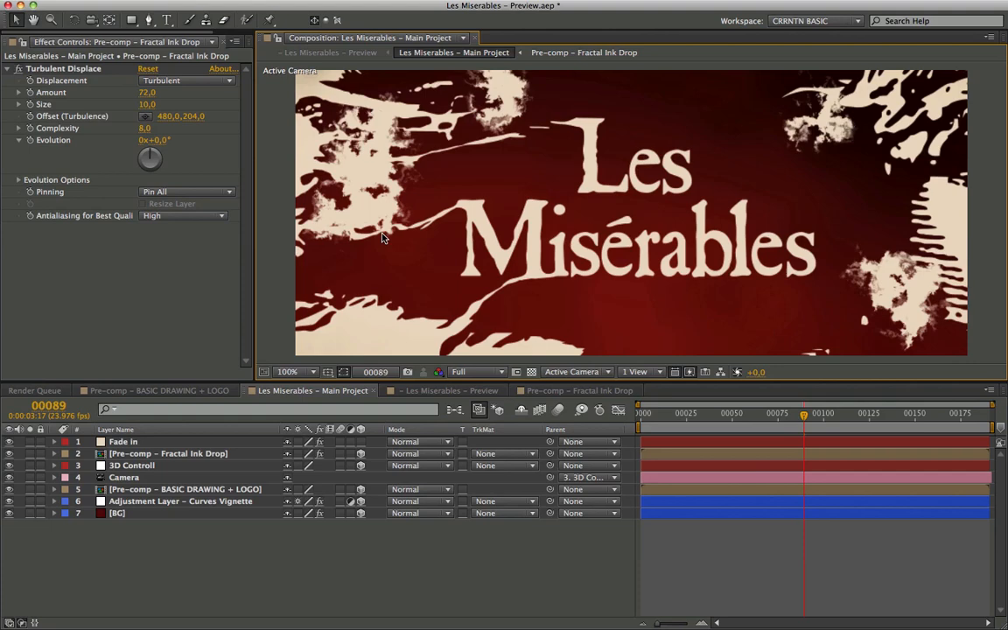
mouse_move(462, 136)
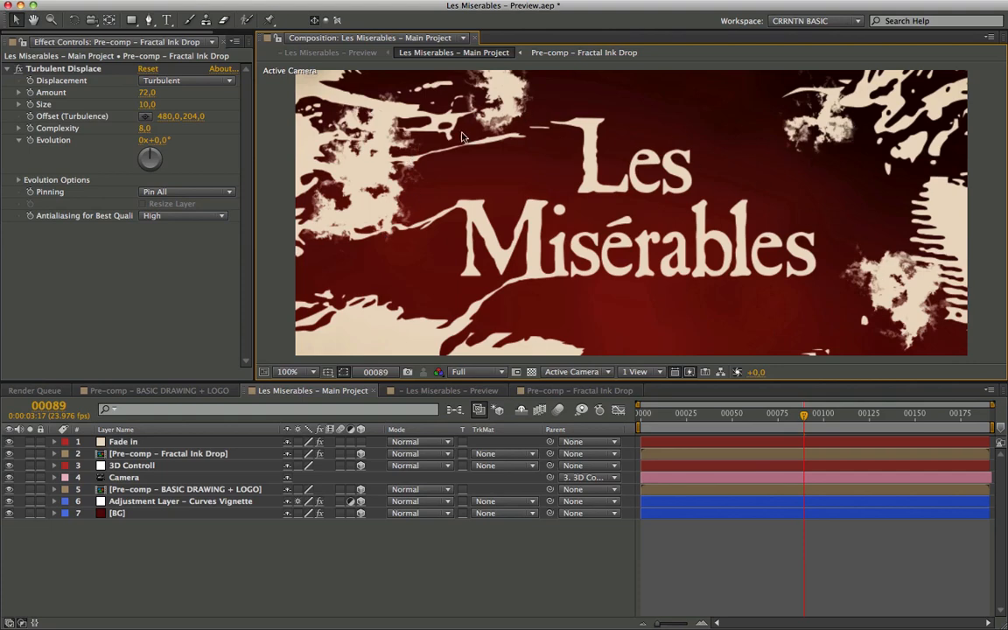
left_click(185, 81)
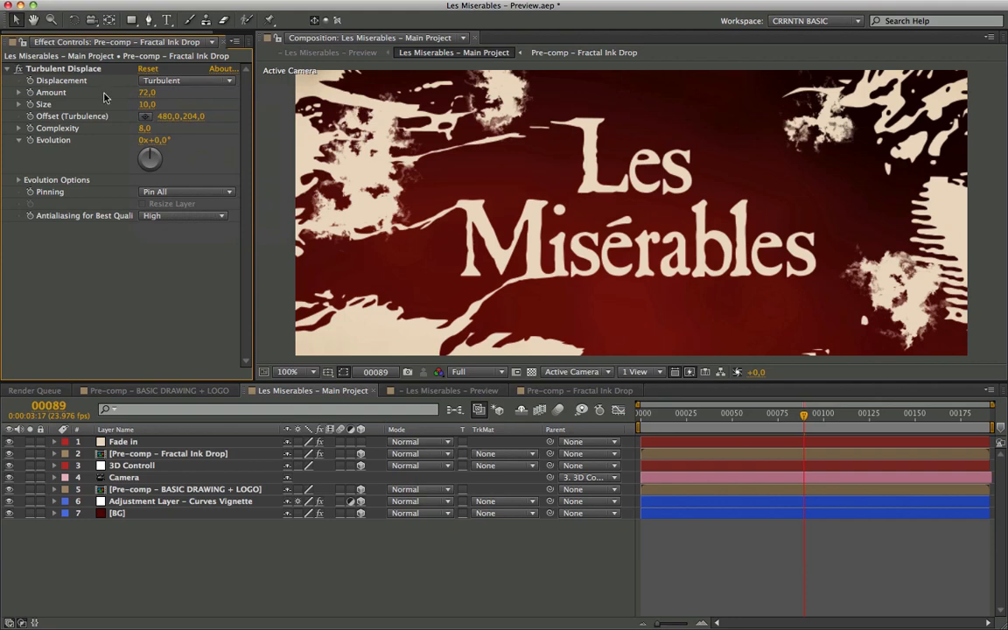
double_click(147, 91)
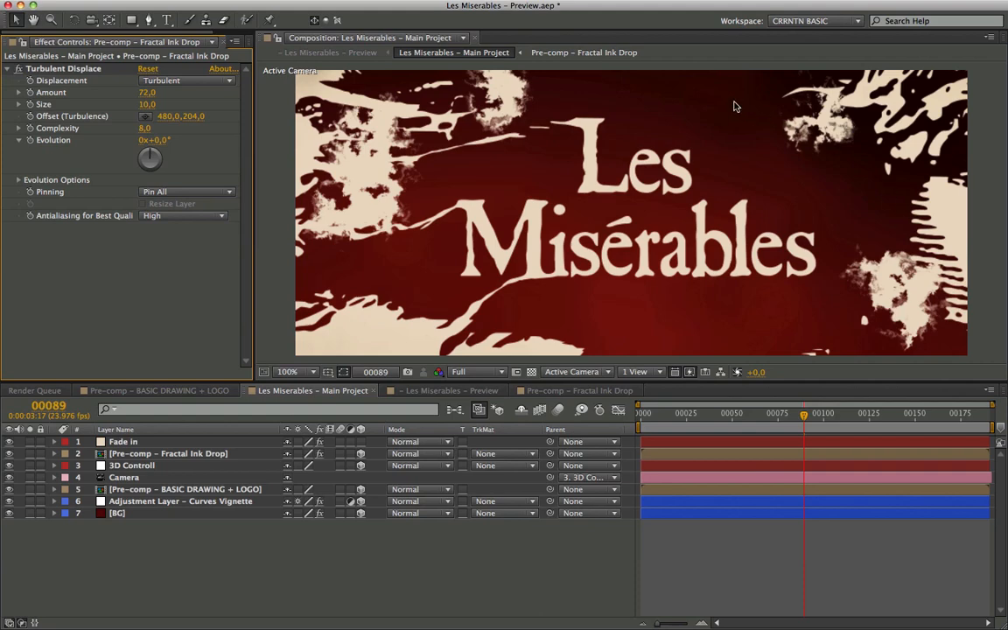
mouse_move(511, 110)
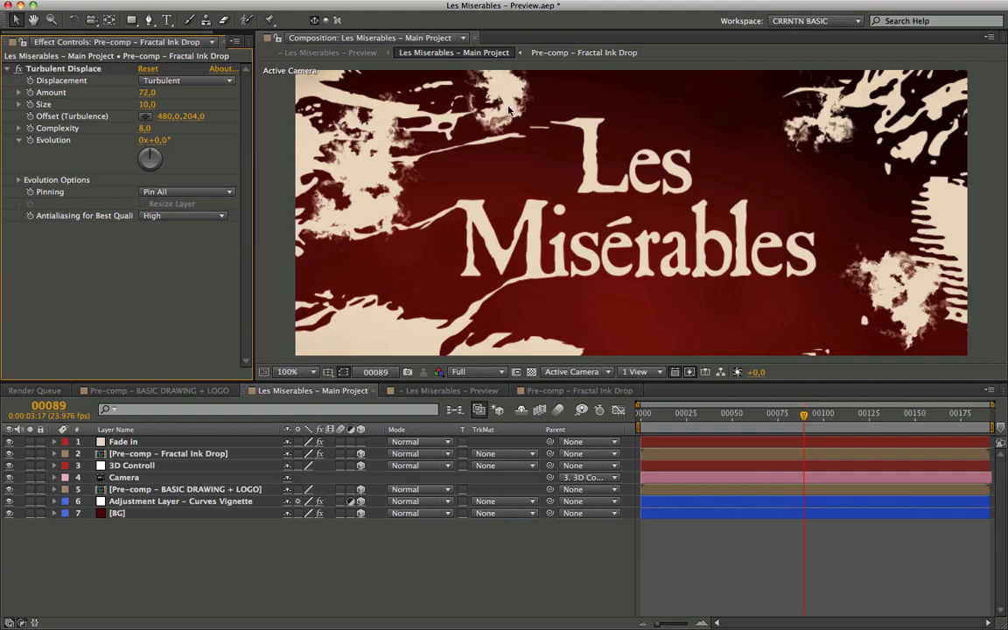
mouse_move(592, 150)
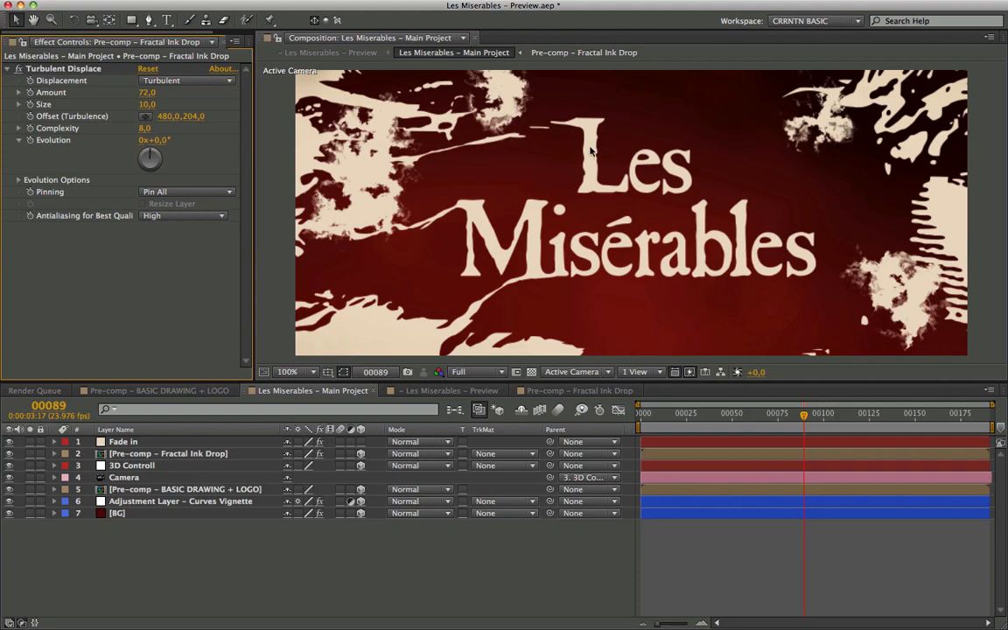
left_click(476, 371)
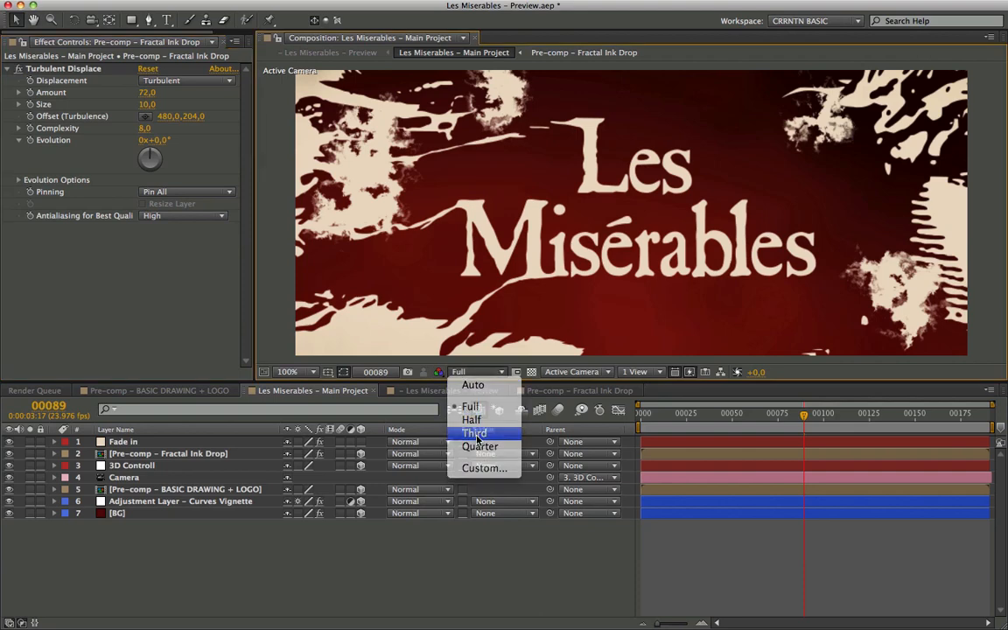
Step: Select the Camera Lens Blur adjustment layer and set the preview resolution back from Third to Full
left_click(474, 434)
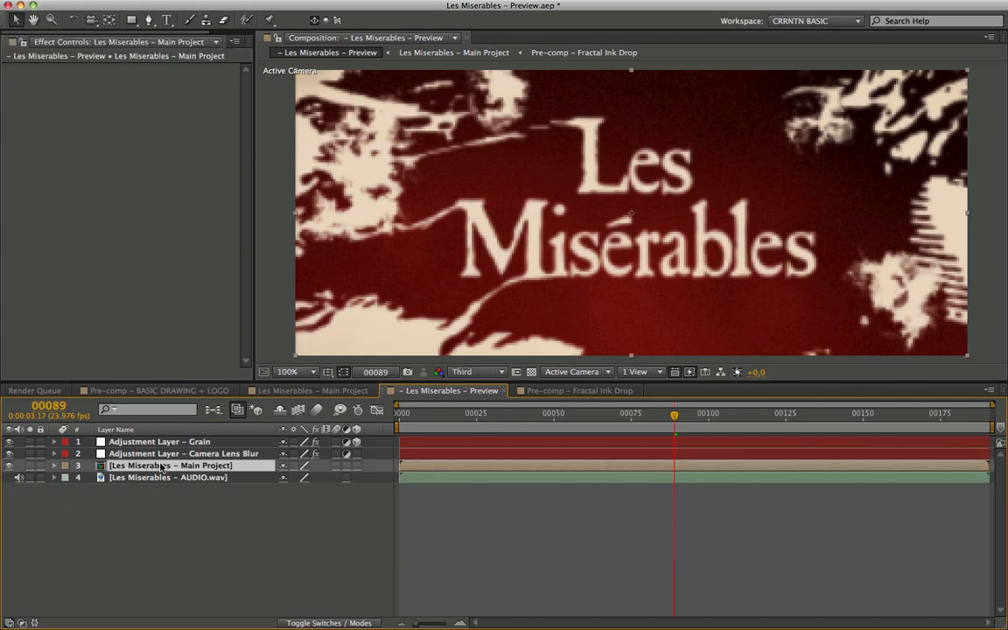
left_click(184, 453)
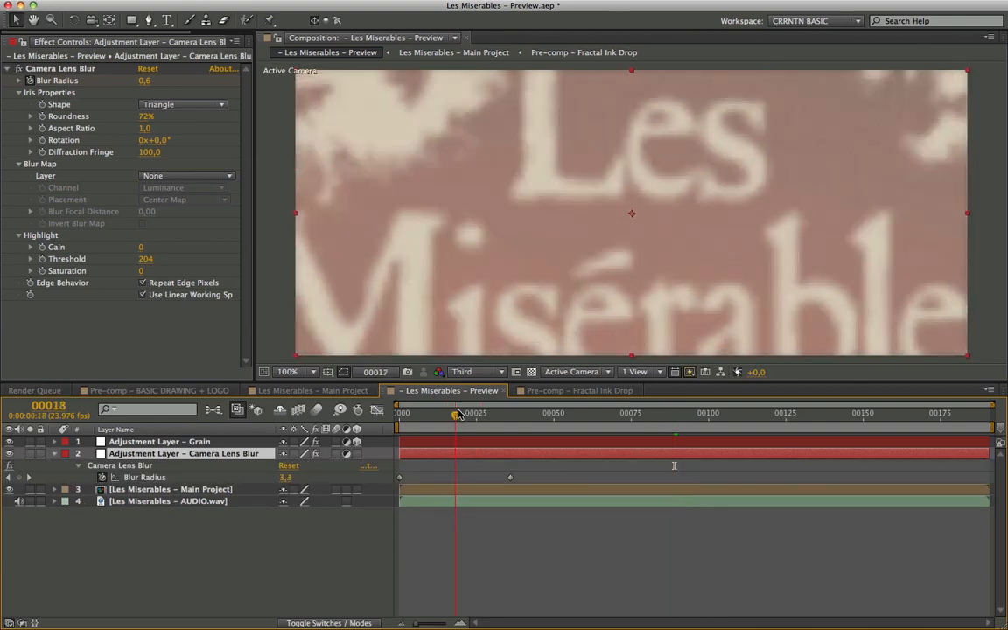
left_click(476, 371)
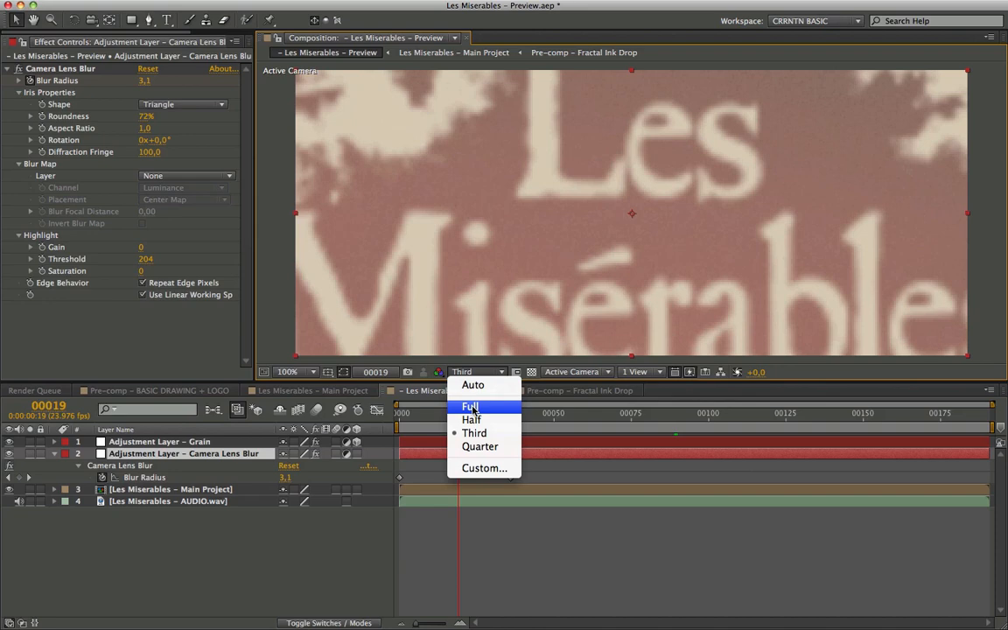
left_click(469, 406)
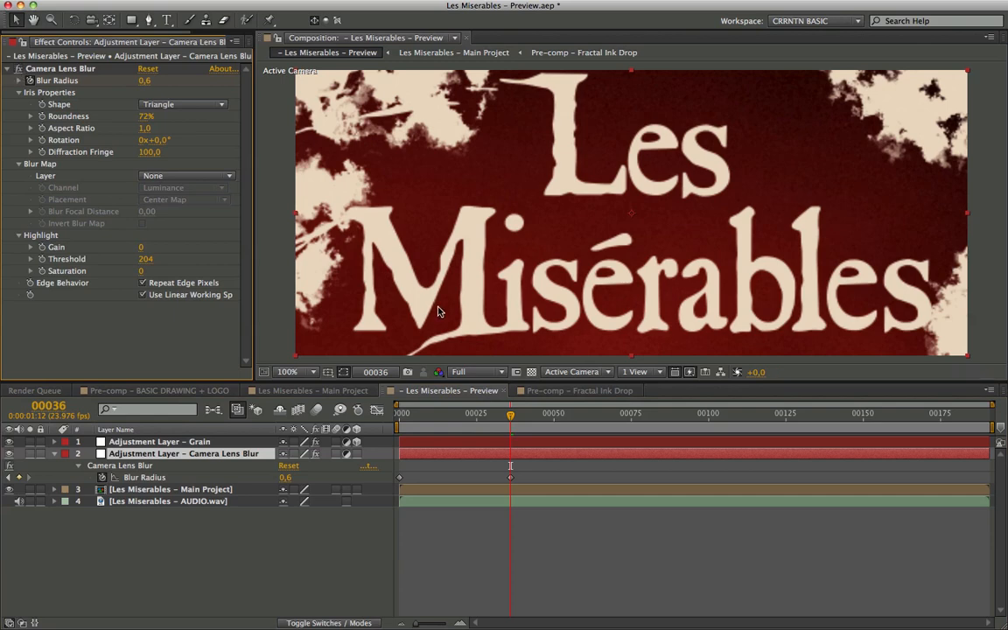
mouse_move(567, 217)
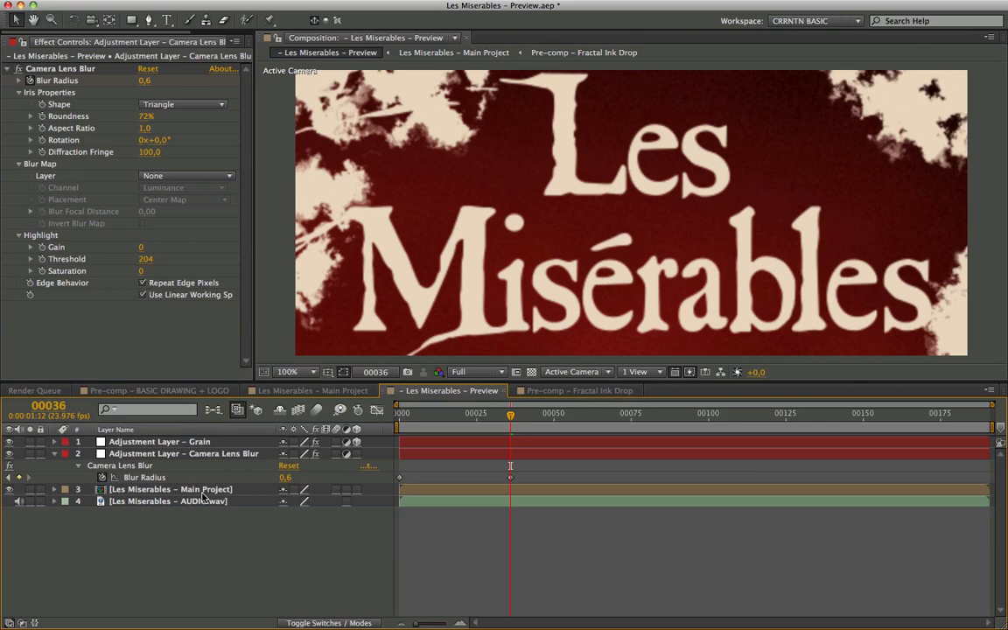
Step: Review the Grain layer's Add Grain settings, then leave After Effects for the desktop
left_click(161, 441)
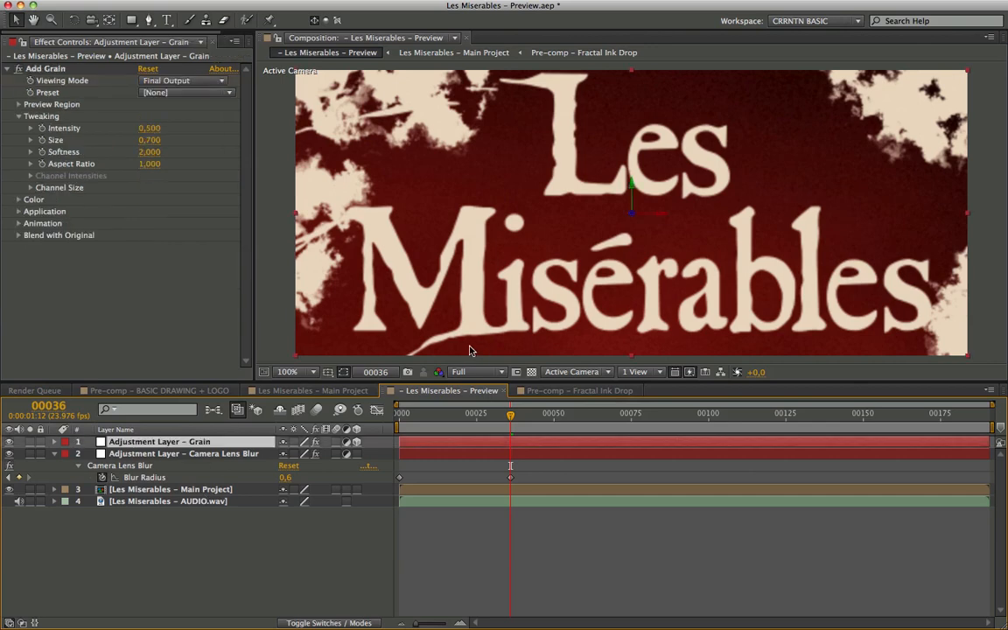
mouse_move(215, 395)
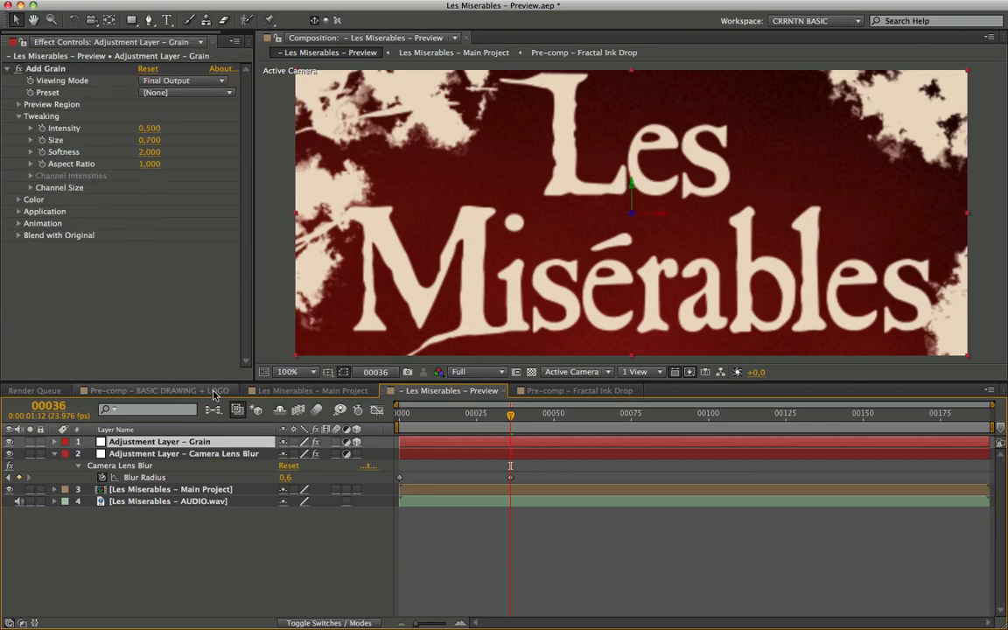
mouse_move(161, 147)
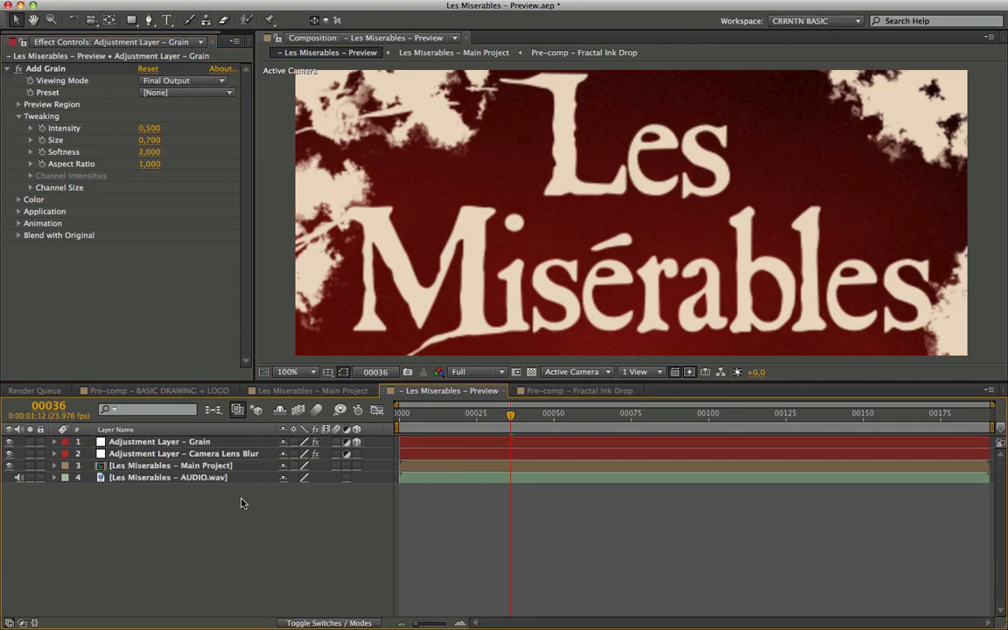
left_click(168, 476)
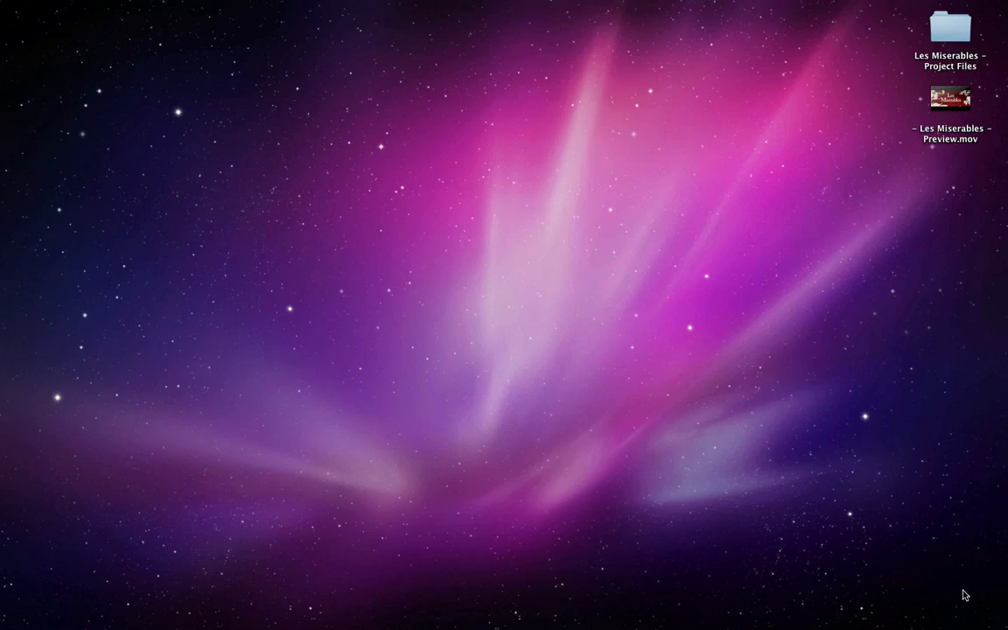
Step: Play Les Miserables - Preview.mov in QuickTime Player, scrub back, then close the movie window
left_click(949, 98)
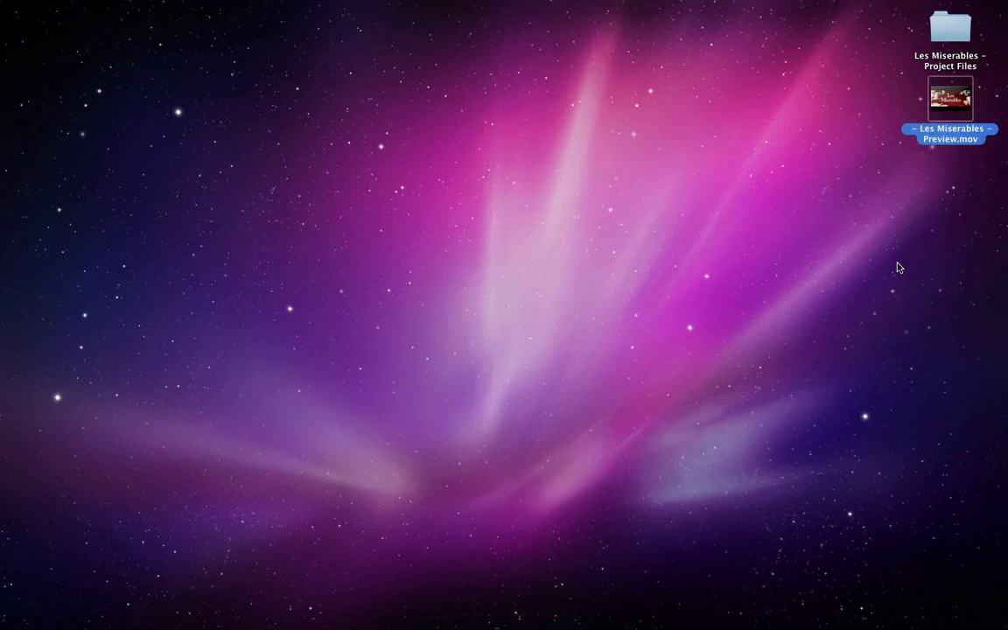
double_click(948, 97)
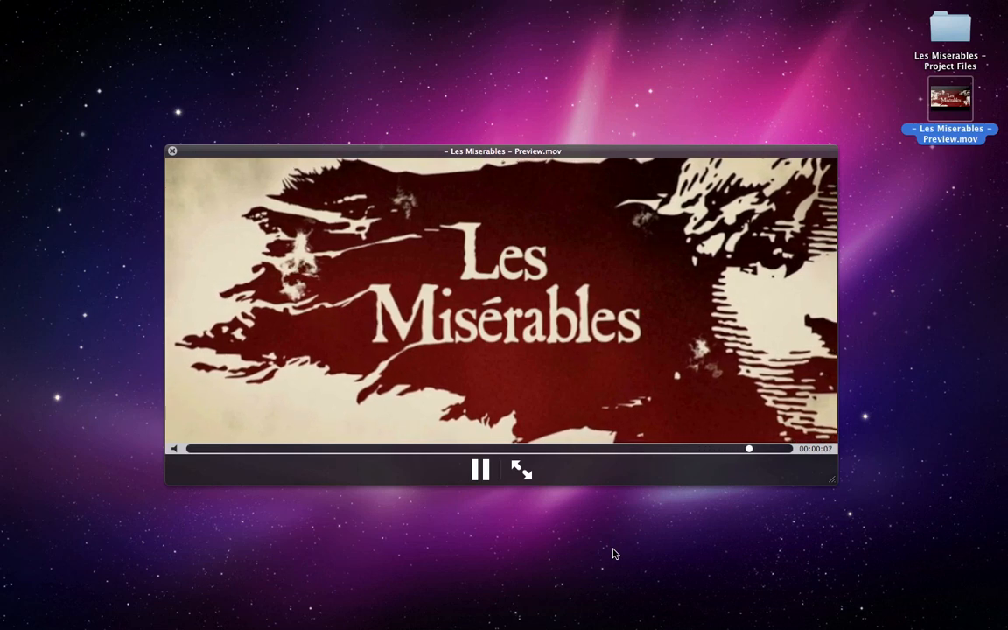
left_click(479, 469)
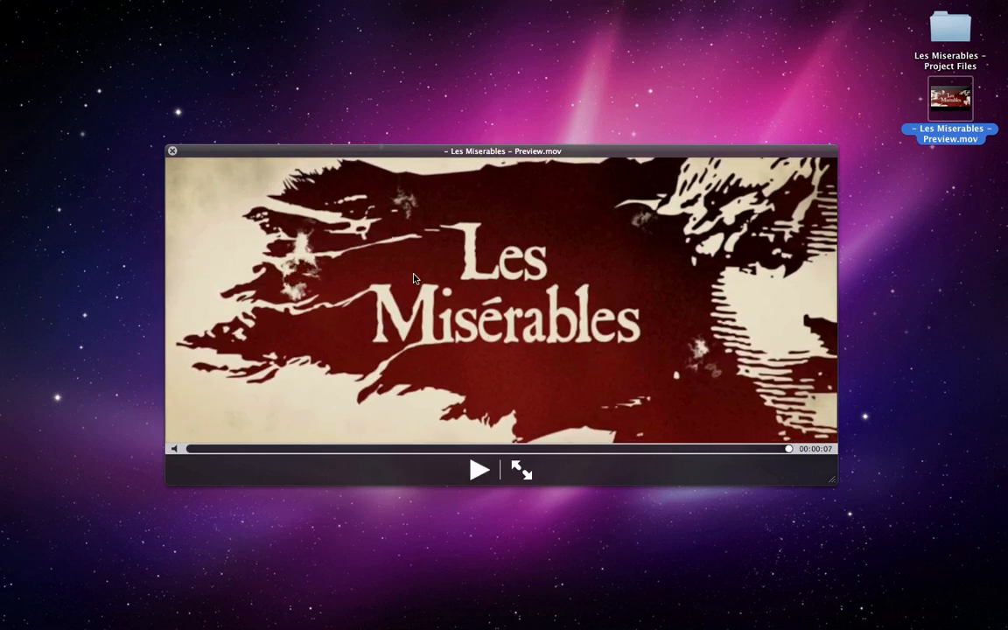
mouse_move(651, 462)
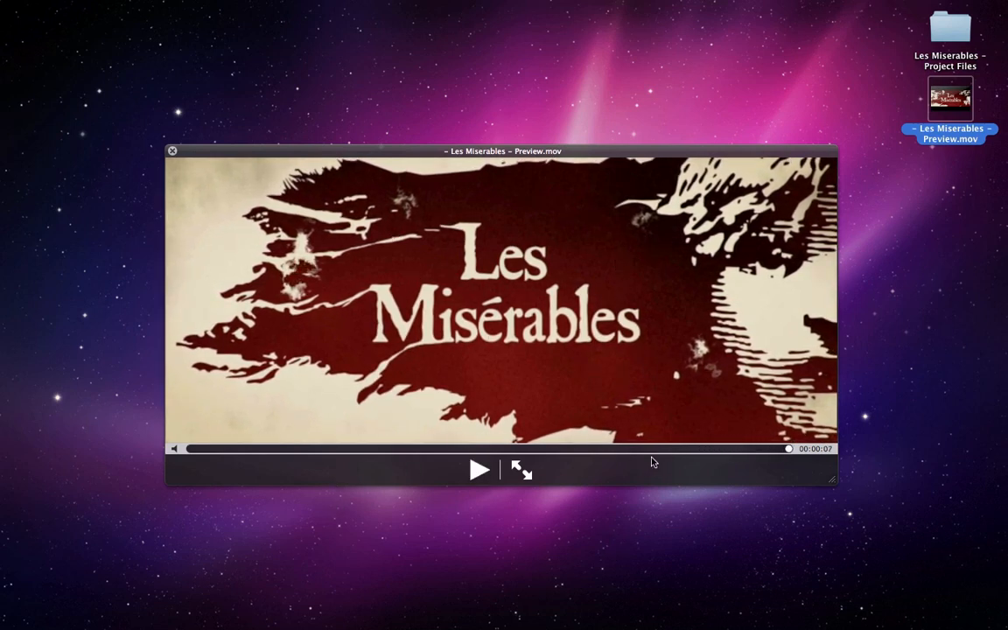
left_click_drag(787, 448, 609, 448)
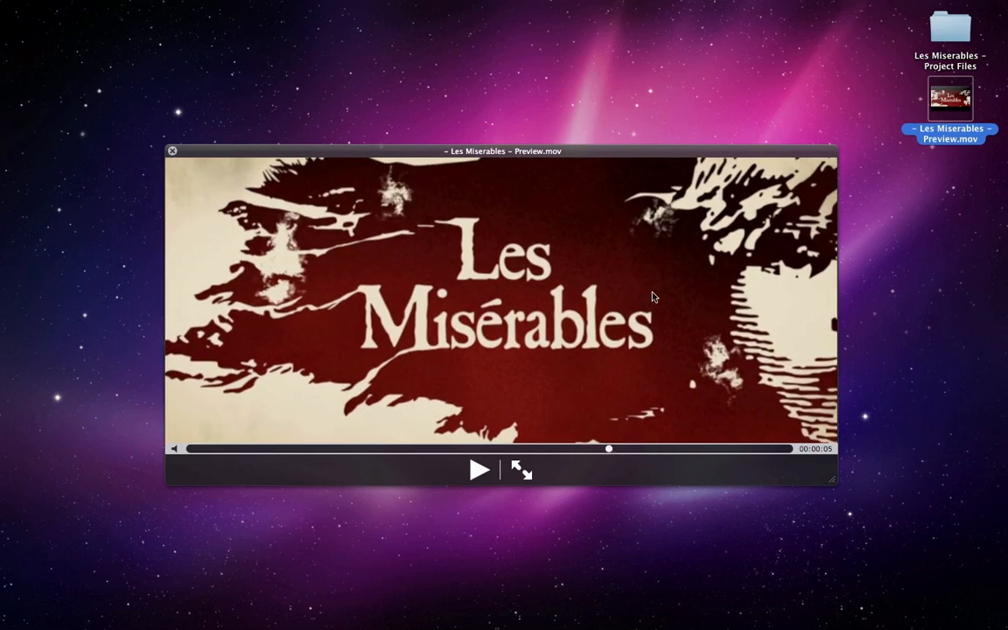
mouse_move(646, 276)
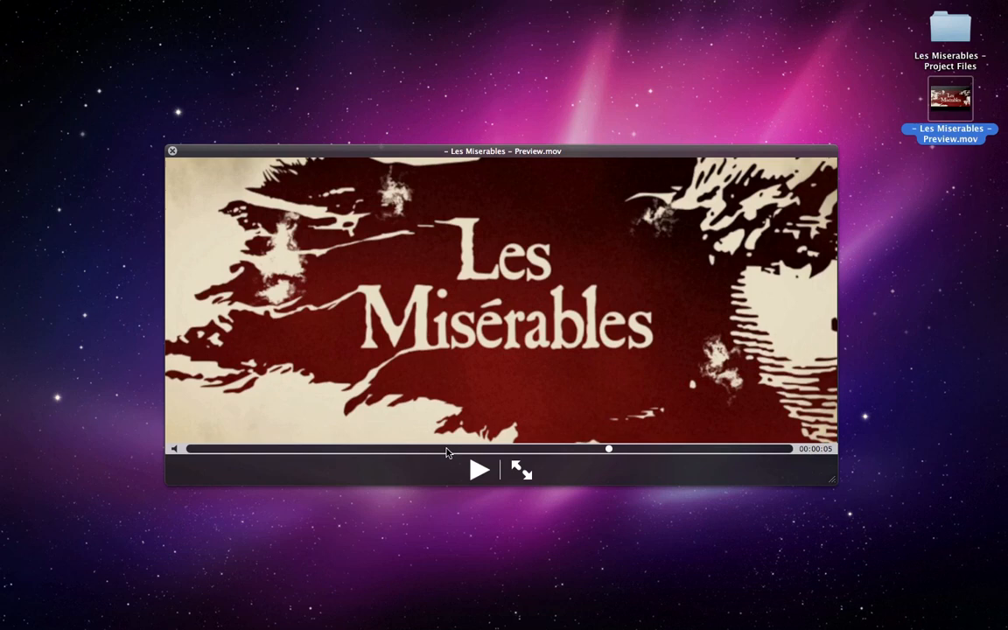
mouse_move(738, 304)
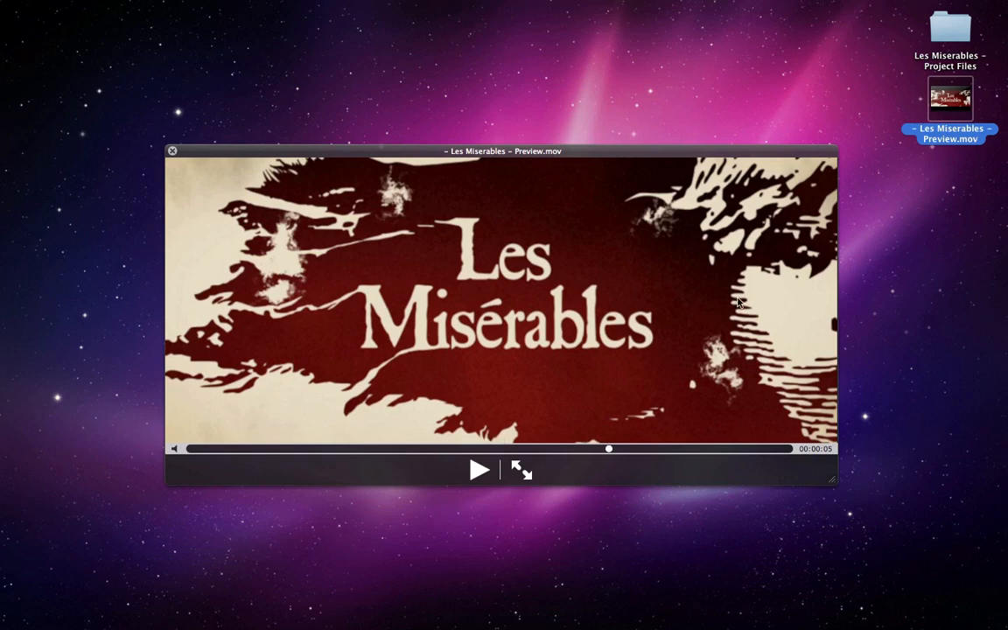
mouse_move(273, 390)
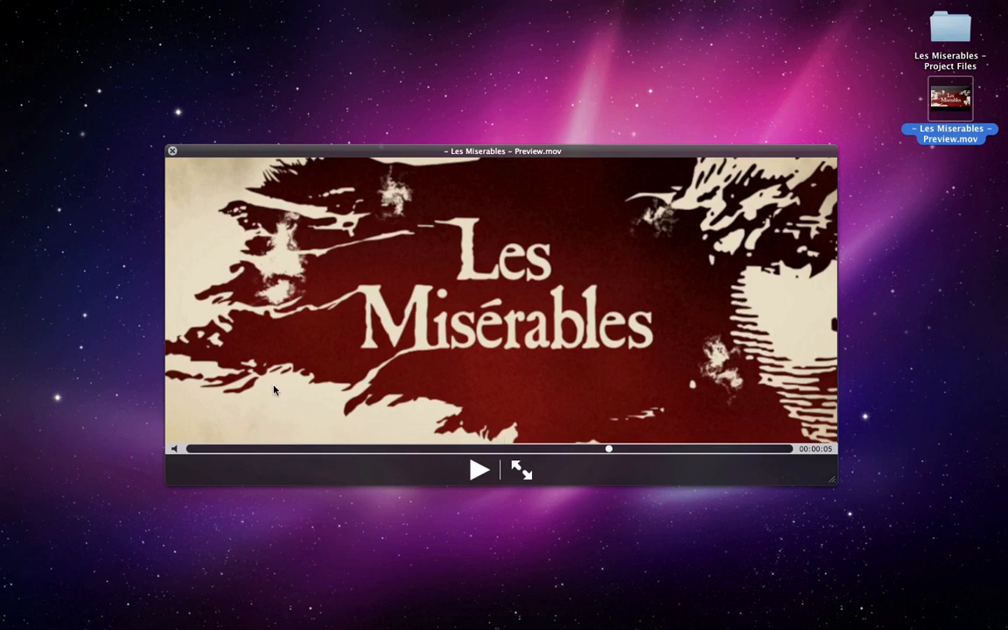
left_click(172, 150)
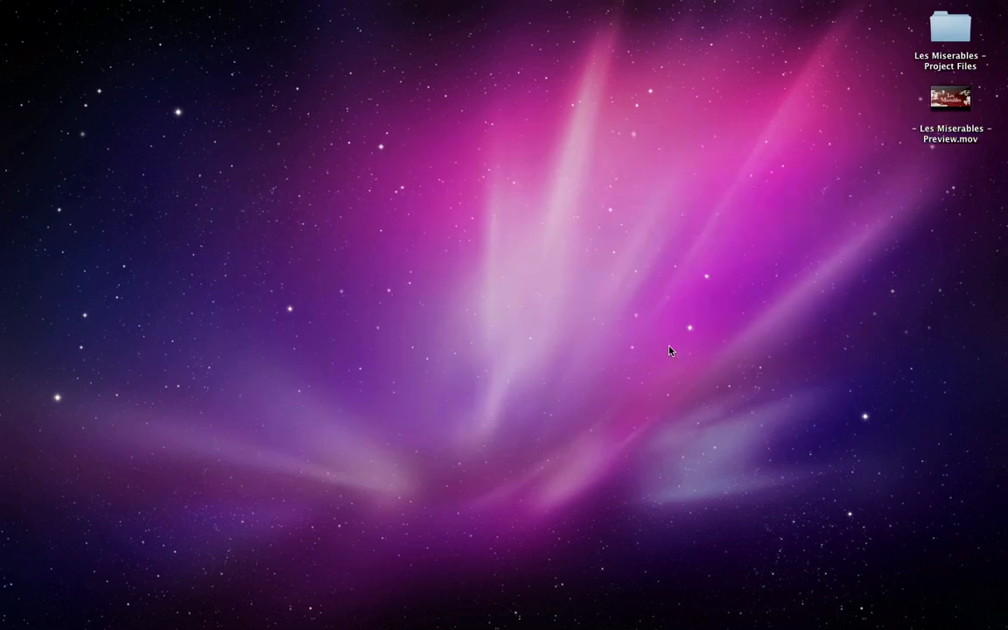
mouse_move(97, 485)
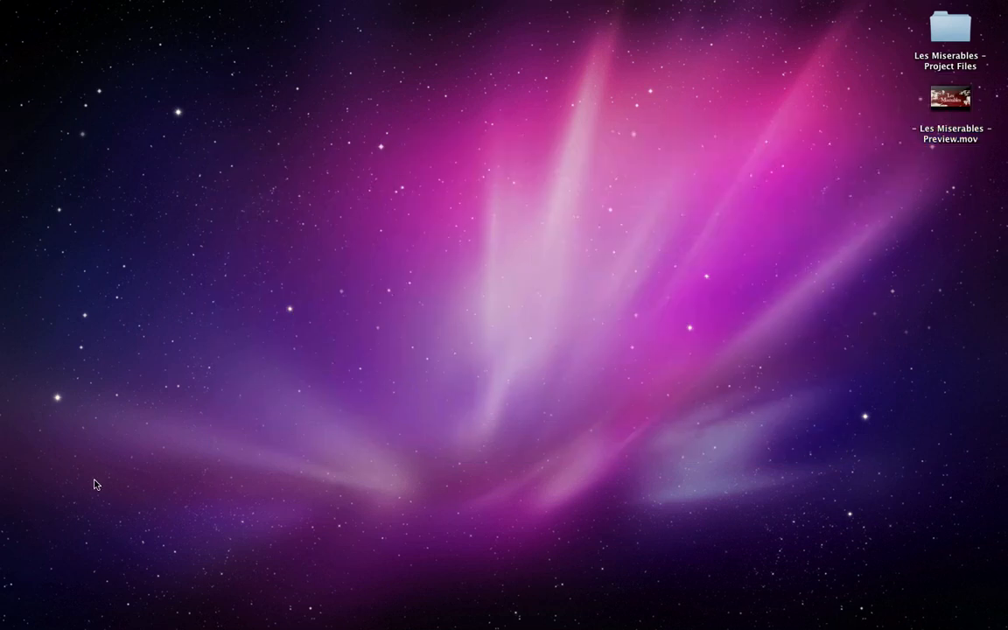
mouse_move(809, 555)
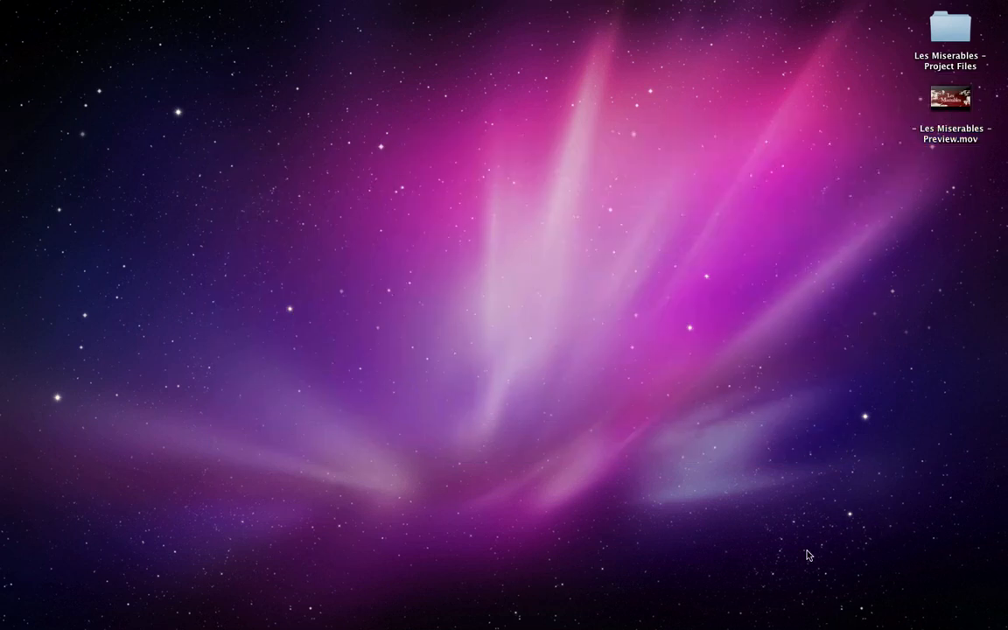
mouse_move(891, 521)
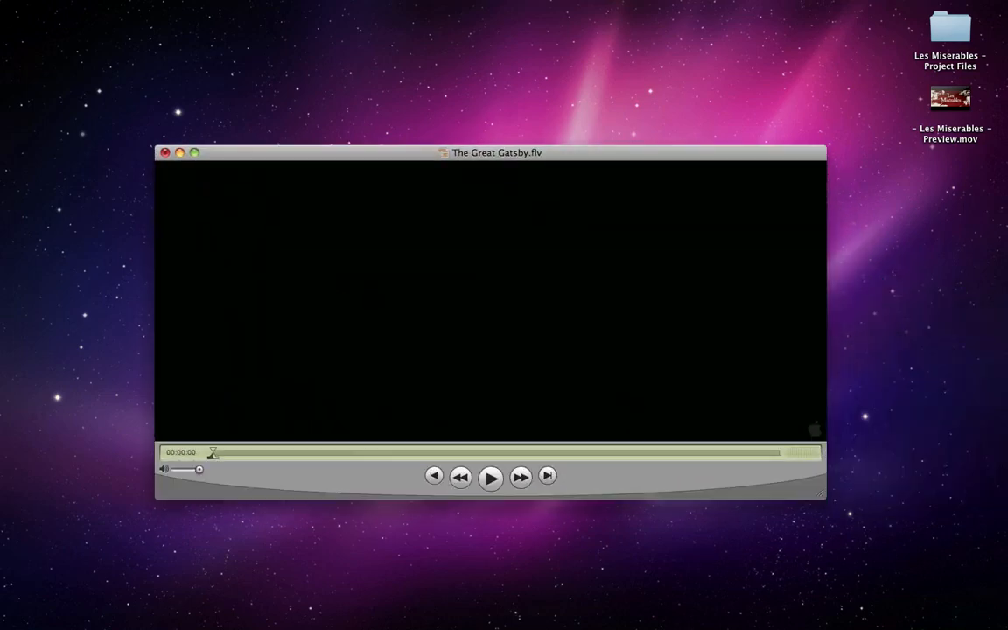
Step: Play The Great Gatsby.flv in QuickTime Player through to its gold art-deco title
left_click(490, 476)
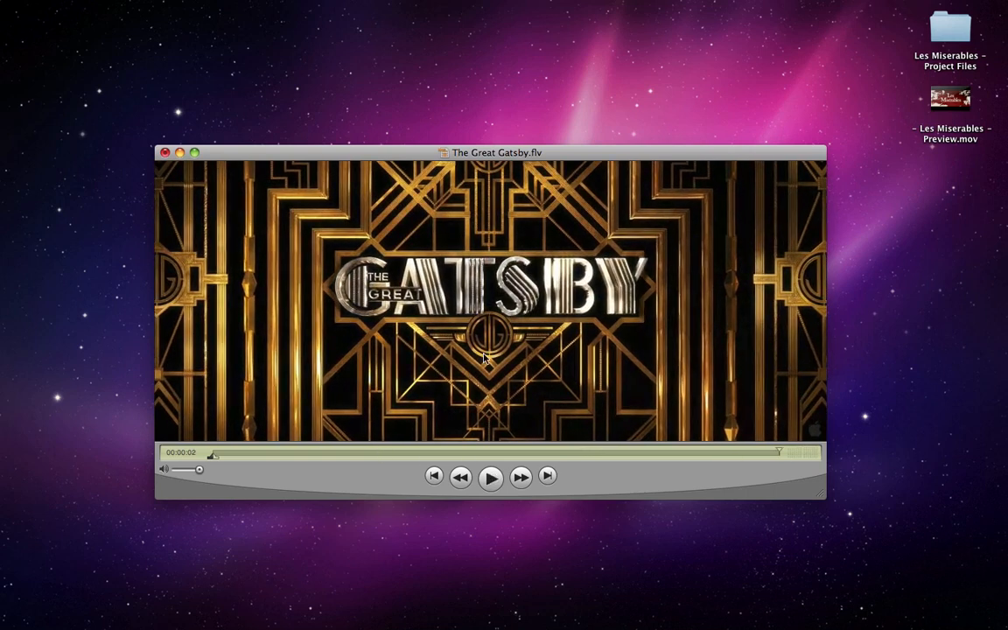
mouse_move(756, 279)
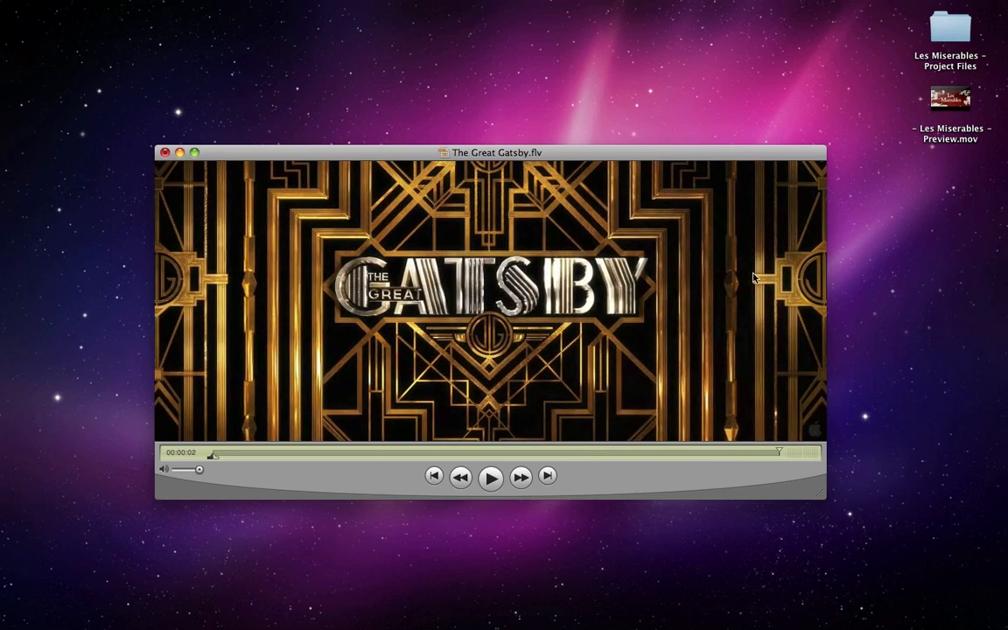
mouse_move(620, 445)
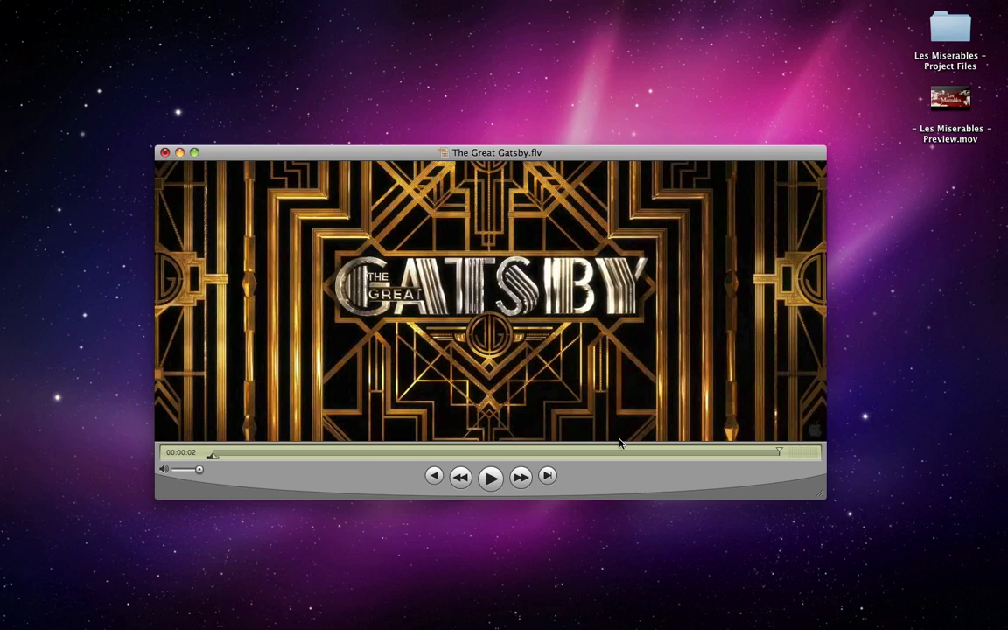
mouse_move(676, 280)
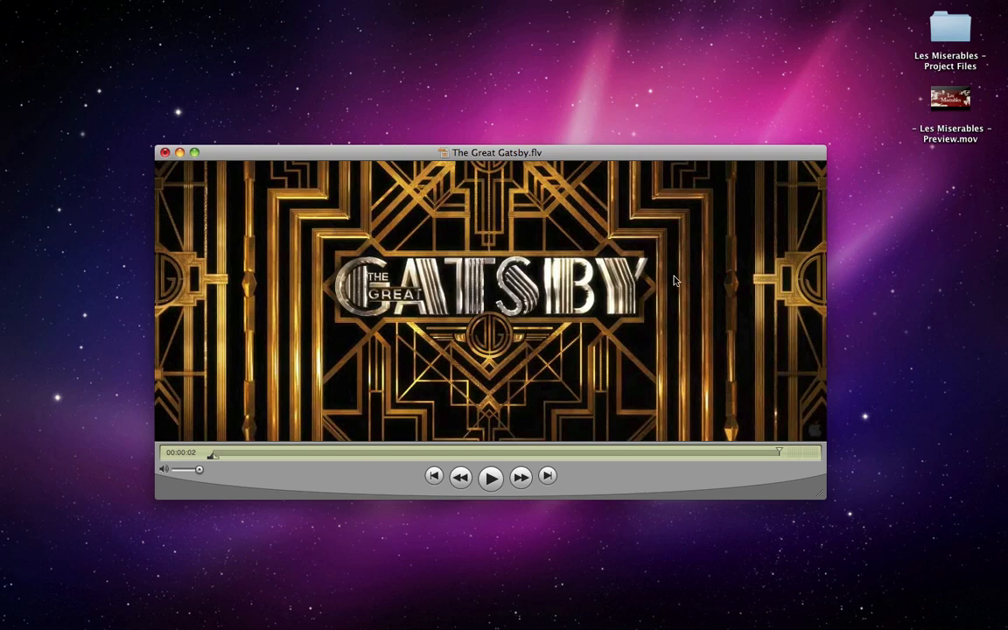
mouse_move(213, 164)
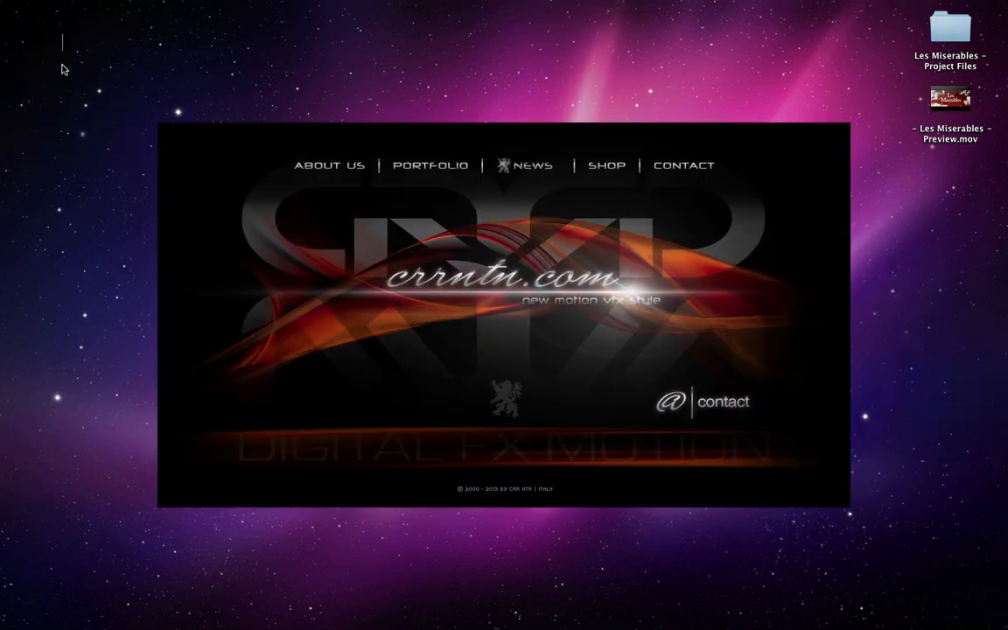
left_click_drag(84, 514, 676, 585)
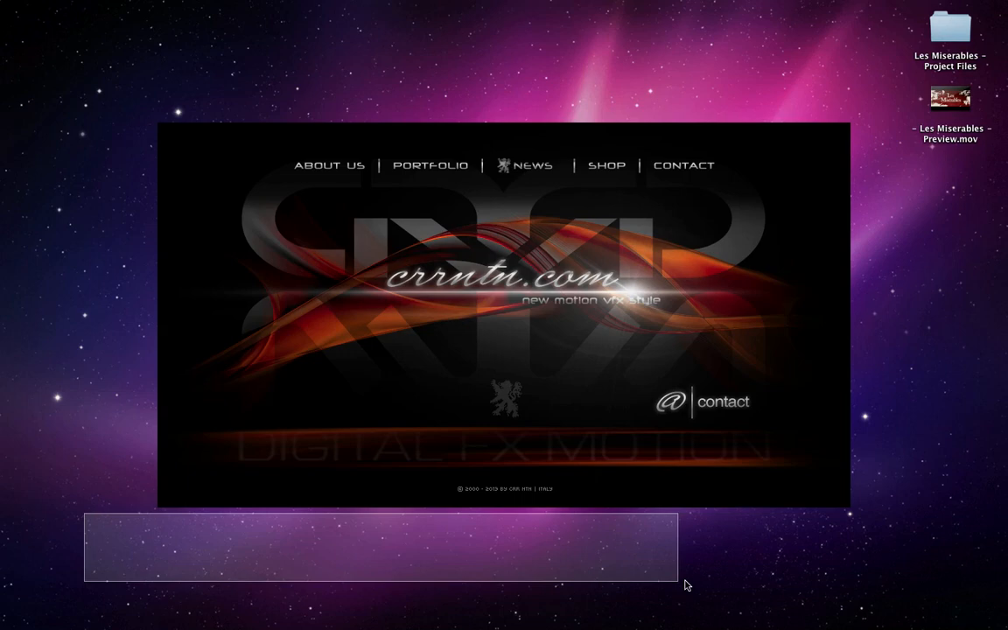